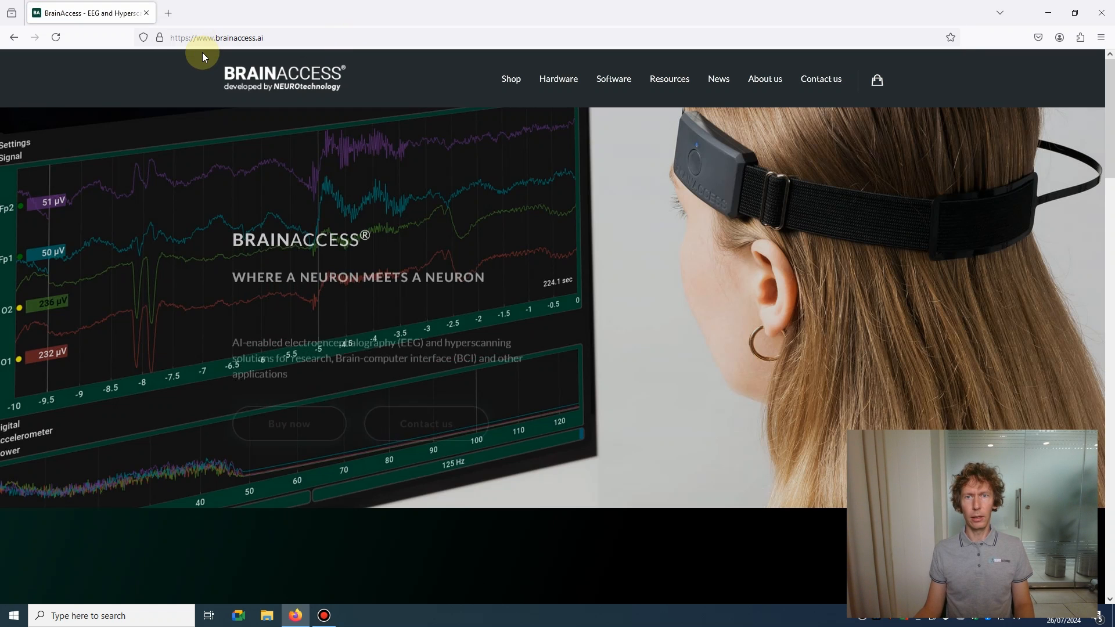
Go to Resources > Downloads and scroll to the Board 2.0.0 and SDK 3.0.0 listings.
click(668, 78)
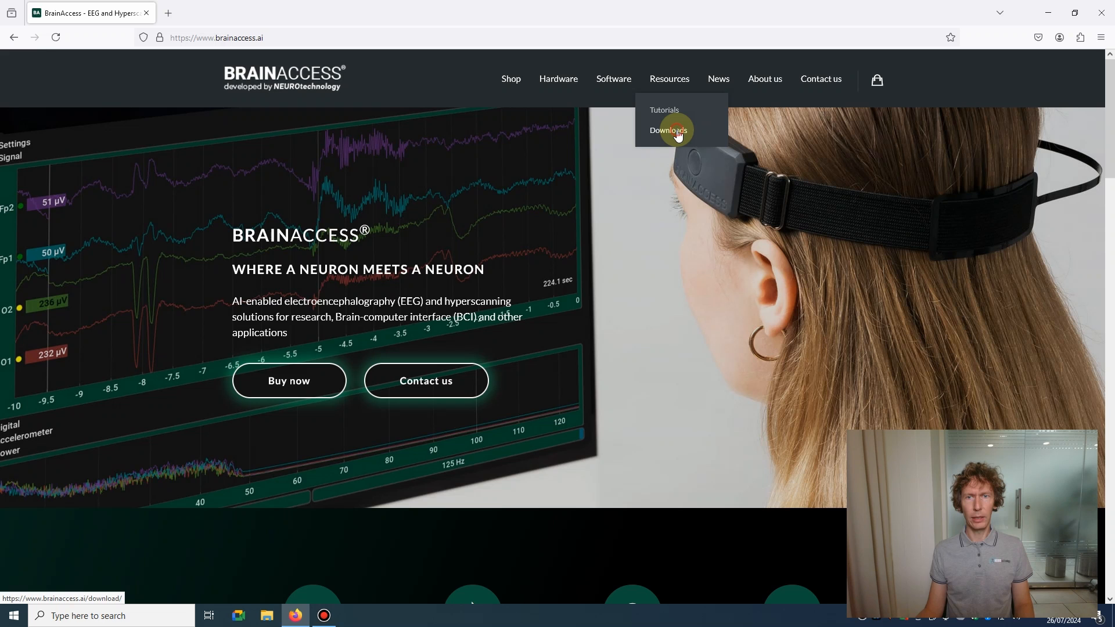
click(668, 130)
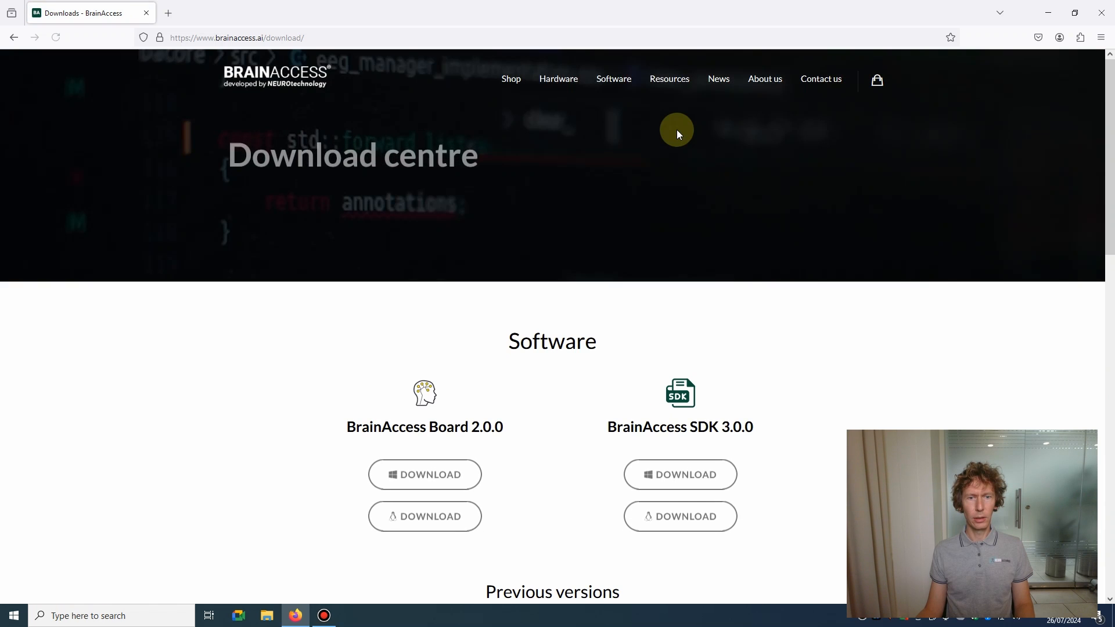
scroll(down, 3)
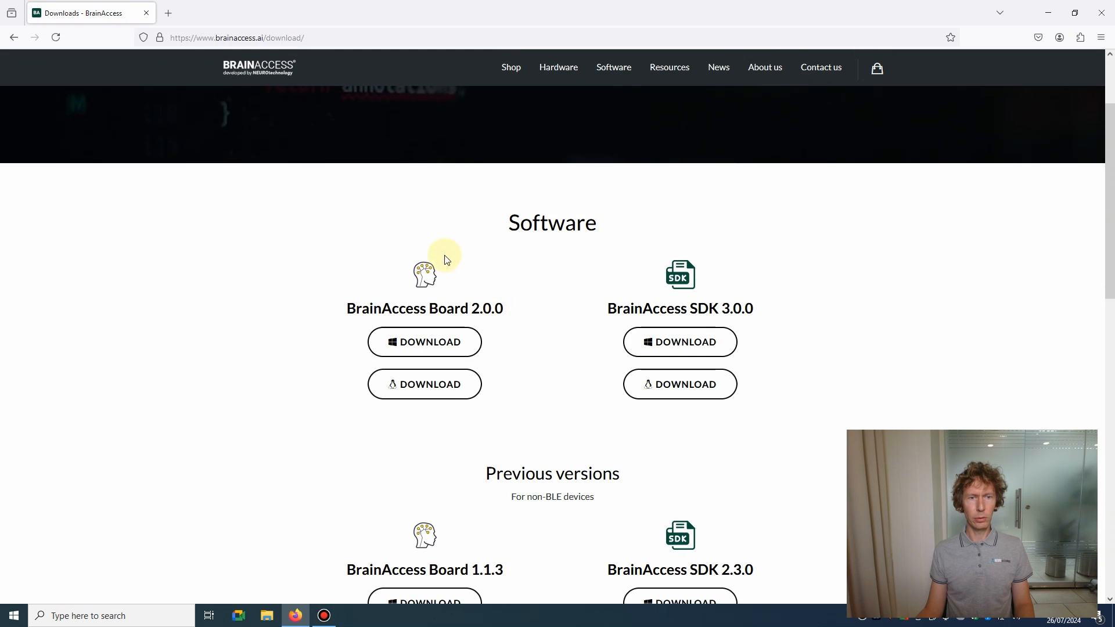
mouse_move(456, 280)
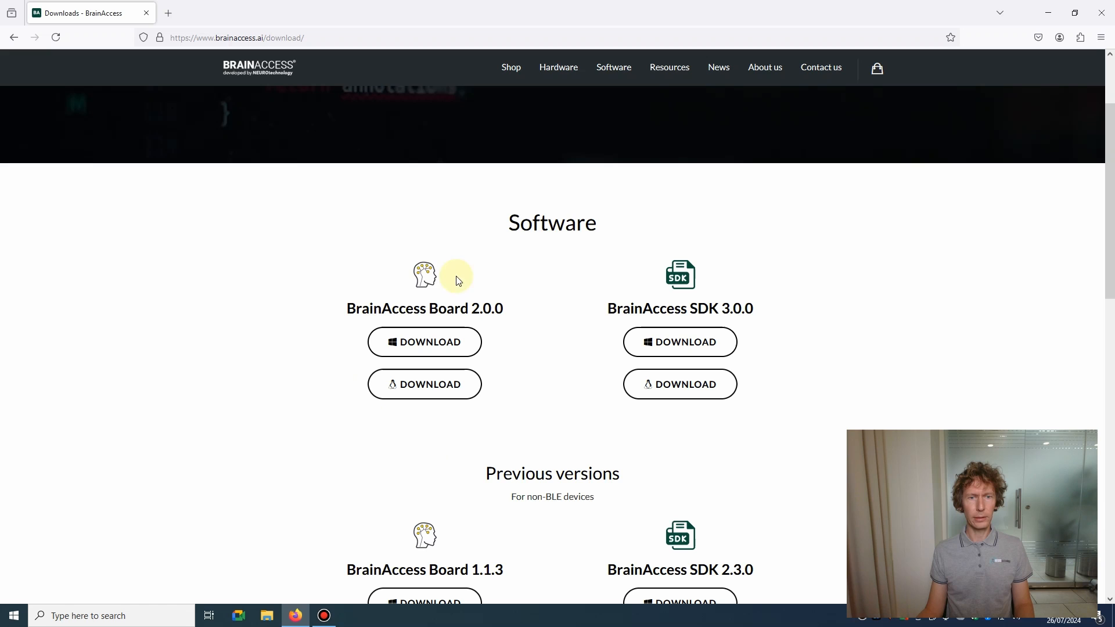
mouse_move(424, 346)
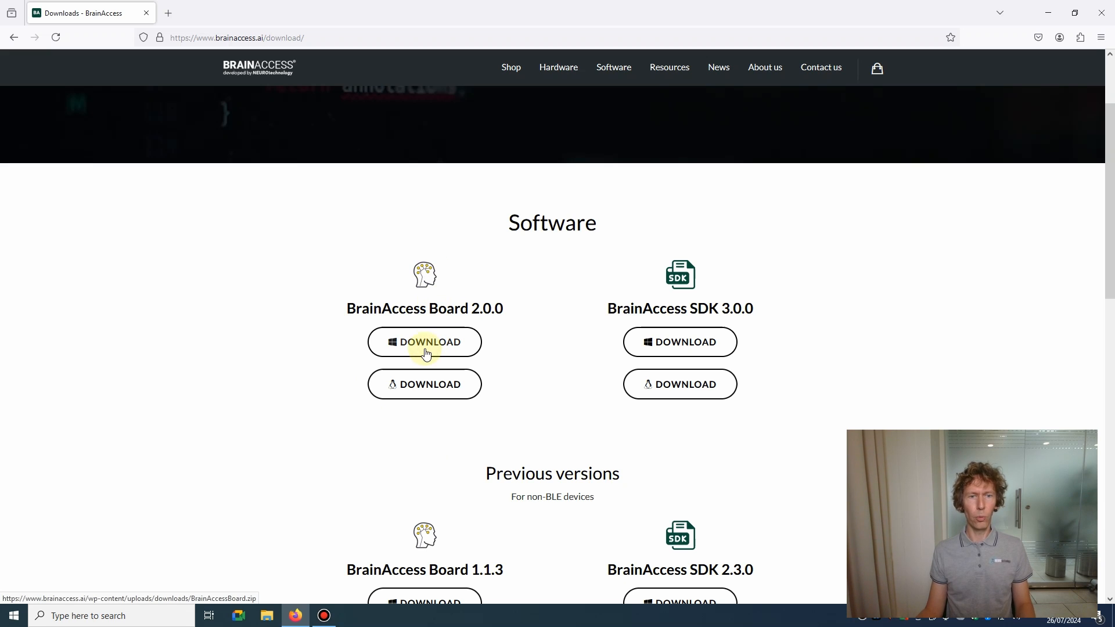
mouse_move(424, 384)
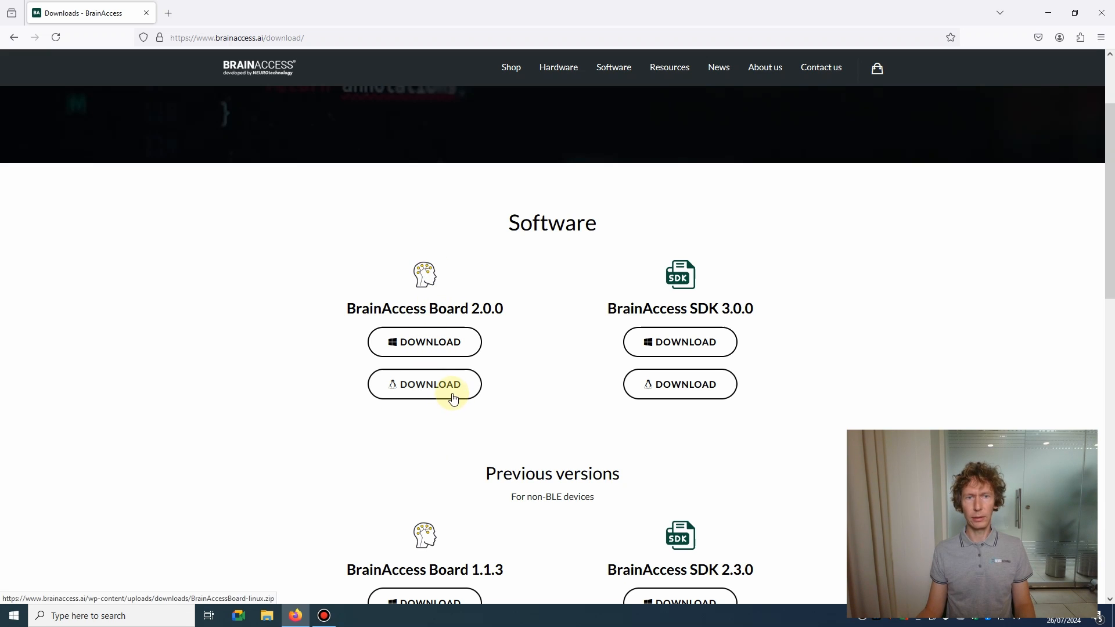
mouse_move(409, 364)
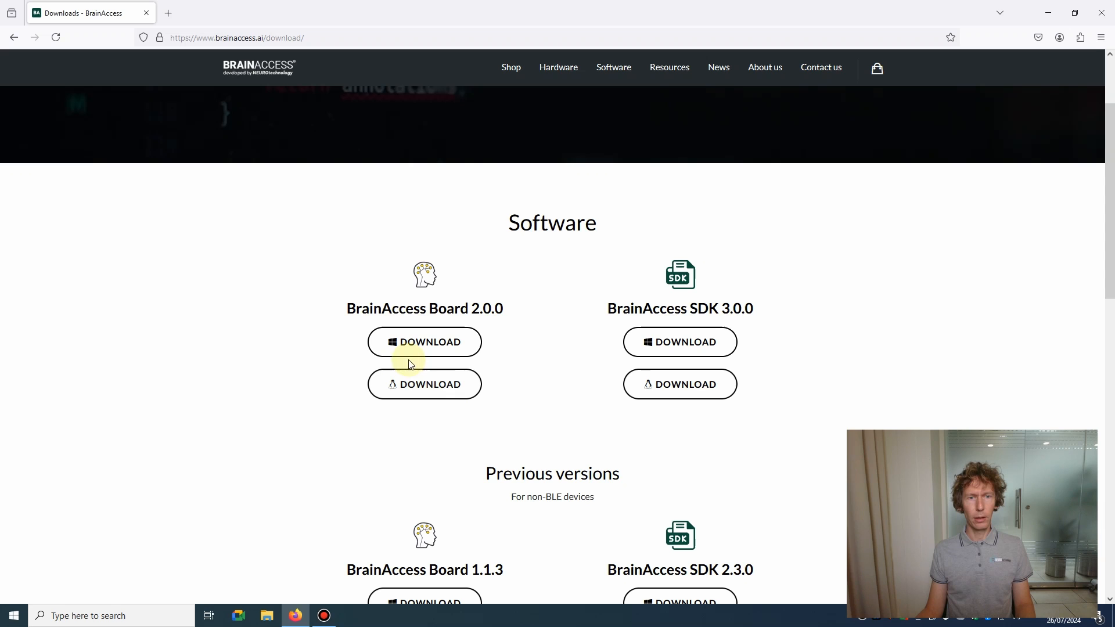
mouse_move(533, 361)
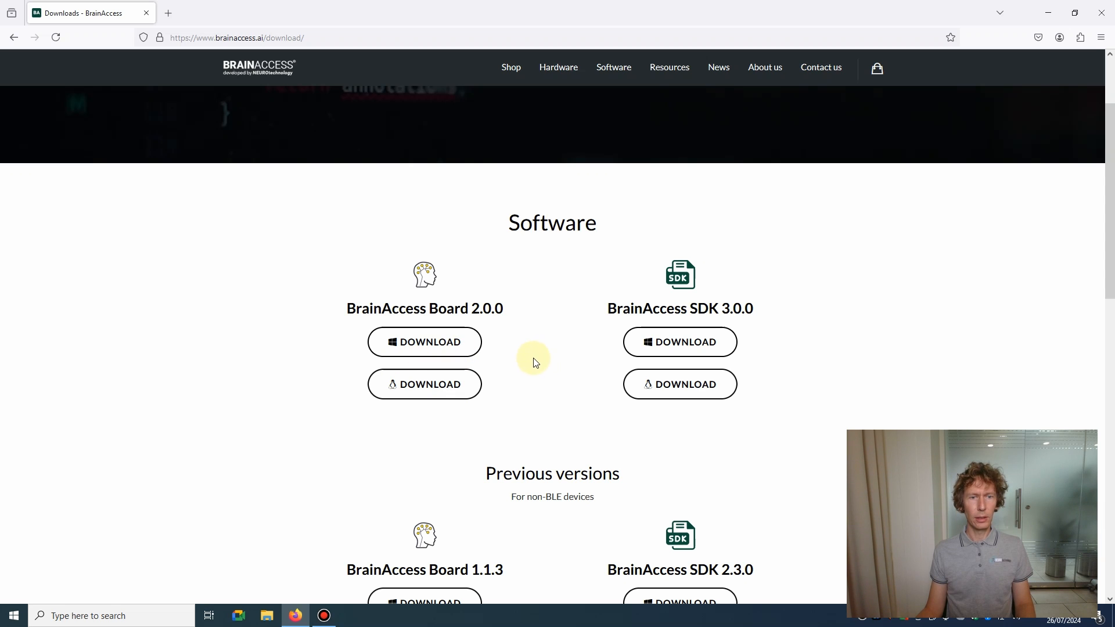
mouse_move(1046, 13)
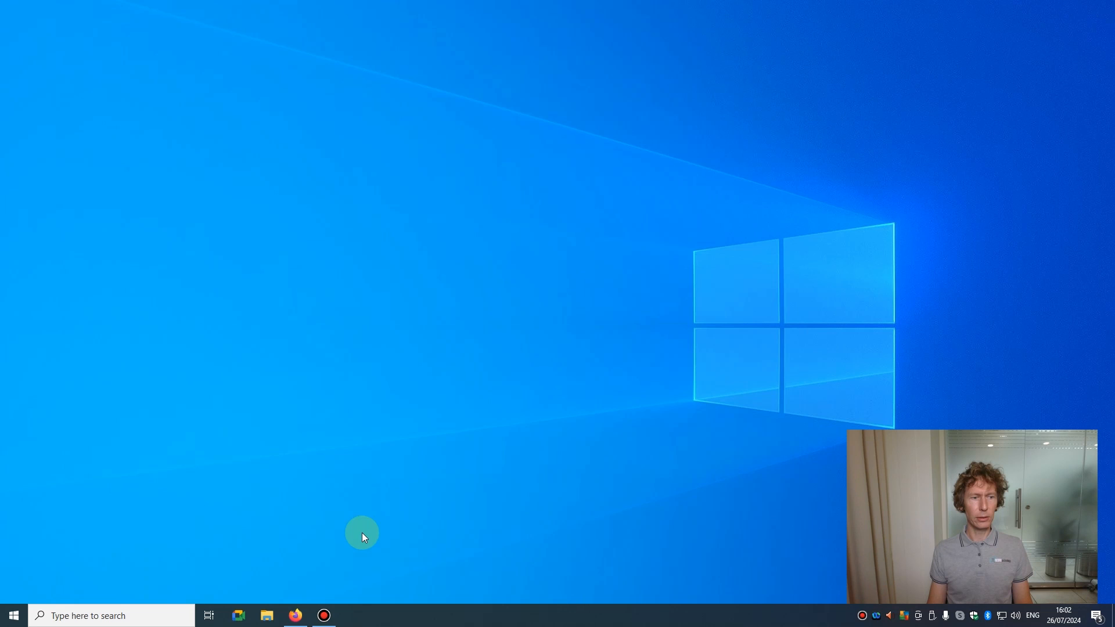
Launch BrainAccess Board from the desktop taskbar icon.
click(106, 615)
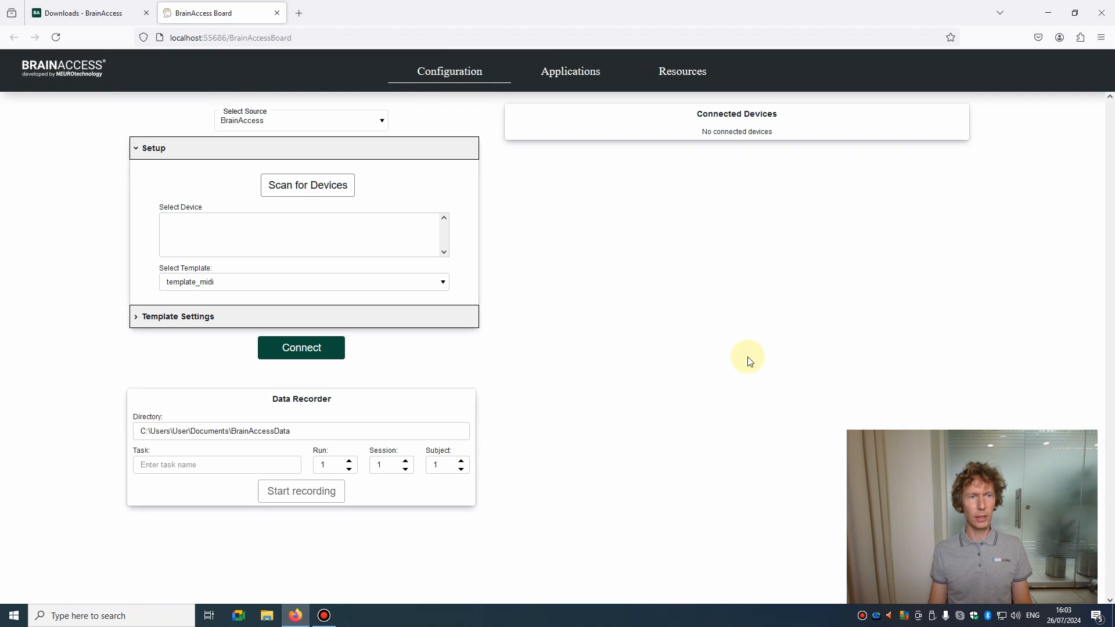
mouse_move(208, 12)
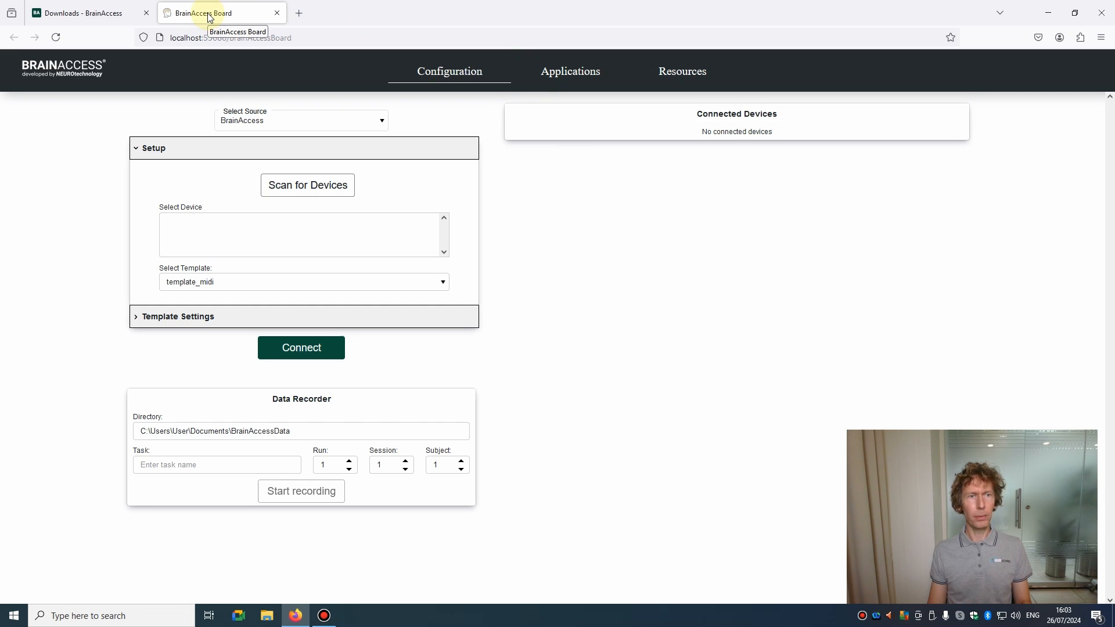
mouse_move(466, 135)
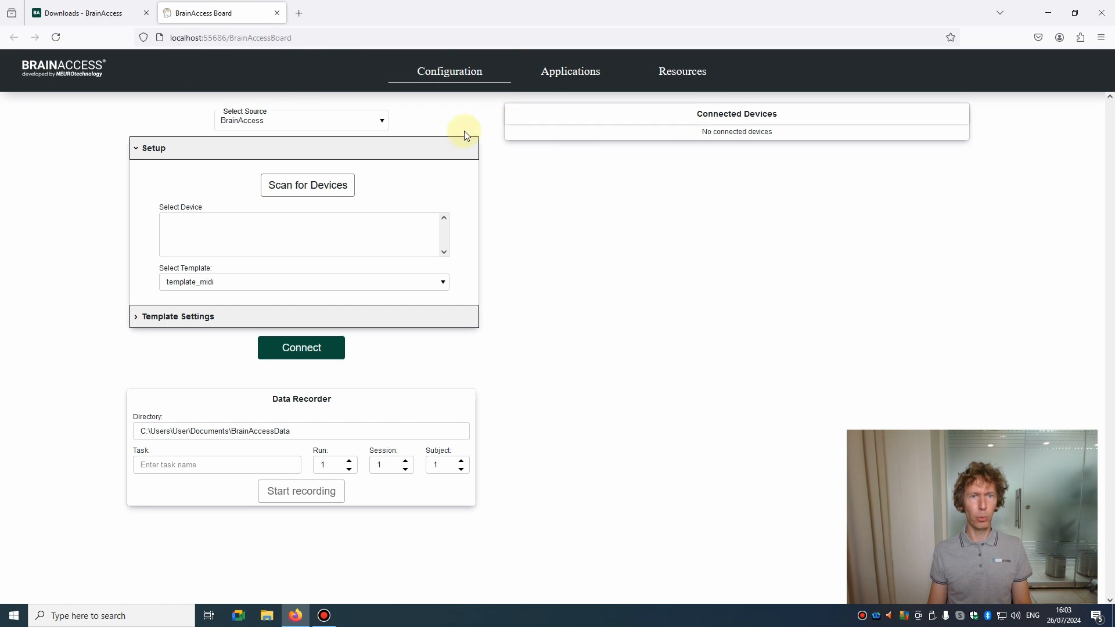
mouse_move(468, 106)
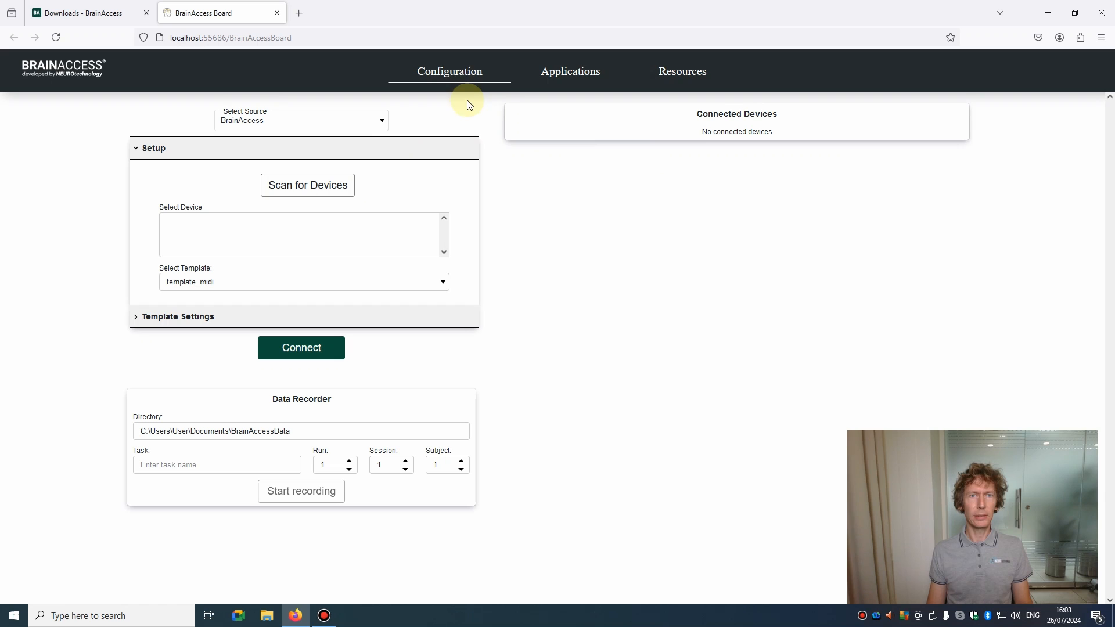
mouse_move(460, 80)
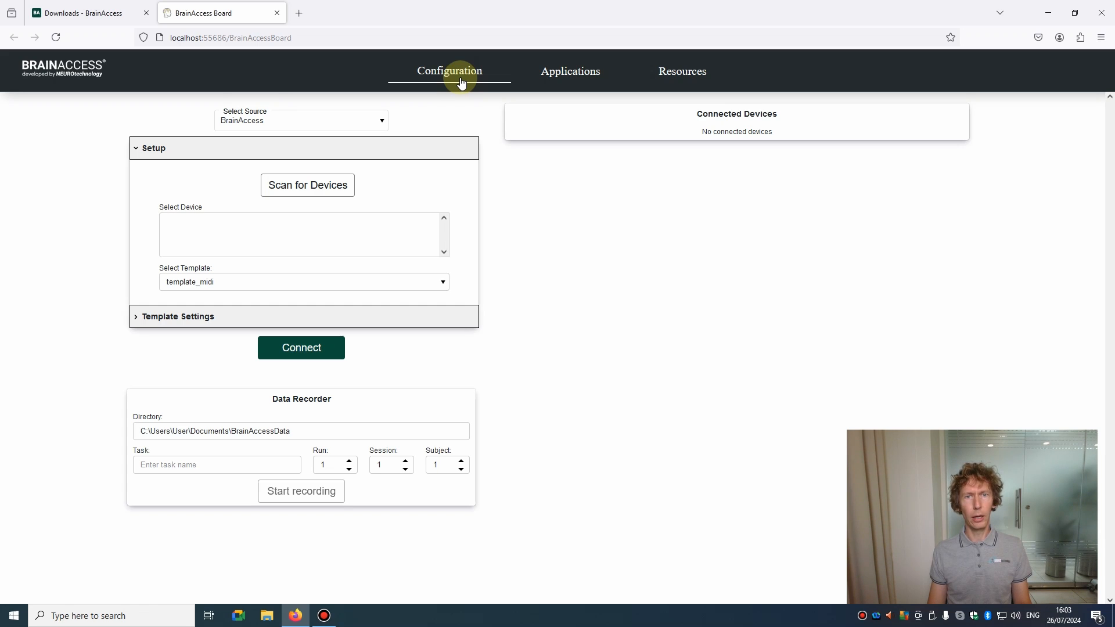
mouse_move(525, 91)
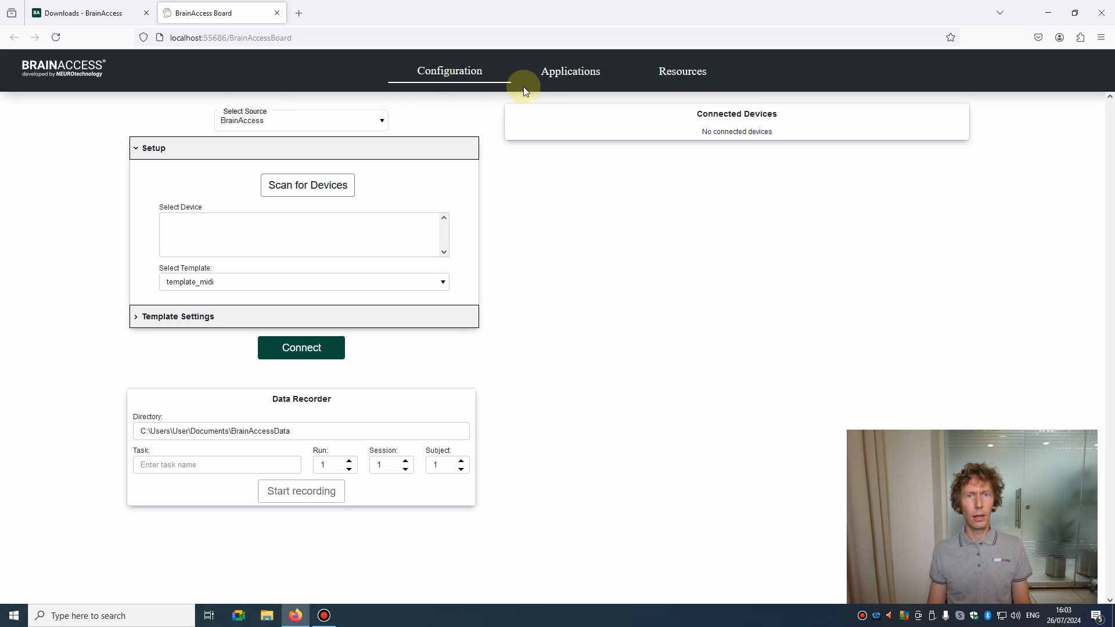
Browse the Applications page of EEG app cards, then view the Resources page.
click(570, 70)
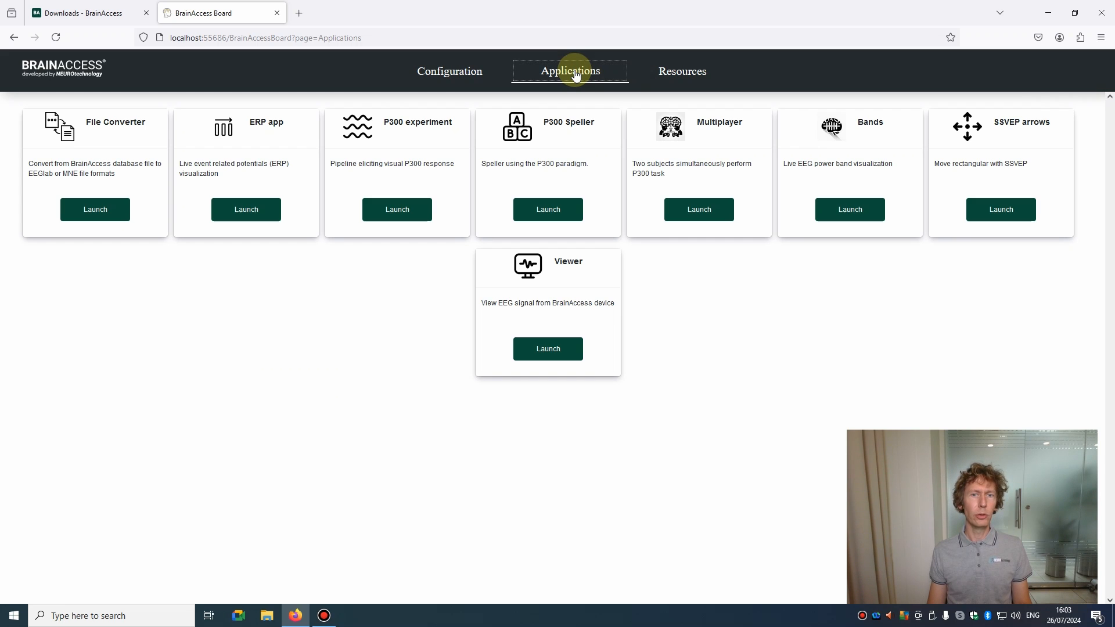
mouse_move(686, 317)
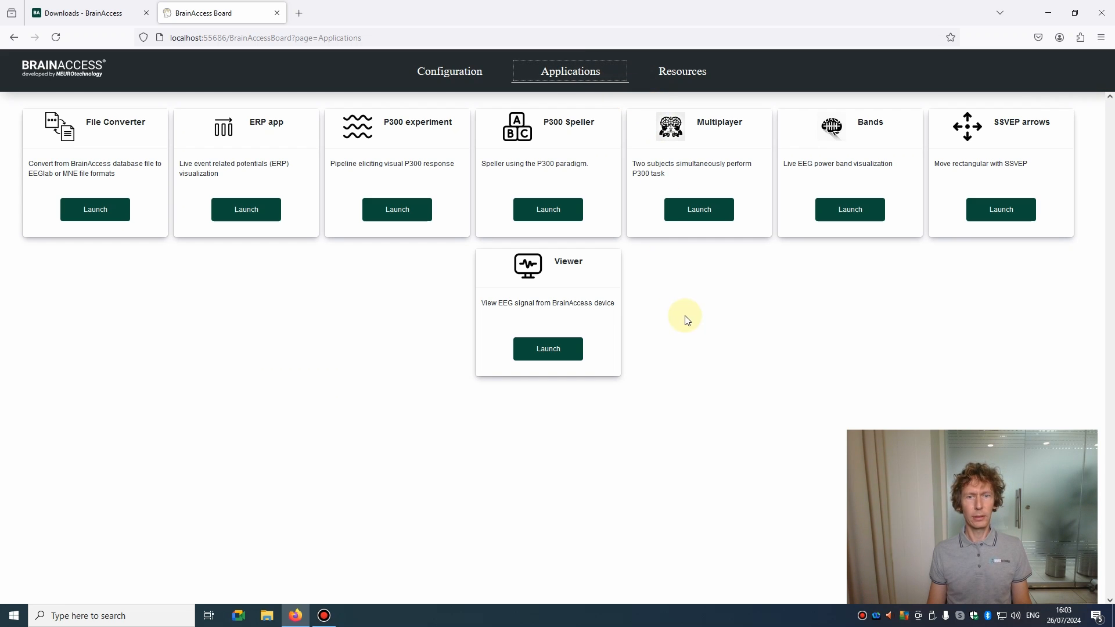
mouse_move(503, 302)
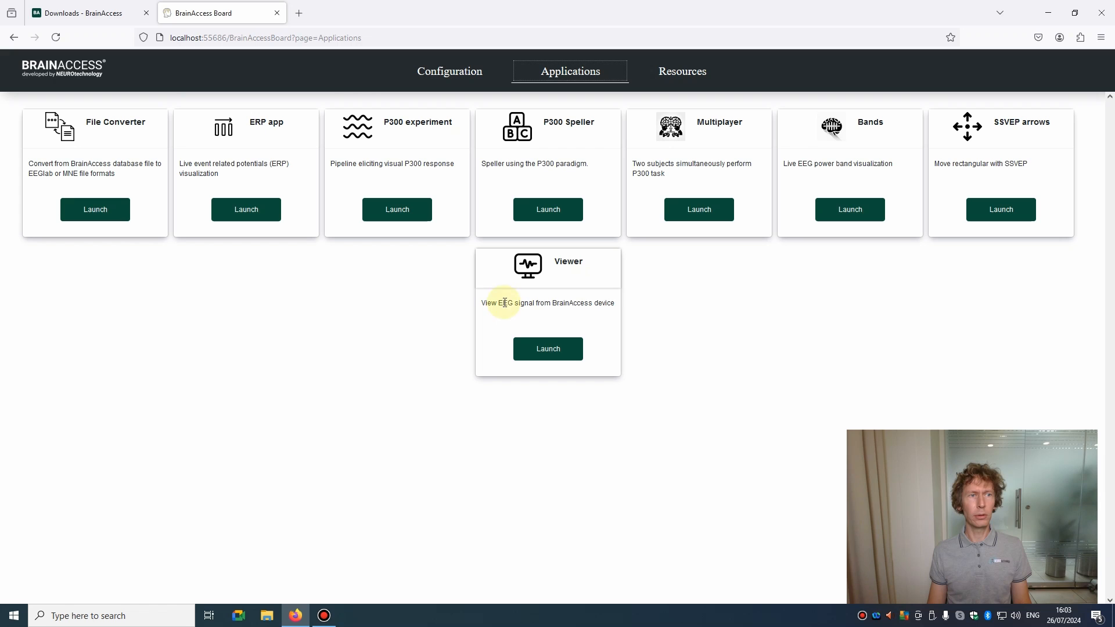
mouse_move(757, 437)
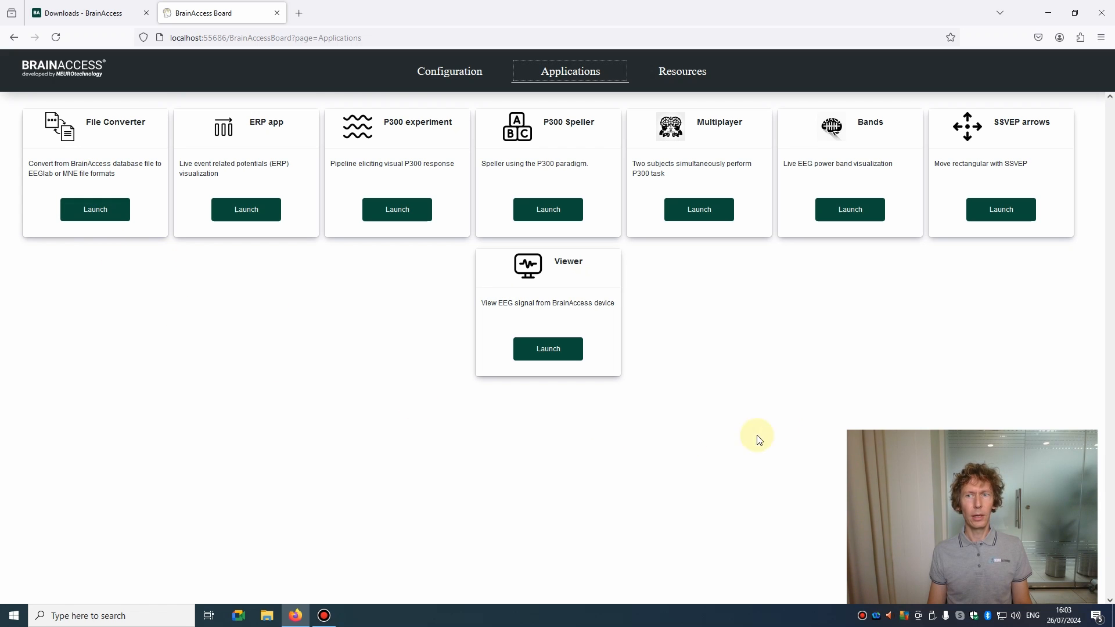
mouse_move(325, 168)
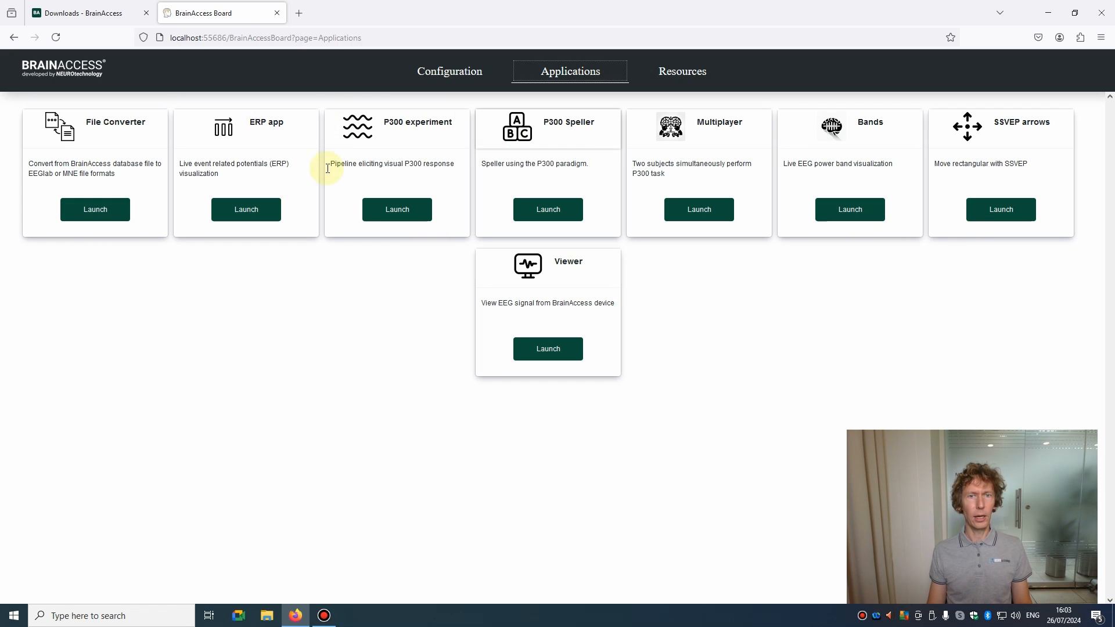
mouse_move(957, 303)
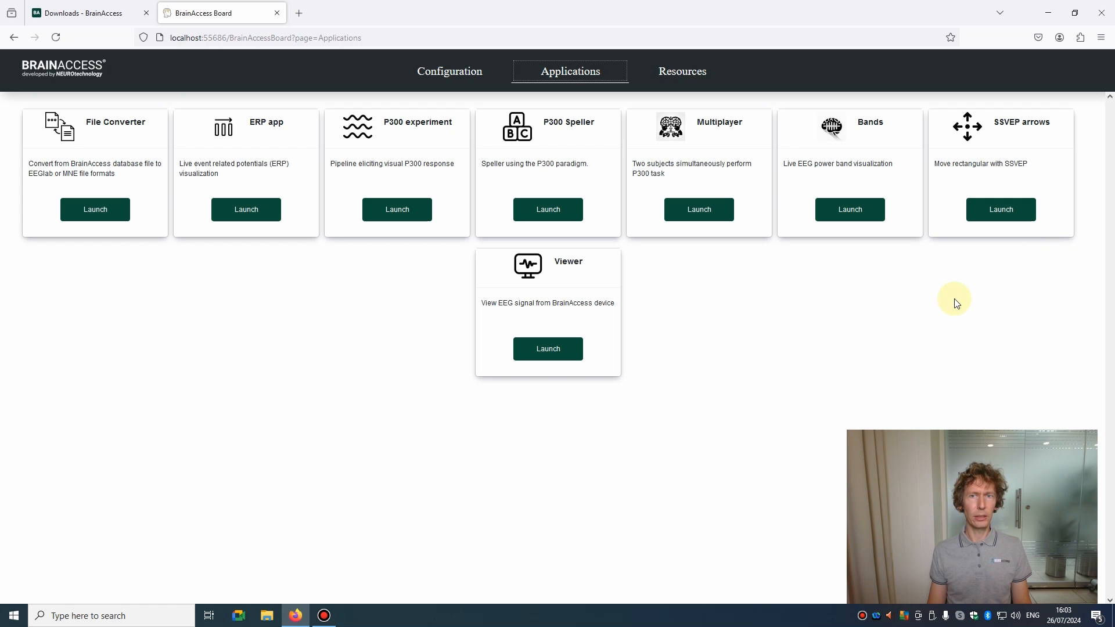
click(681, 71)
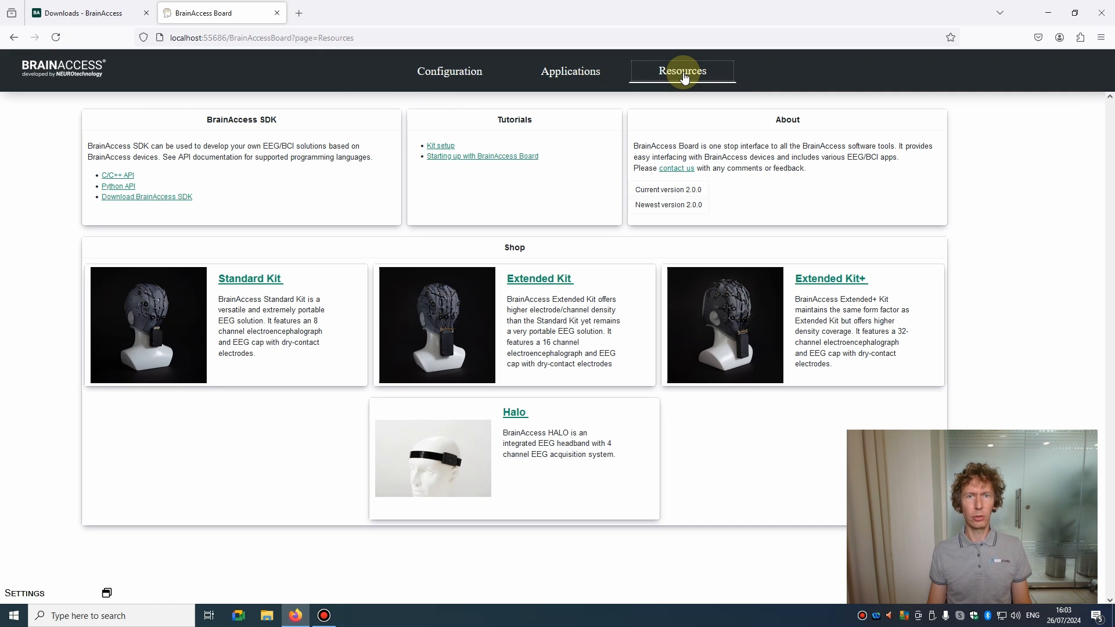
click(449, 70)
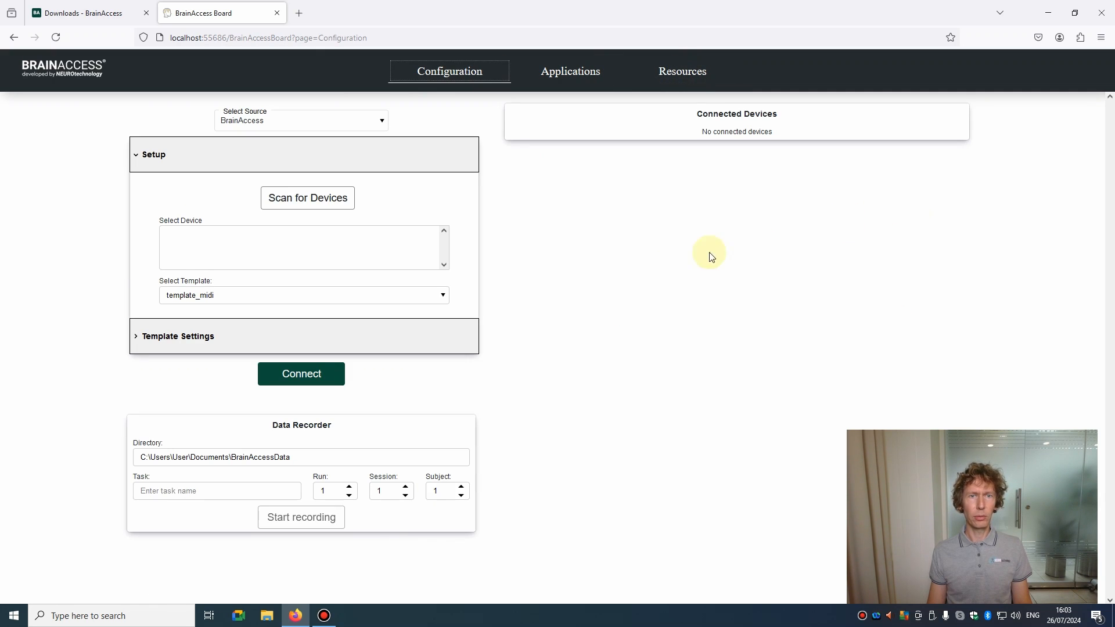
mouse_move(636, 263)
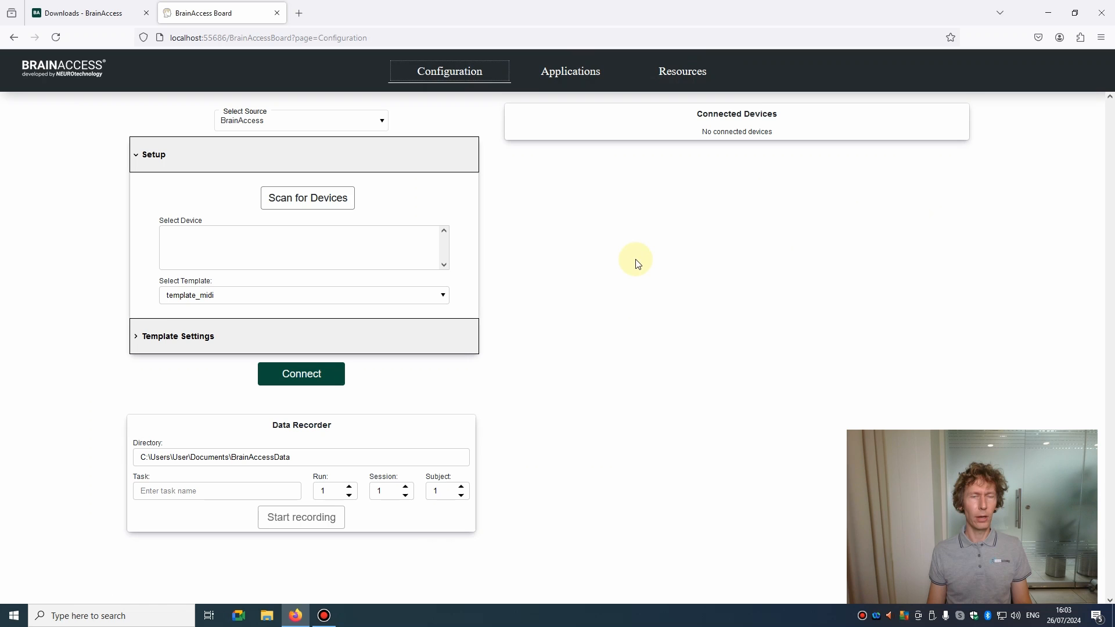
mouse_move(619, 257)
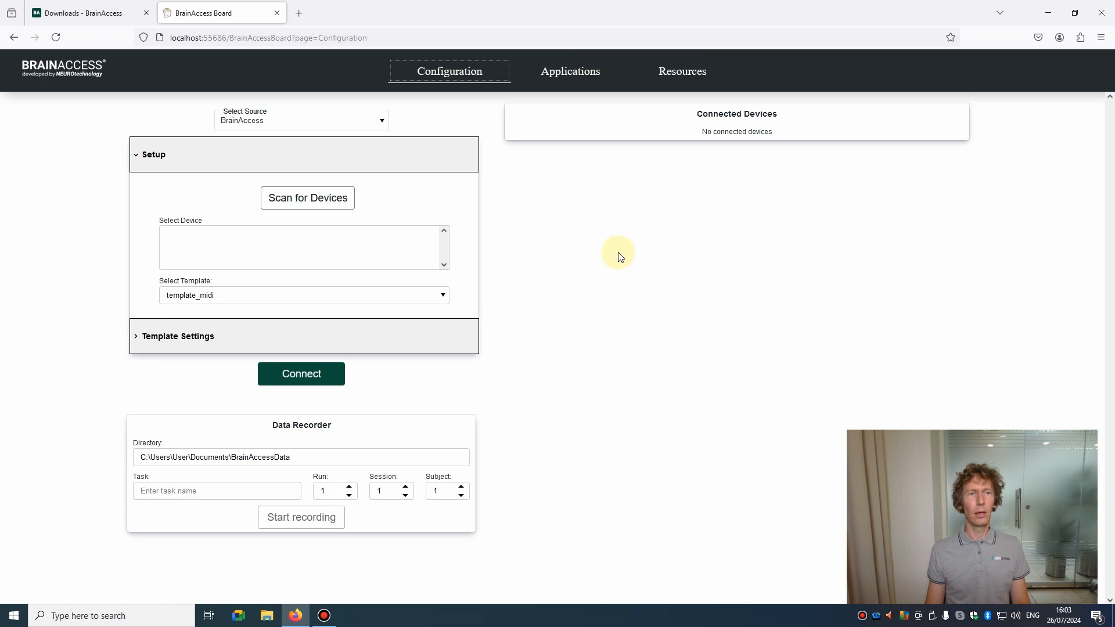
mouse_move(487, 279)
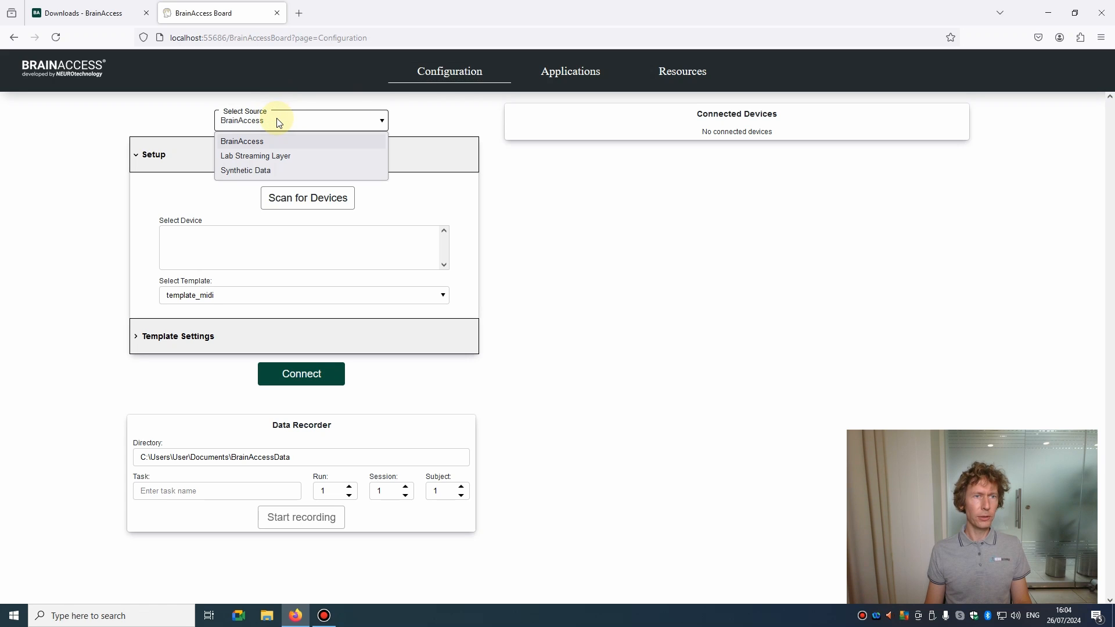
mouse_move(283, 156)
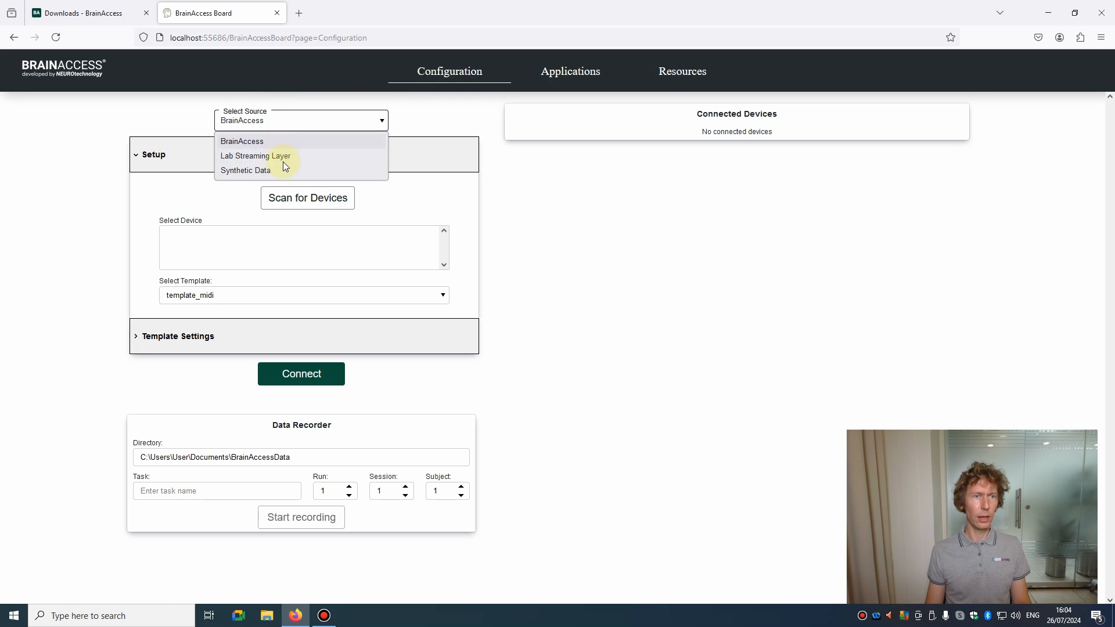
mouse_move(253, 142)
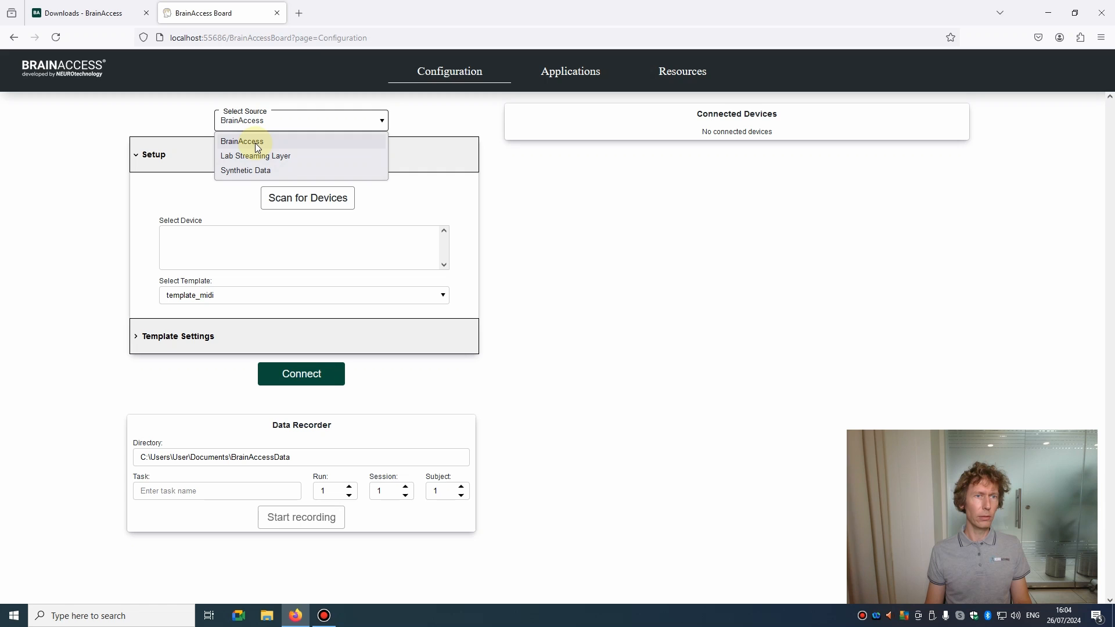
click(242, 140)
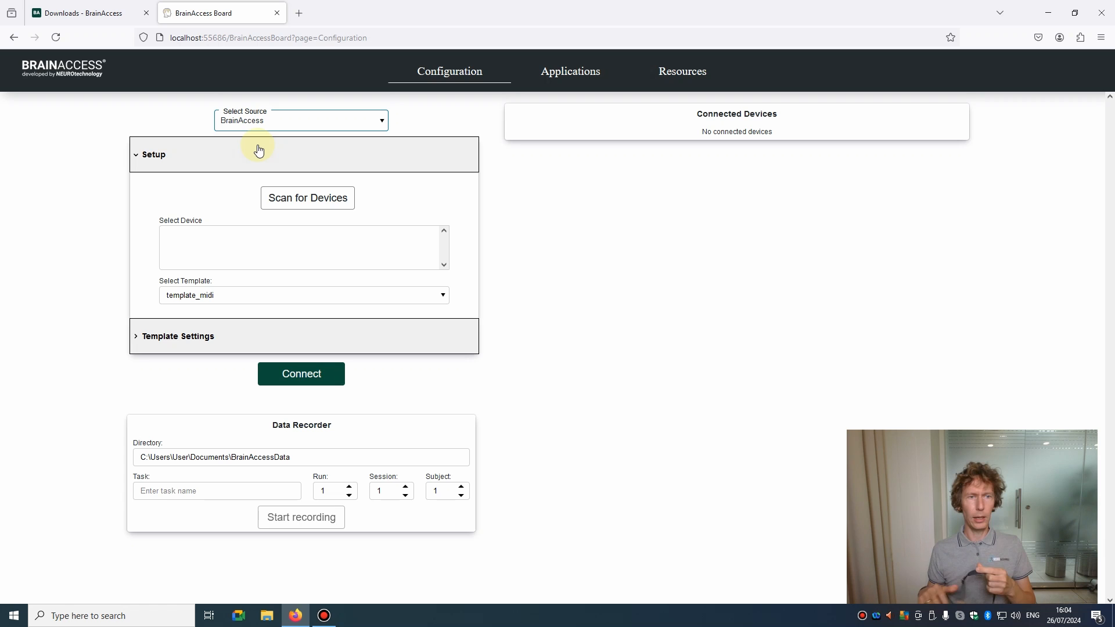
mouse_move(307, 197)
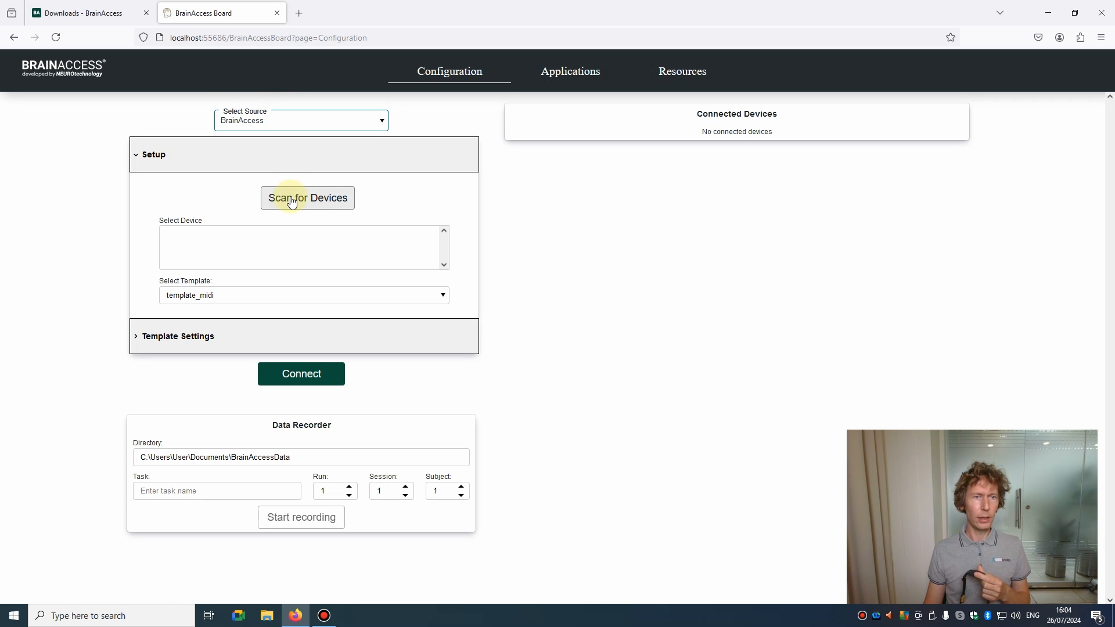
Scan for headsets, select BA HALO 003 and connect it (4 channels, 250 Hz).
click(307, 197)
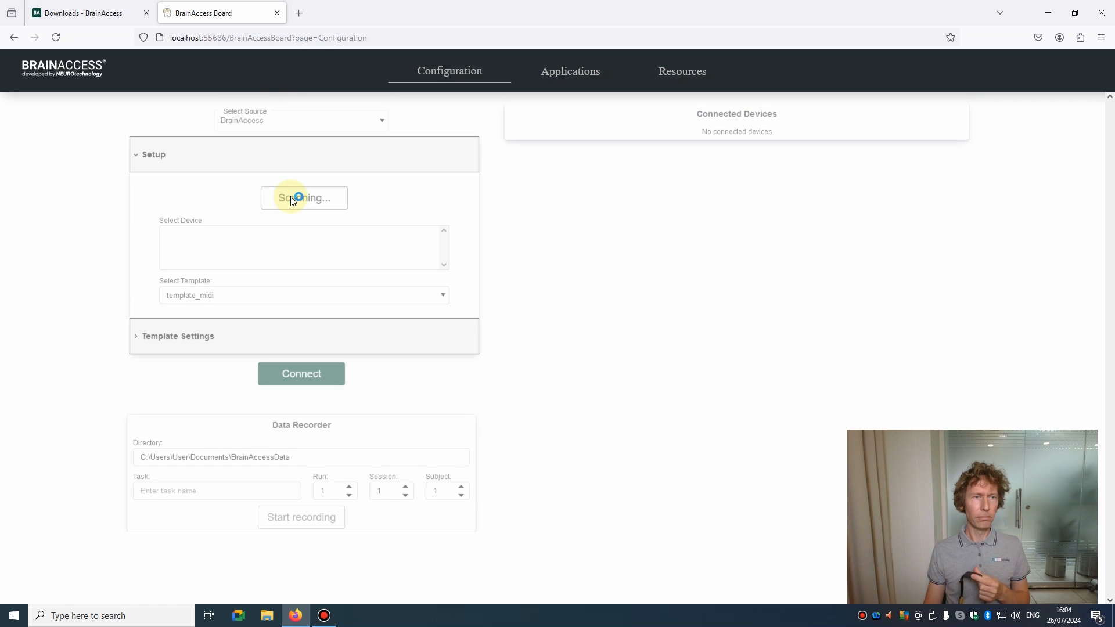
mouse_move(231, 306)
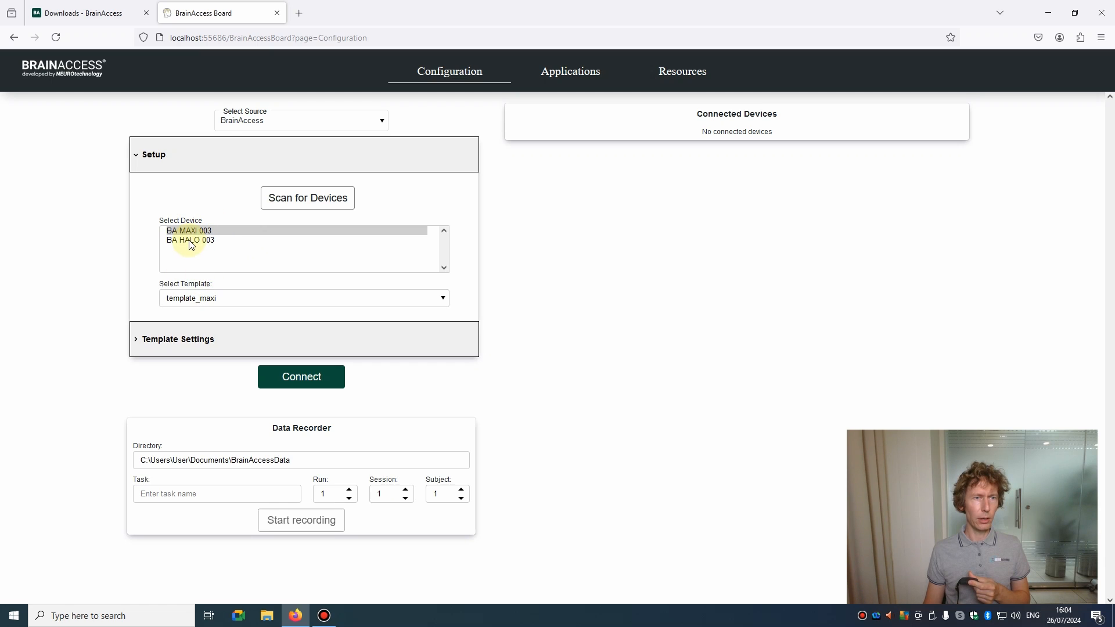
click(190, 240)
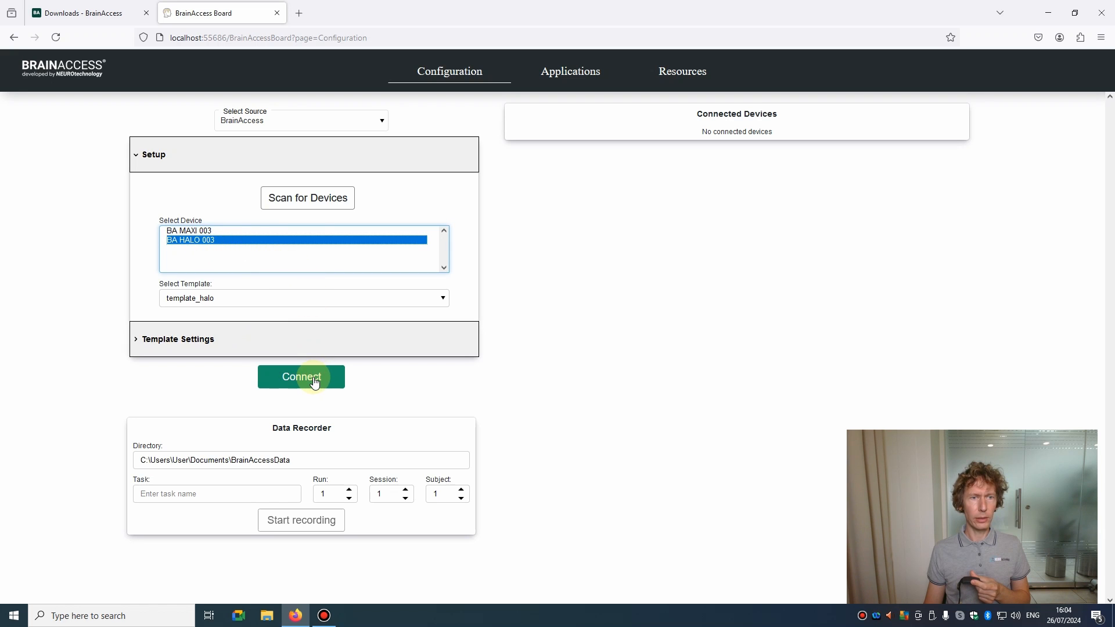
click(301, 377)
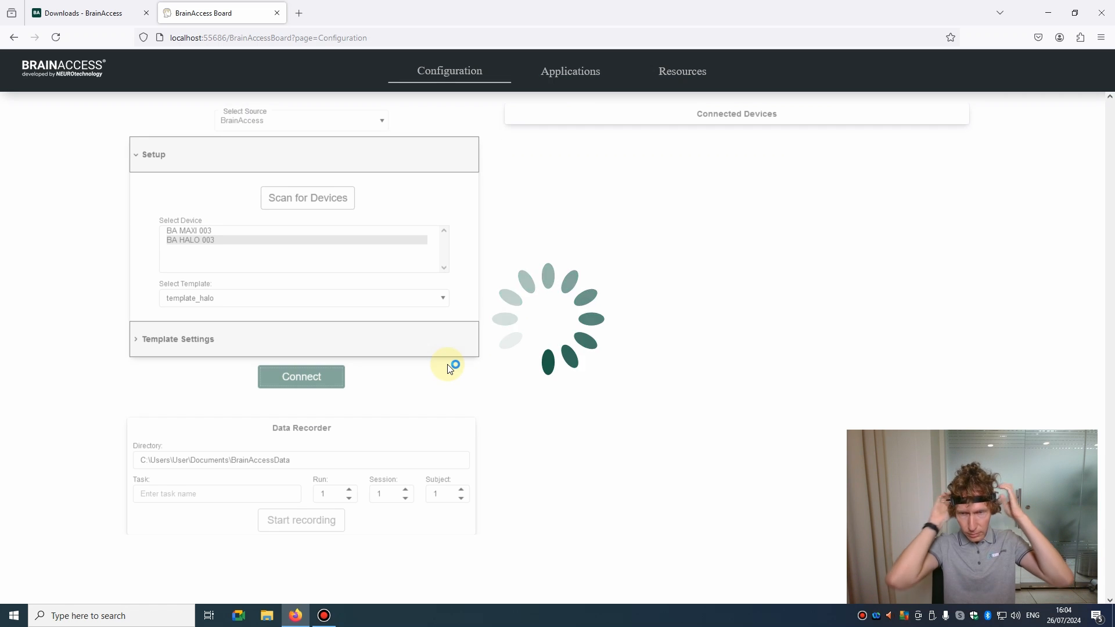
click(301, 376)
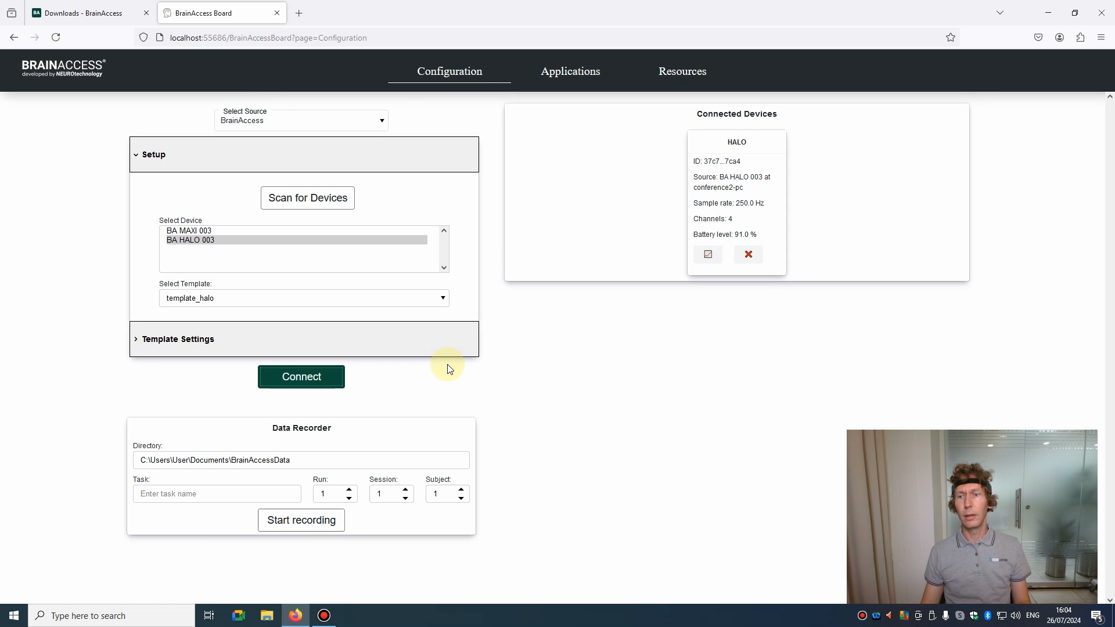
mouse_move(754, 140)
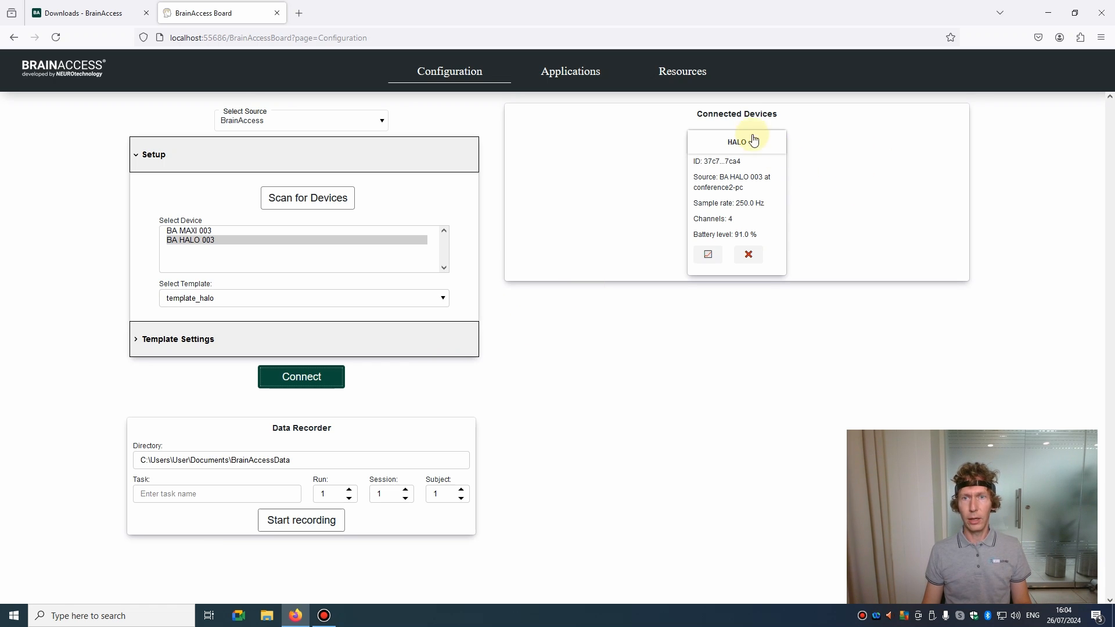
mouse_move(787, 176)
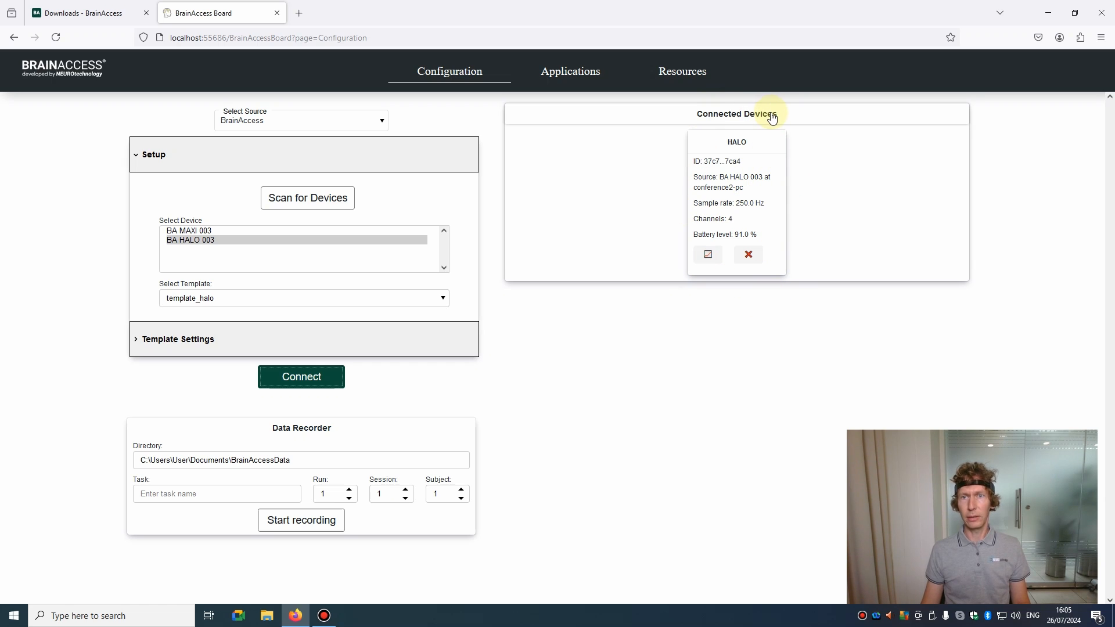
mouse_move(808, 234)
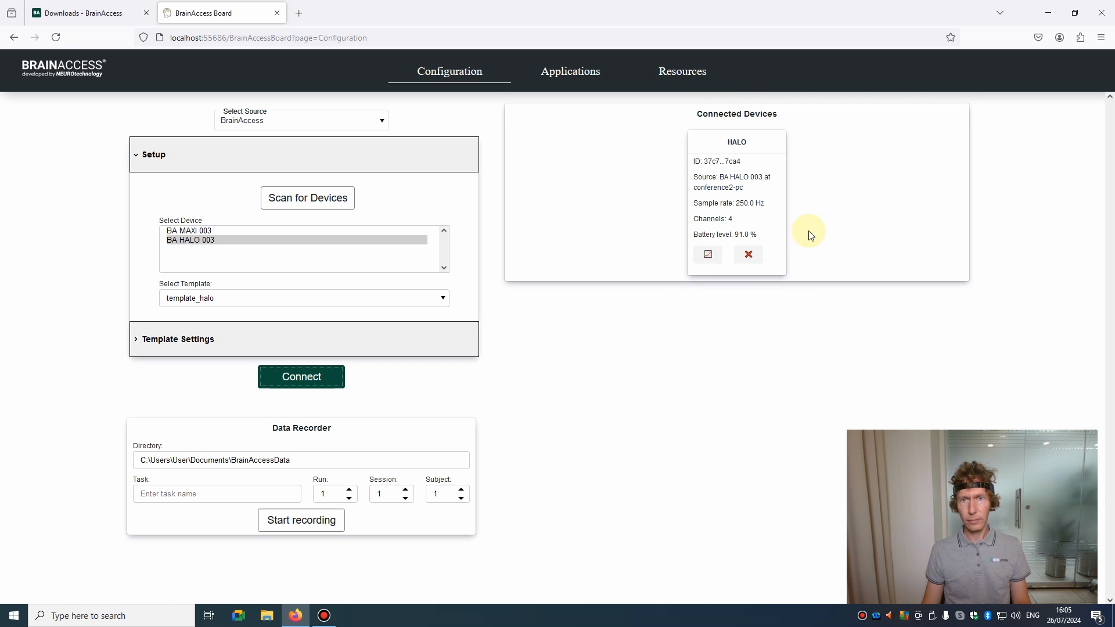
mouse_move(747, 216)
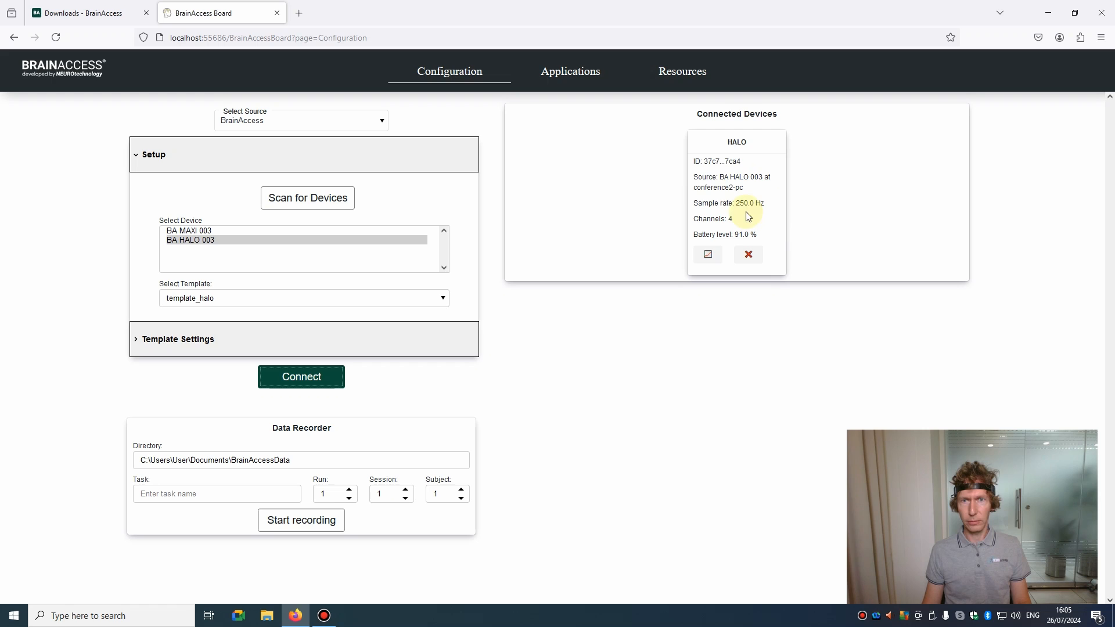
double_click(732, 177)
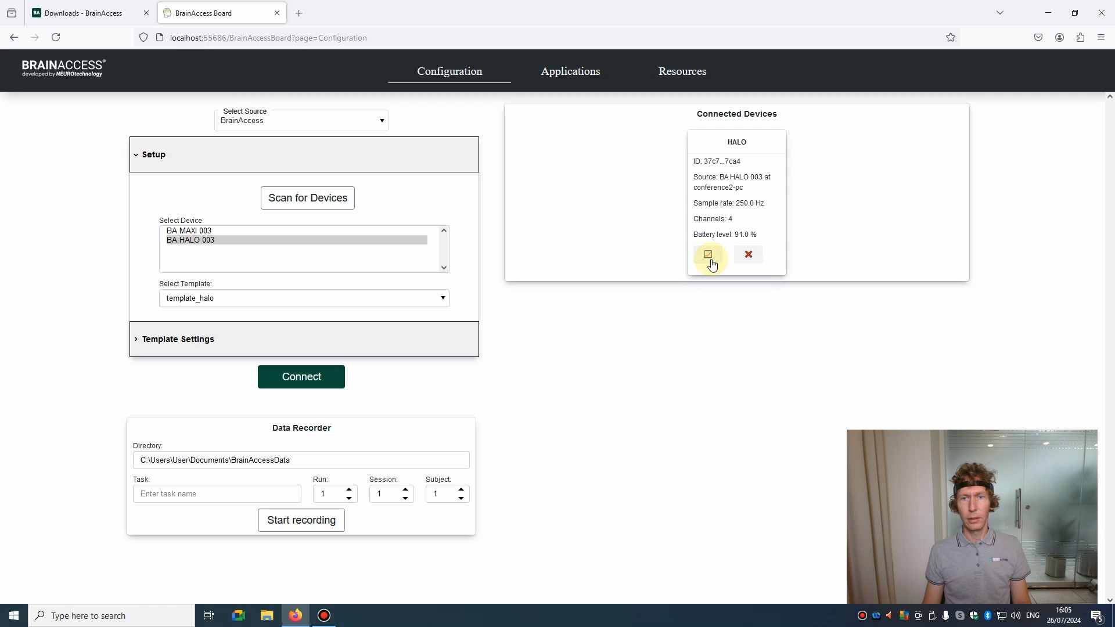
mouse_move(715, 260)
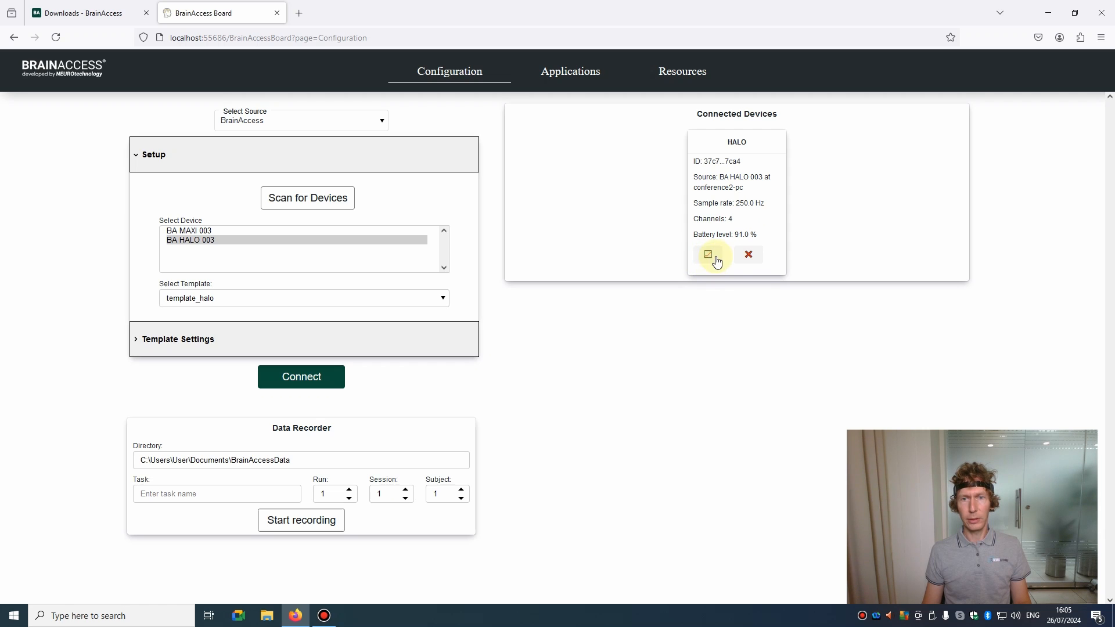
click(708, 255)
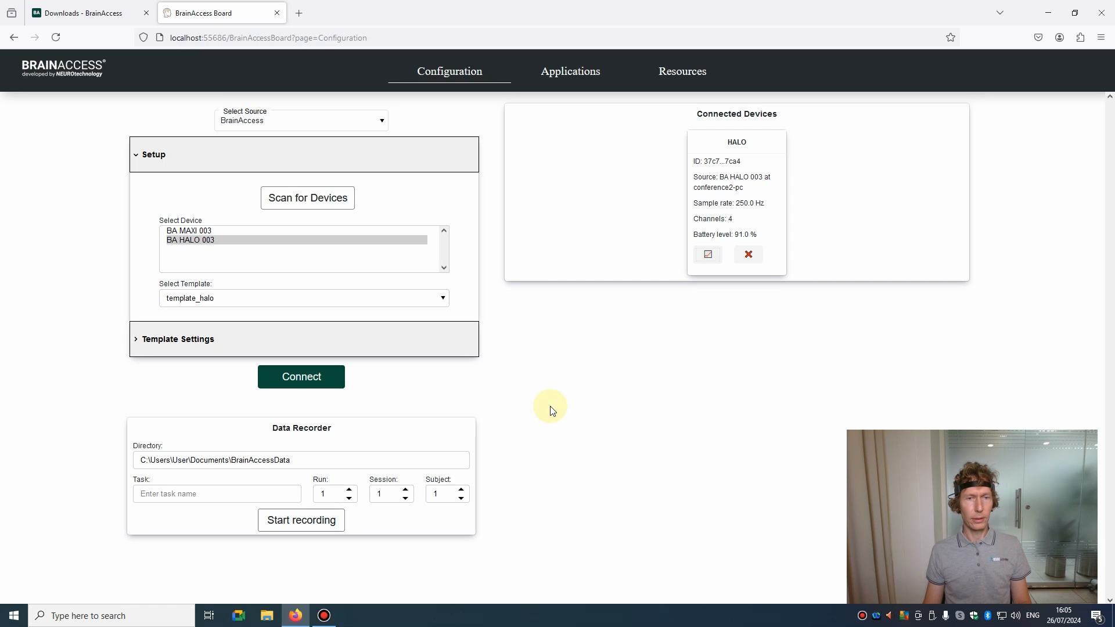
mouse_move(572, 405)
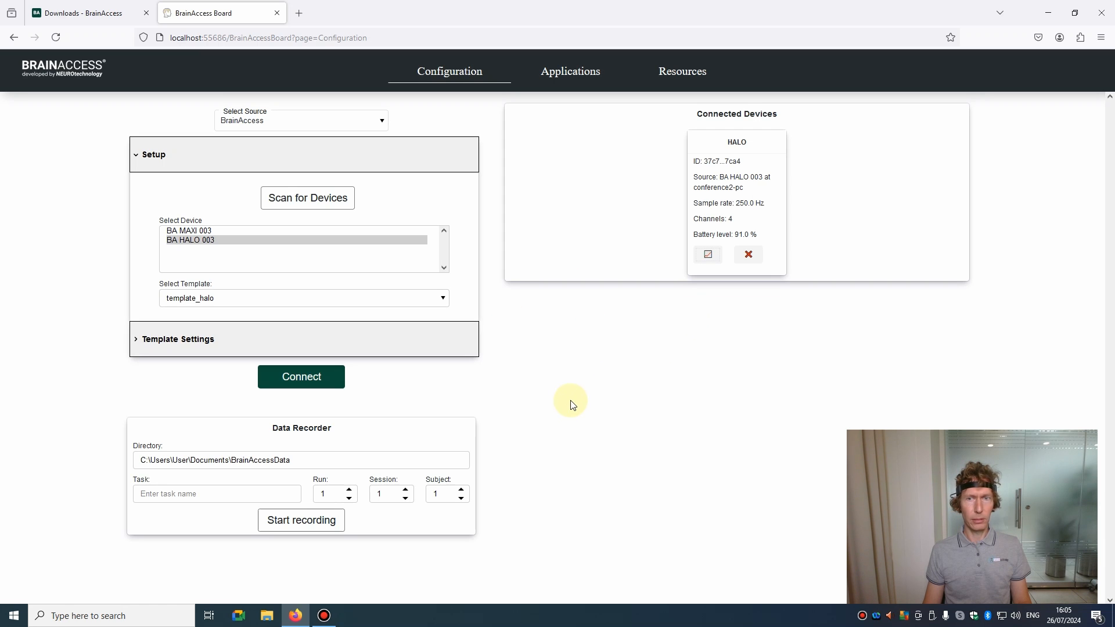
mouse_move(517, 469)
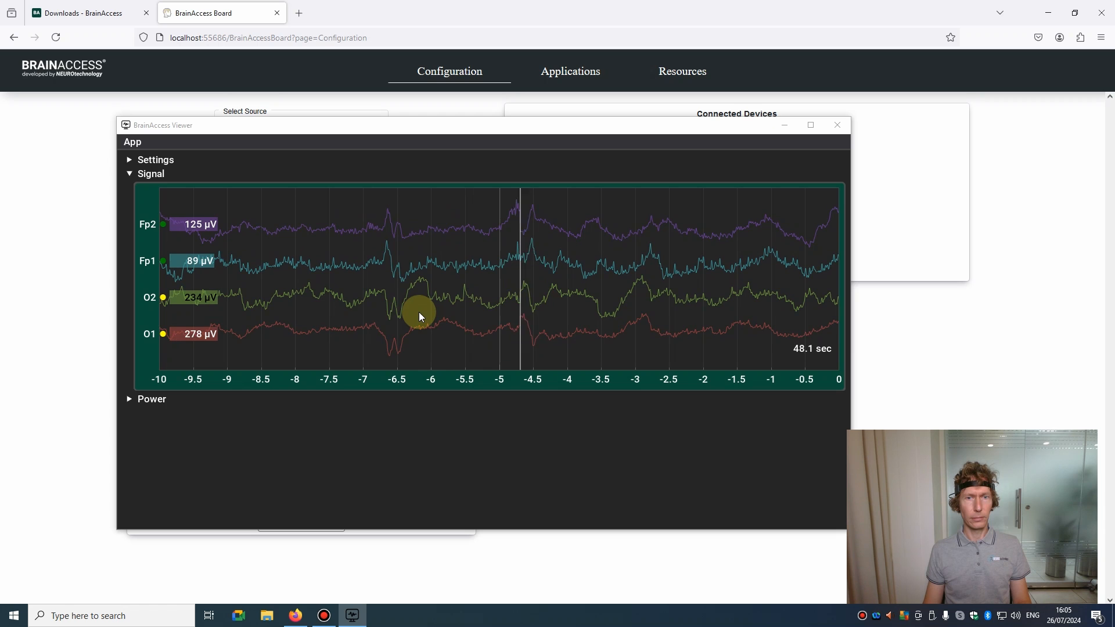
mouse_move(836, 125)
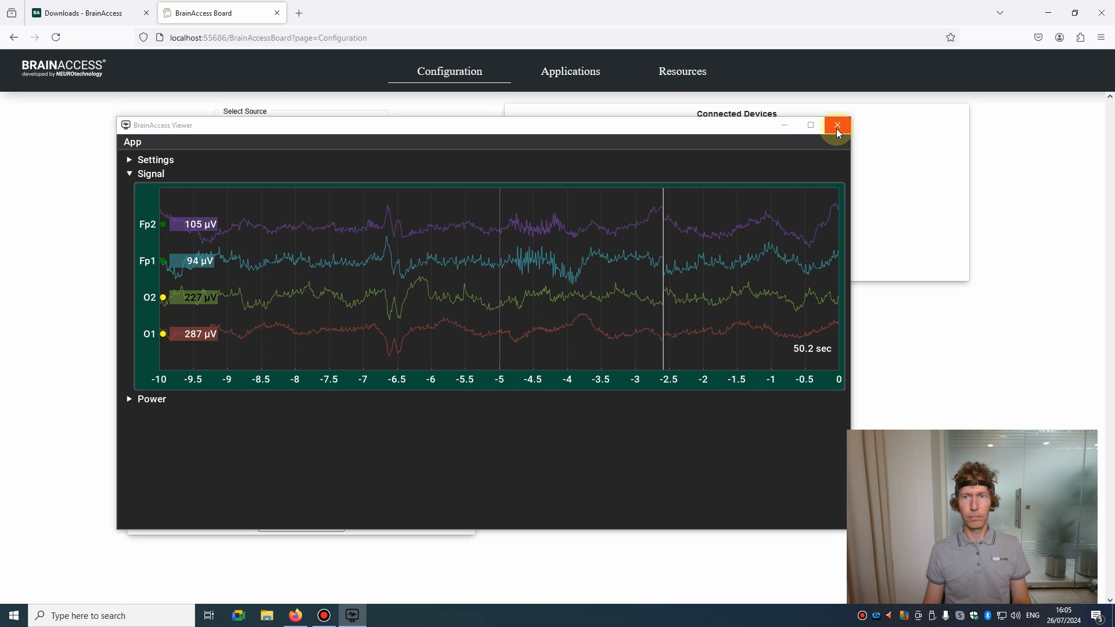
click(837, 126)
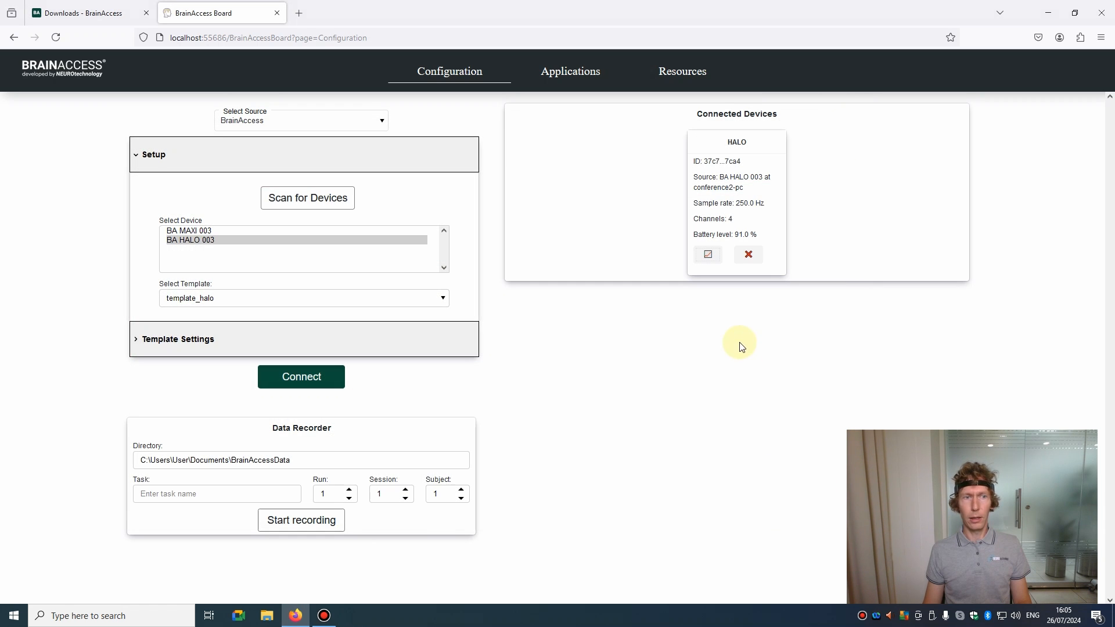
mouse_move(747, 254)
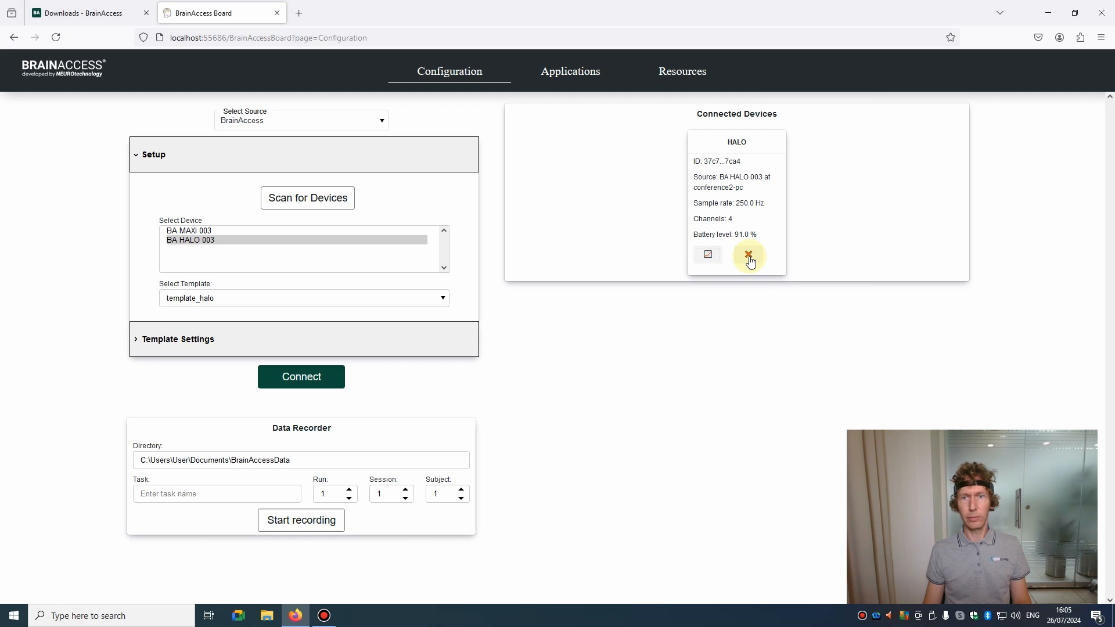
Remove the HALO card from Connected Devices with its red X.
click(748, 254)
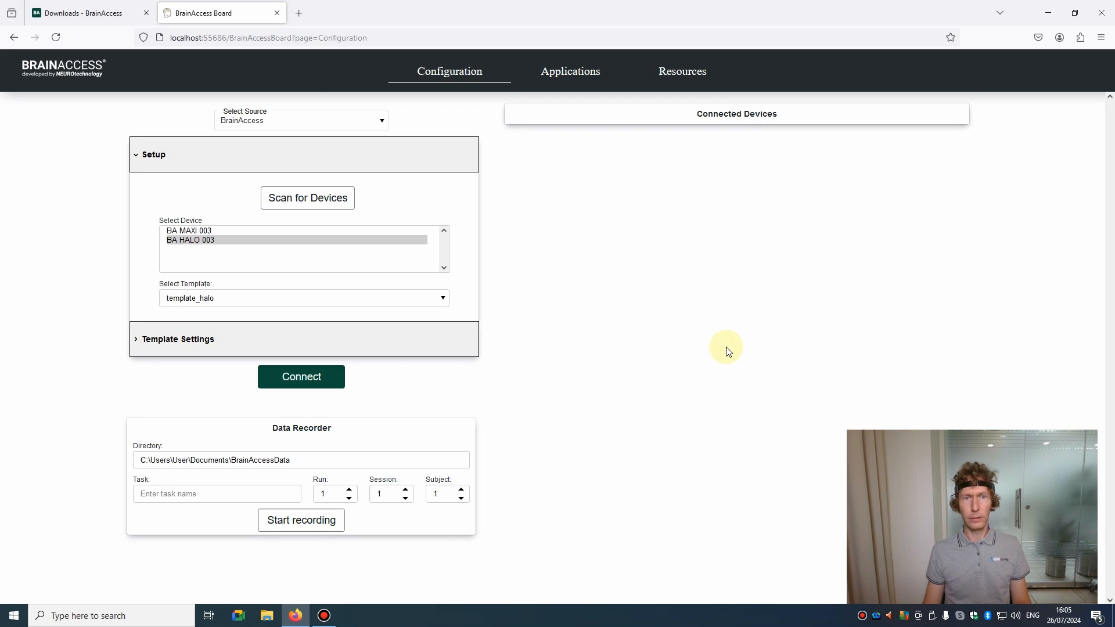
mouse_move(684, 358)
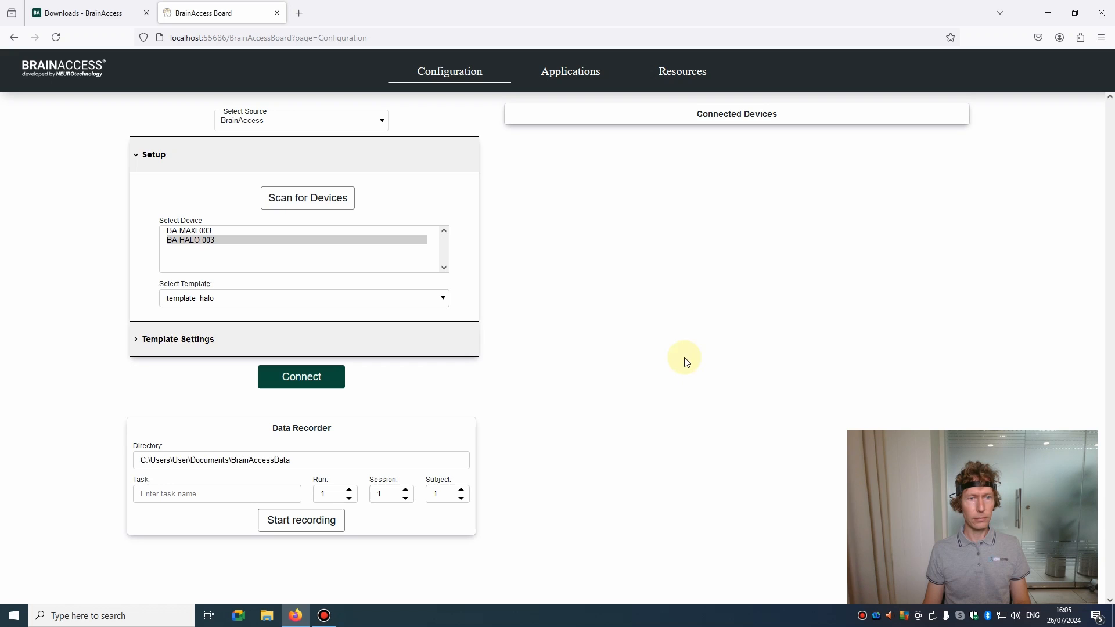
click(178, 338)
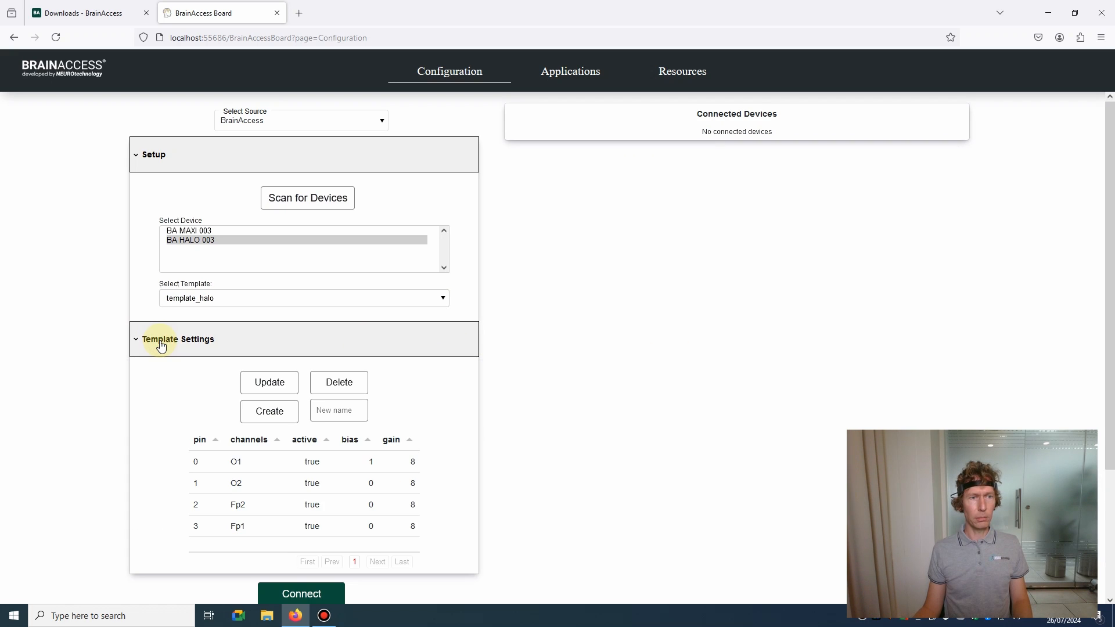
scroll(down, 3)
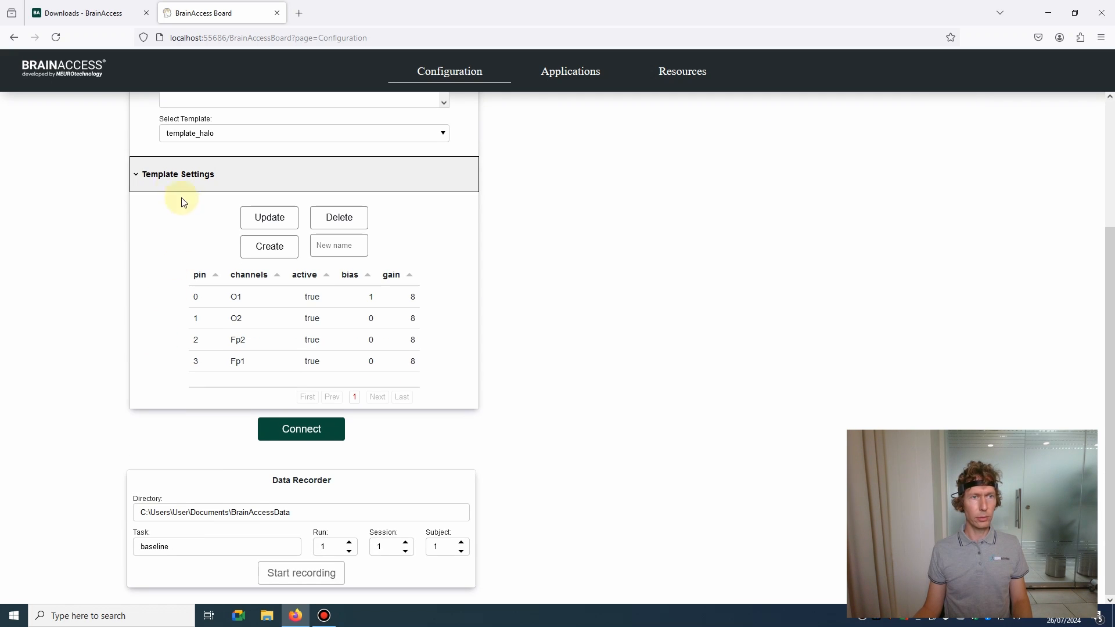
mouse_move(269, 216)
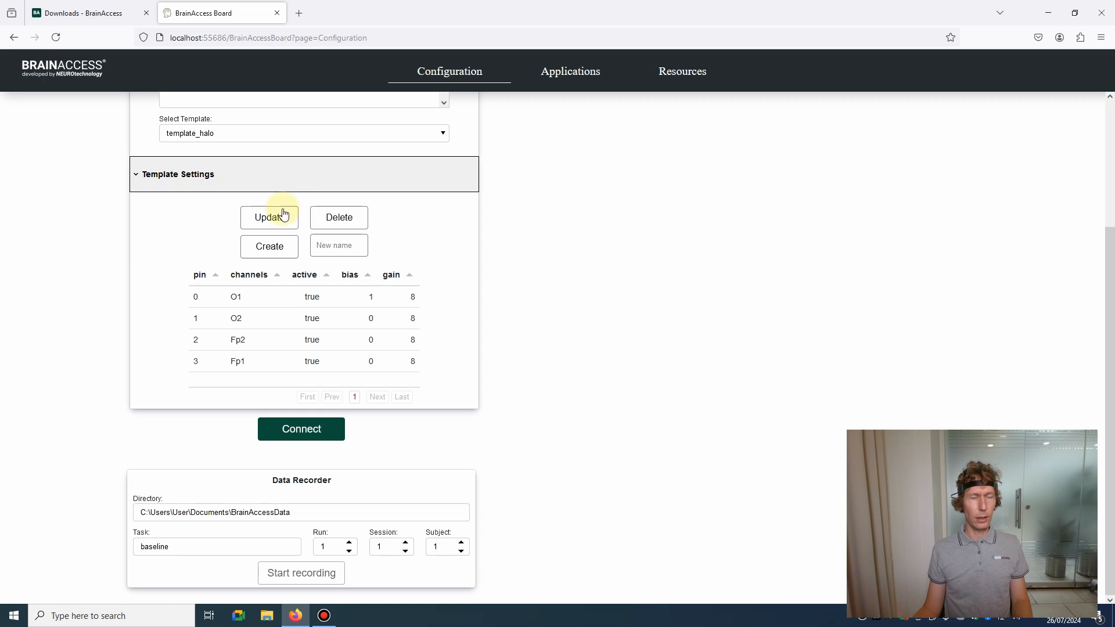
mouse_move(200, 279)
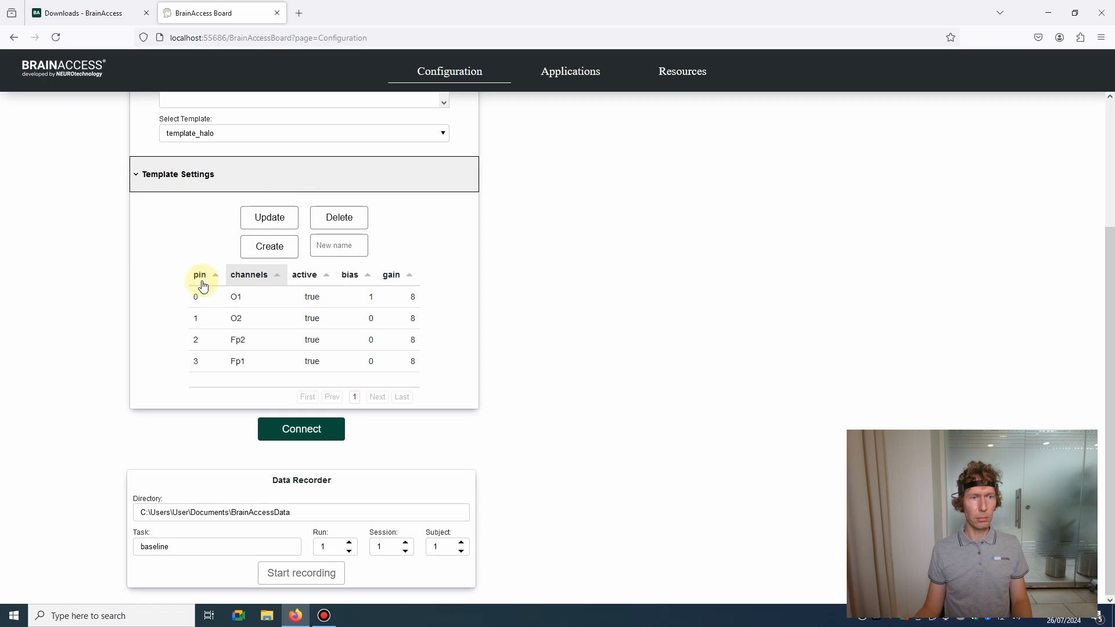
mouse_move(400, 372)
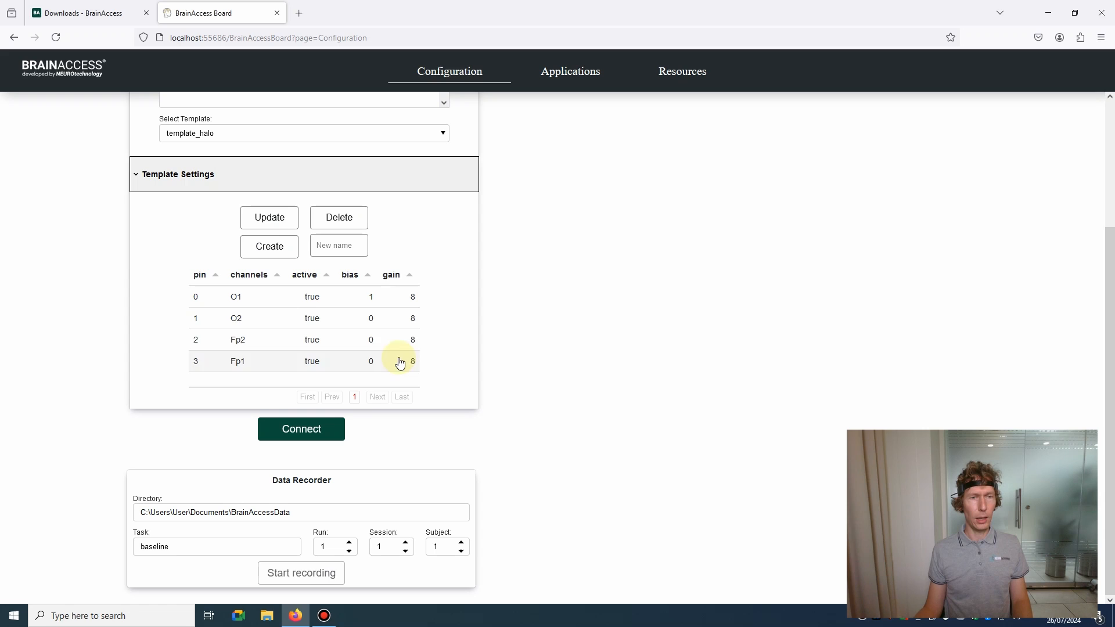
click(339, 245)
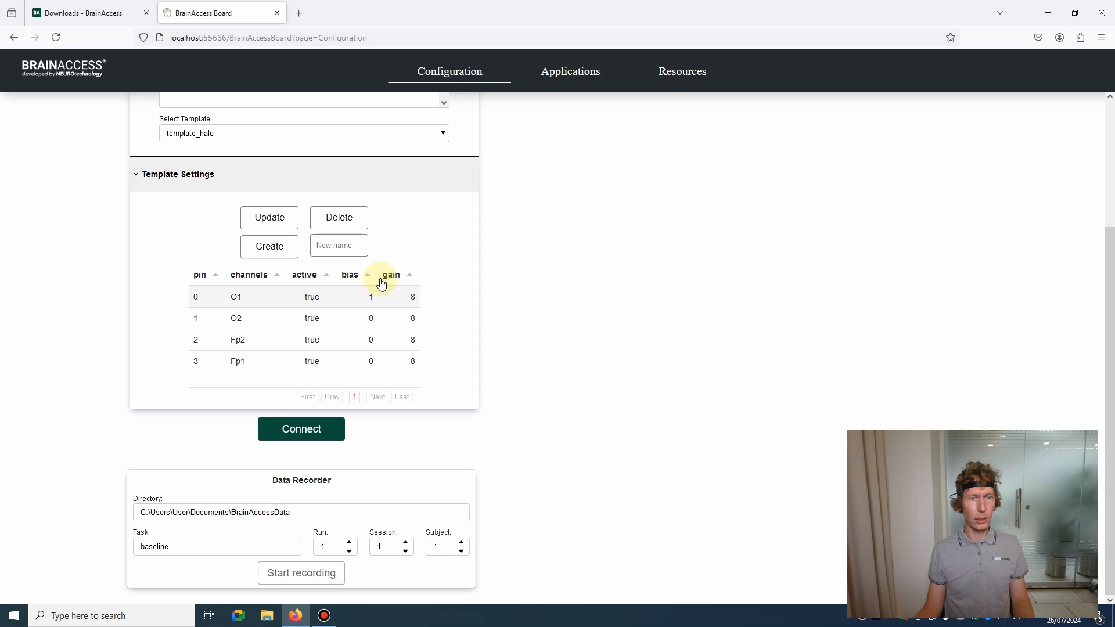
mouse_move(295, 319)
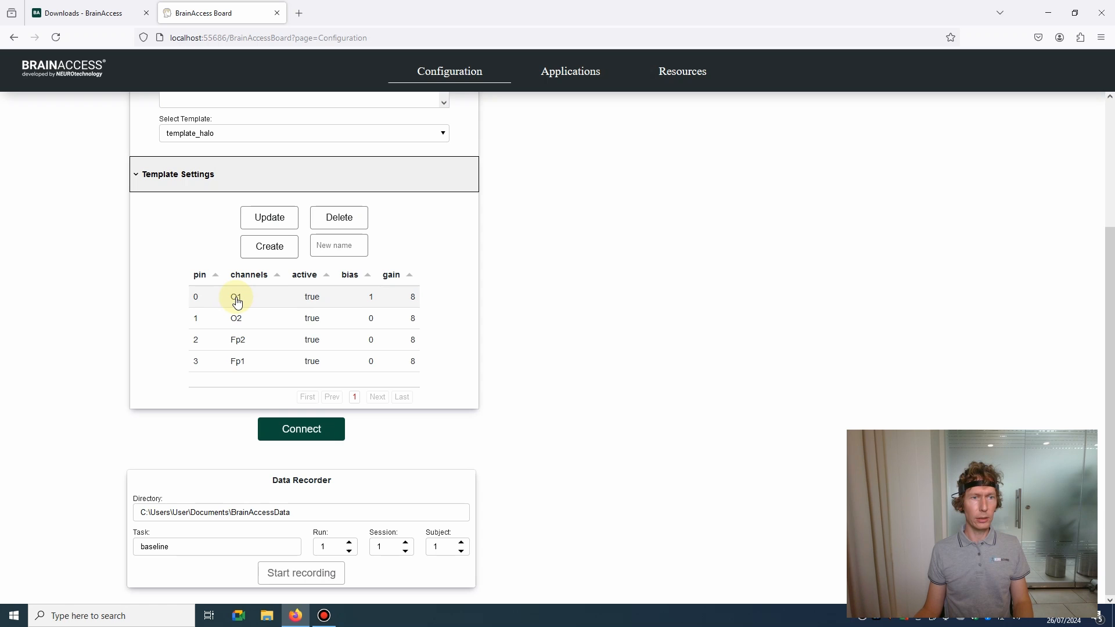
click(237, 297)
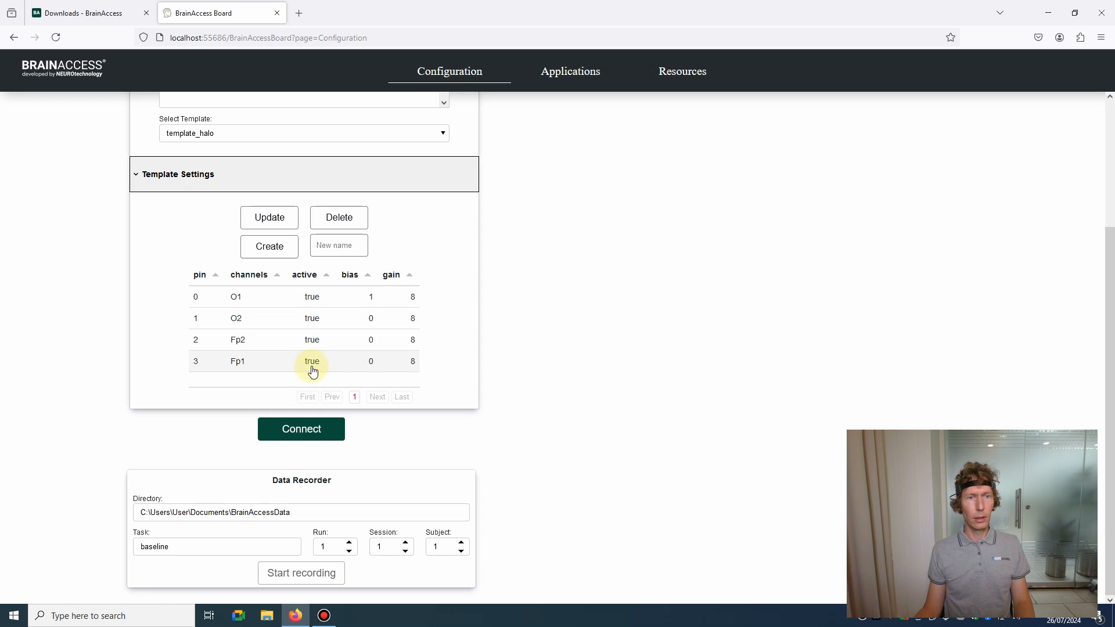
mouse_move(375, 279)
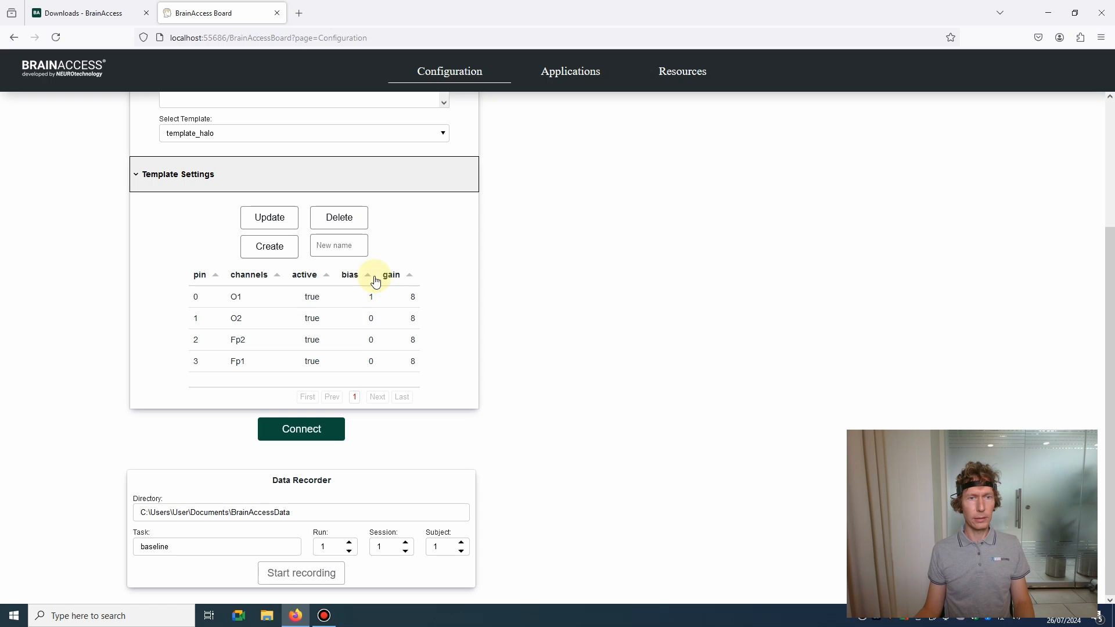
mouse_move(375, 311)
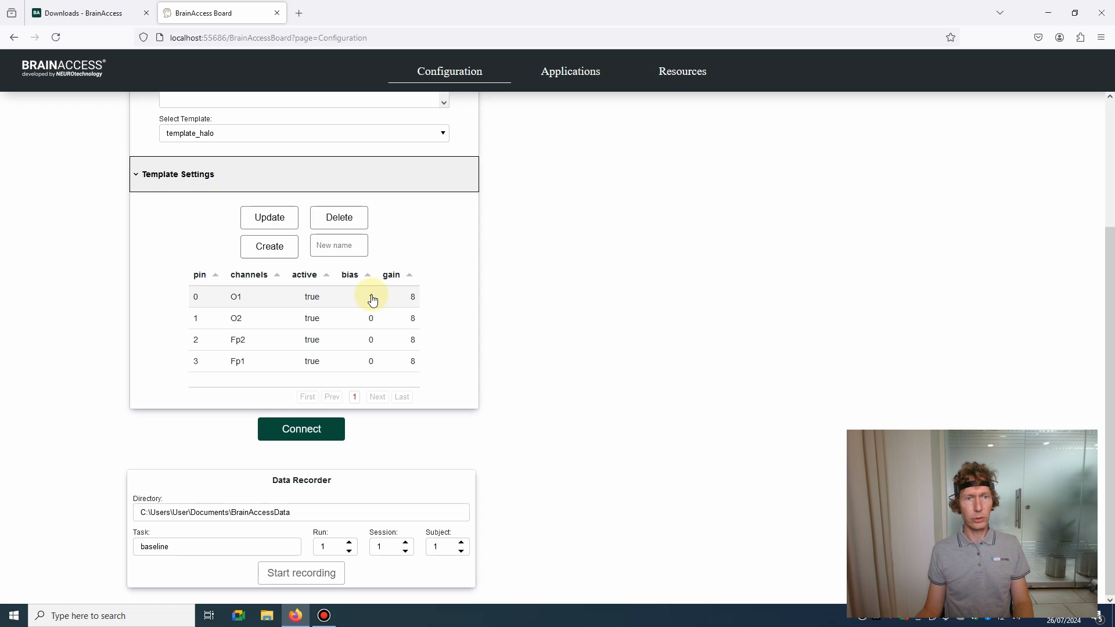
click(370, 296)
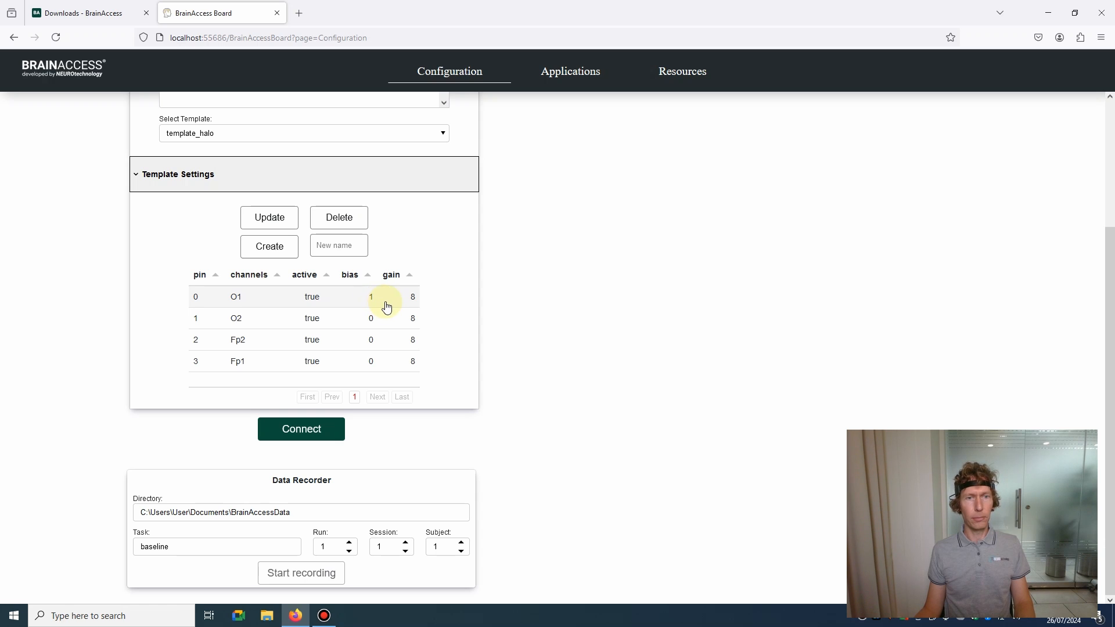
mouse_move(407, 276)
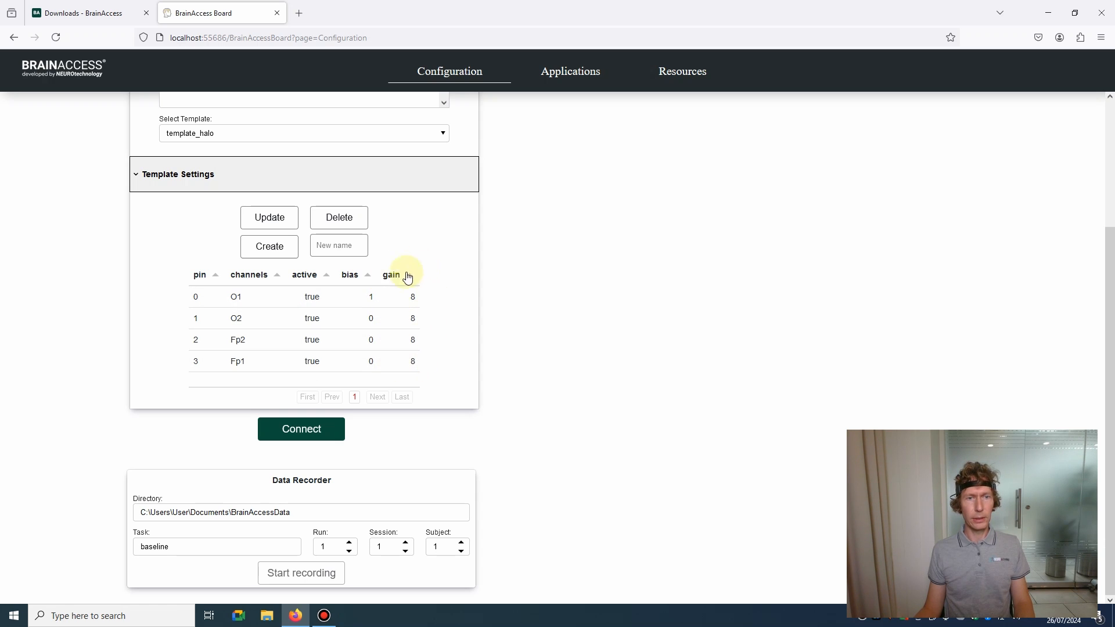
mouse_move(418, 366)
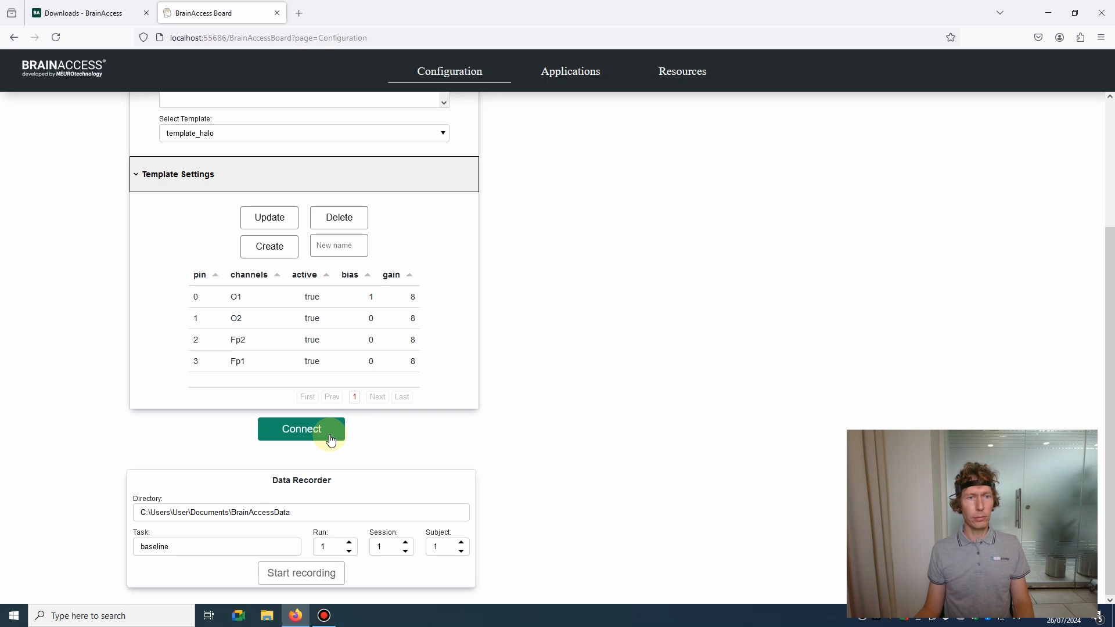
Connect with the HALO template, set task to baseline_eeg, and start recording.
click(301, 428)
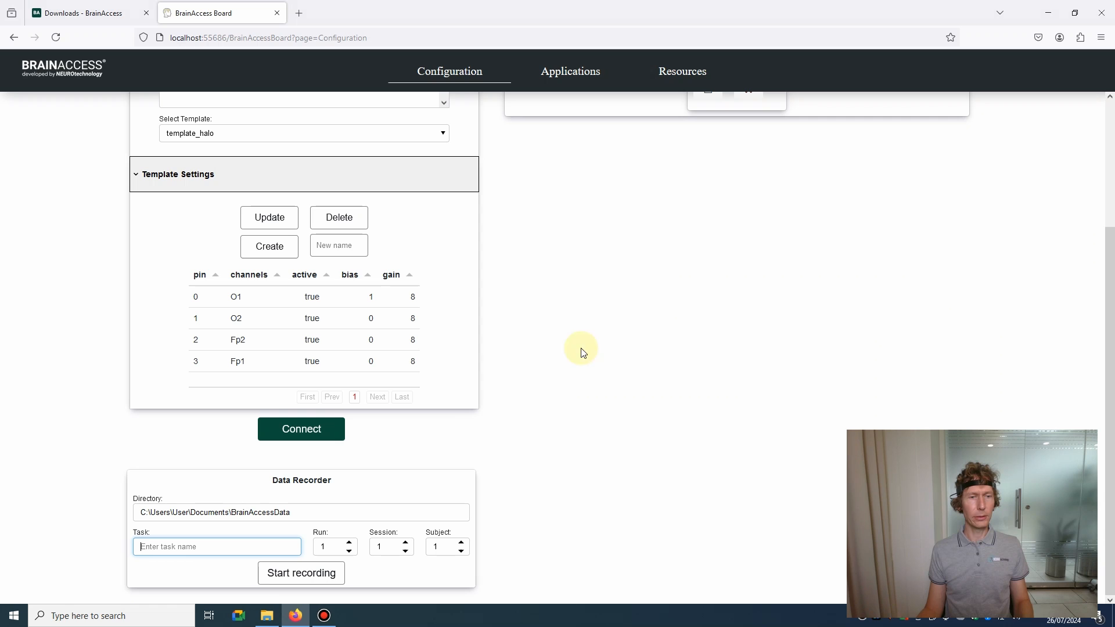
mouse_move(269, 539)
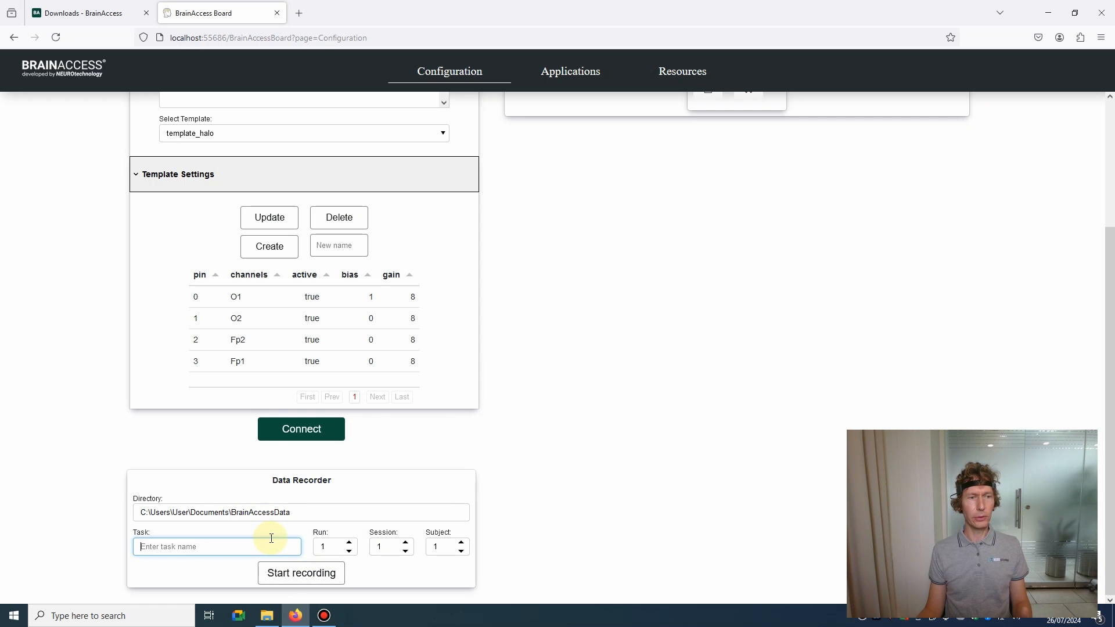
click(300, 512)
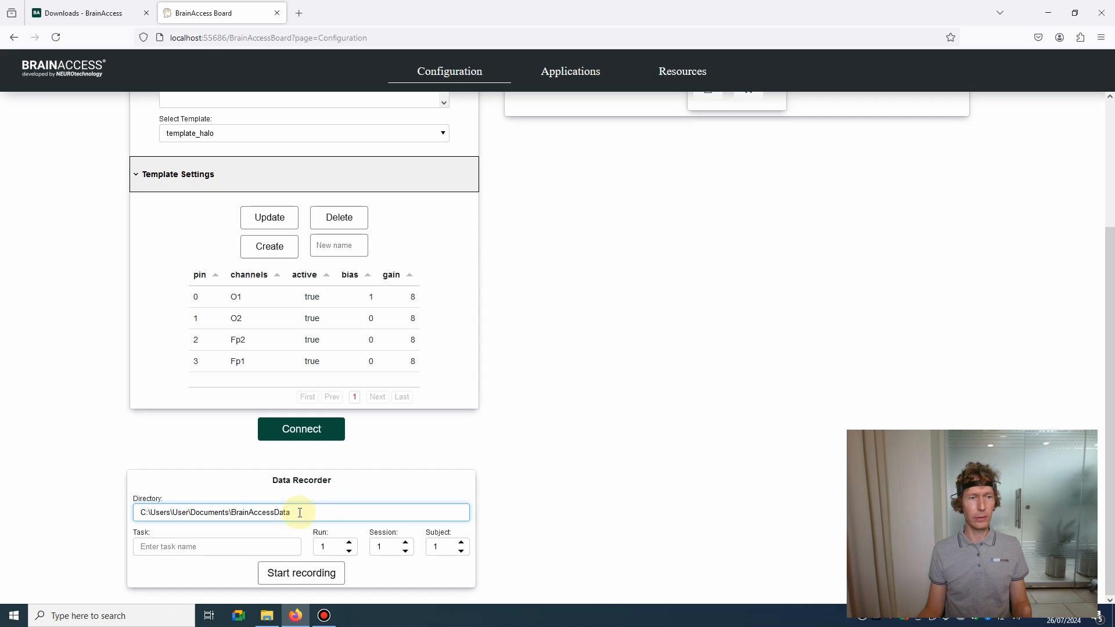
click(216, 546)
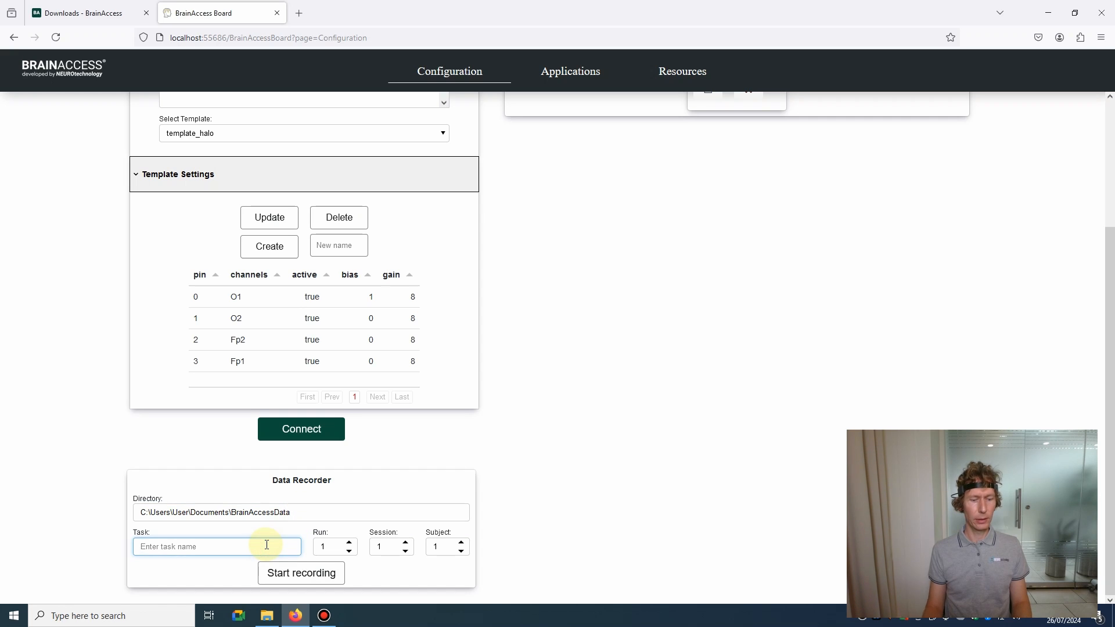
text(baseline_)
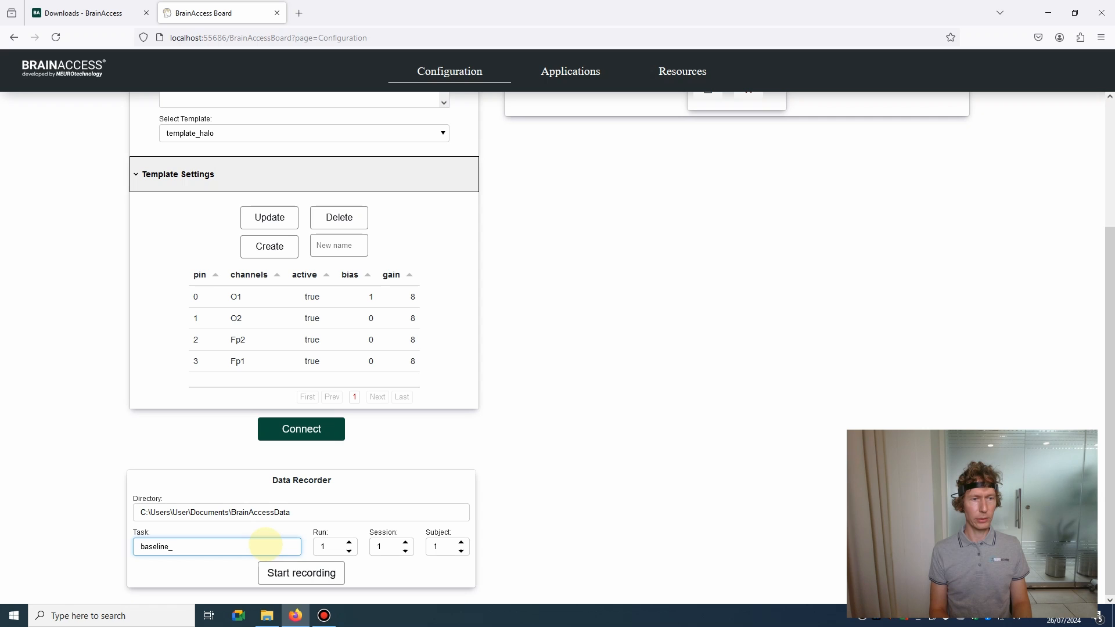
text(eeg)
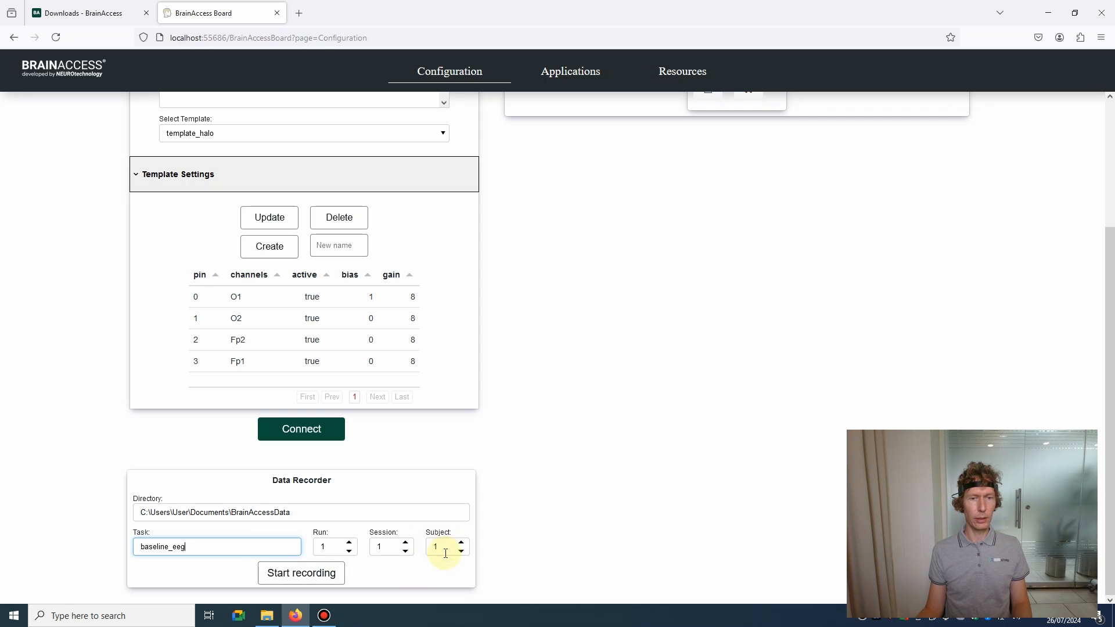
mouse_move(416, 551)
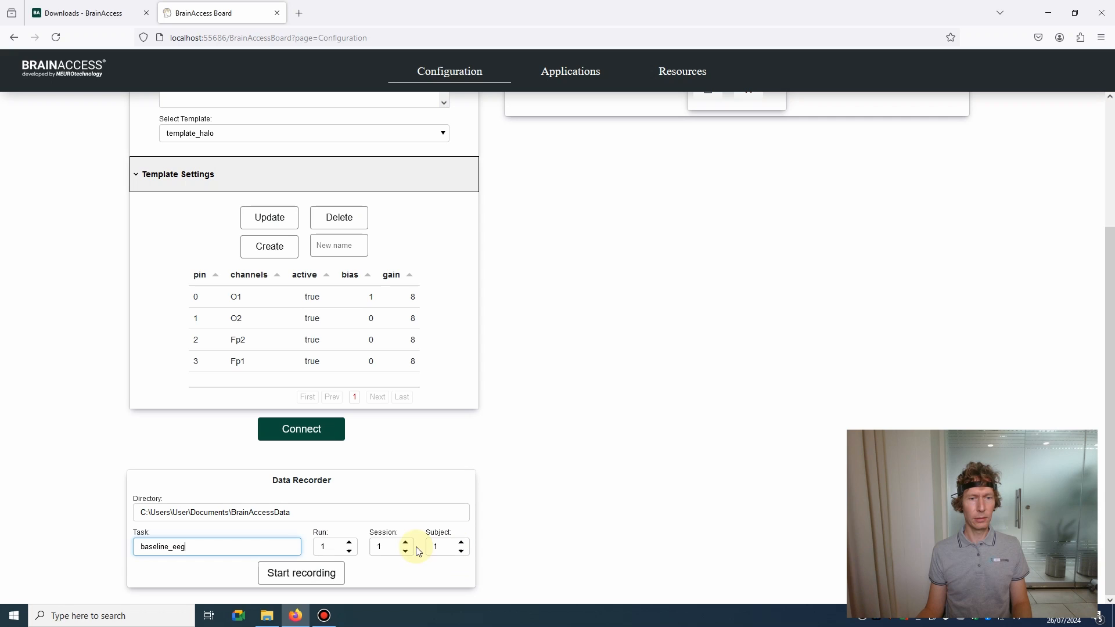
mouse_move(336, 539)
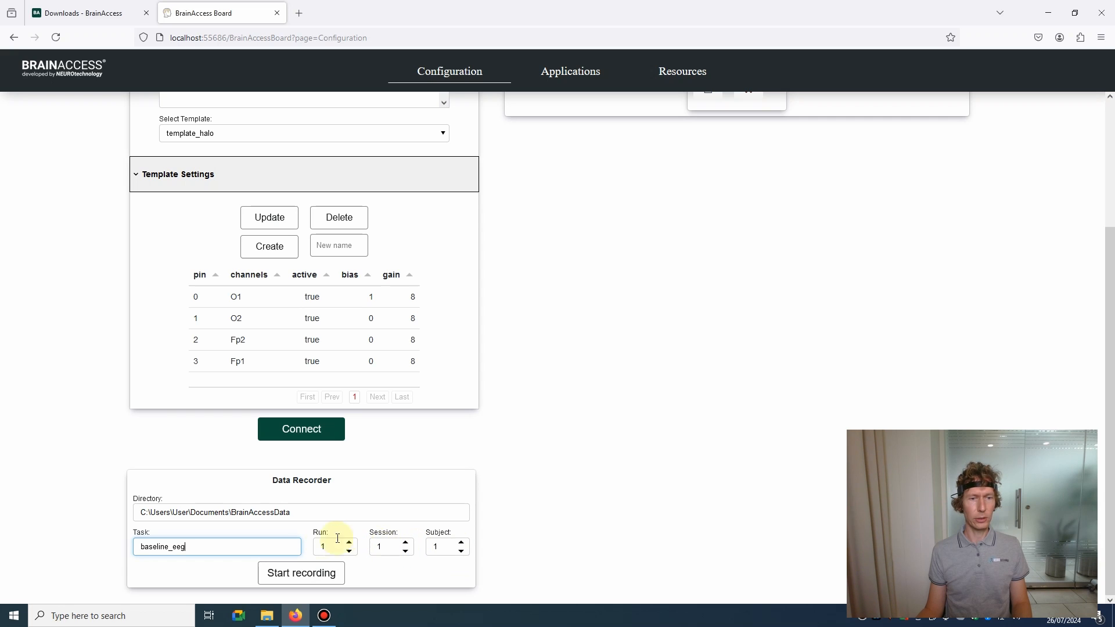
mouse_move(434, 546)
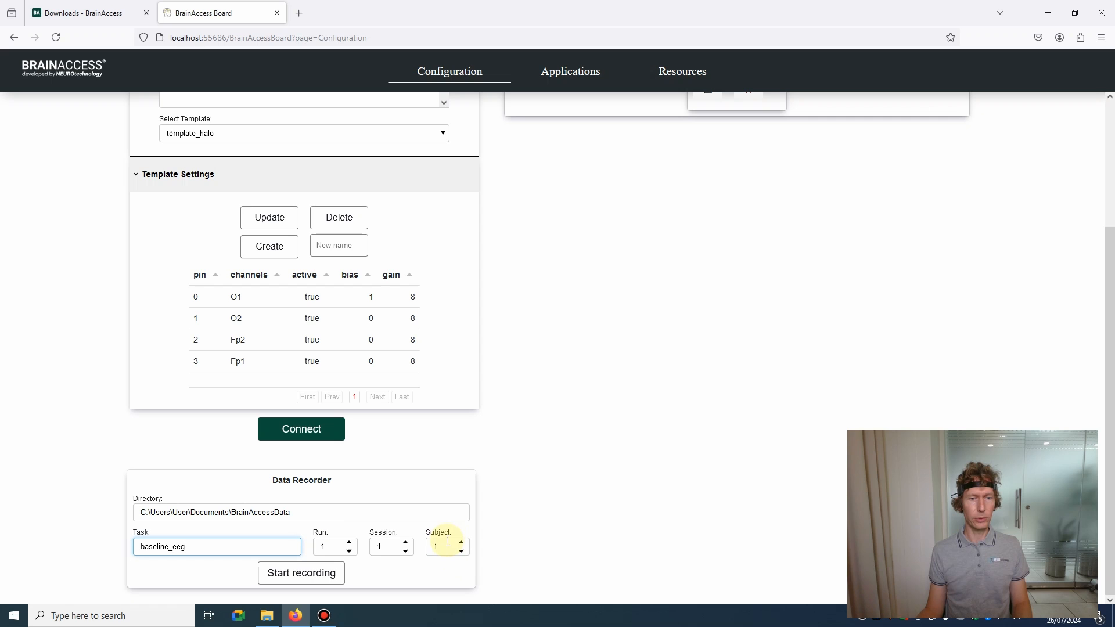
mouse_move(382, 570)
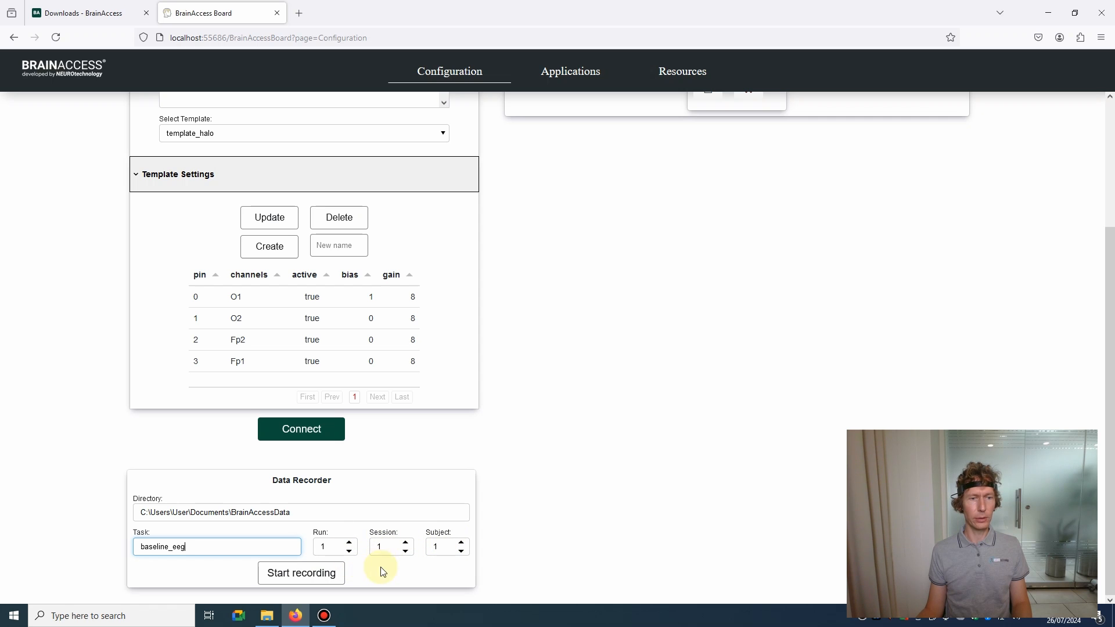
click(301, 573)
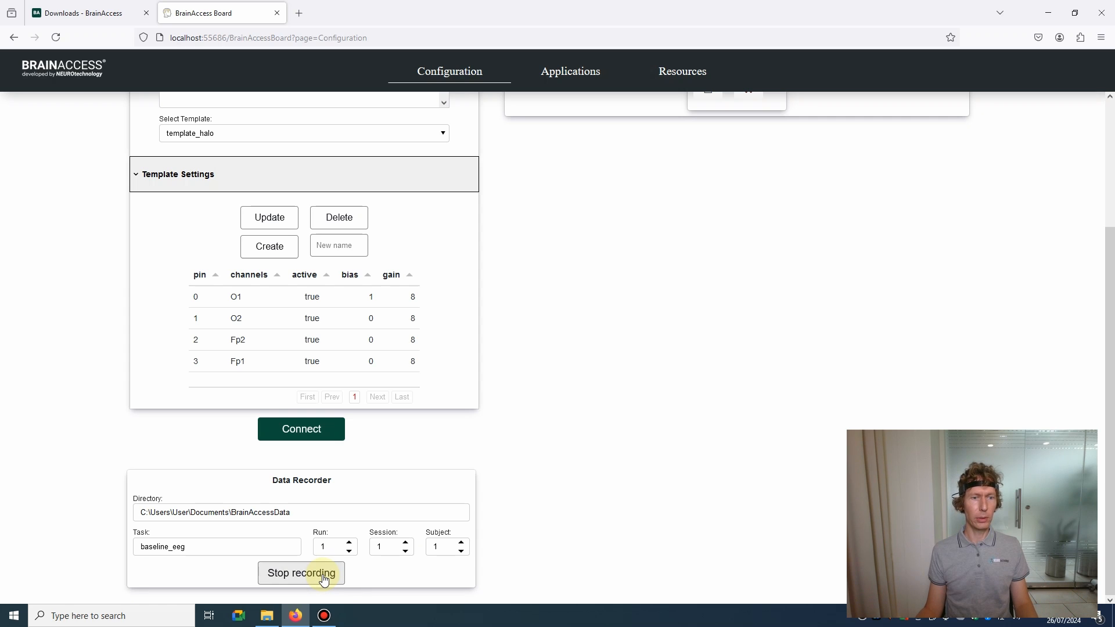
Stop the running baseline_eeg recording.
click(301, 573)
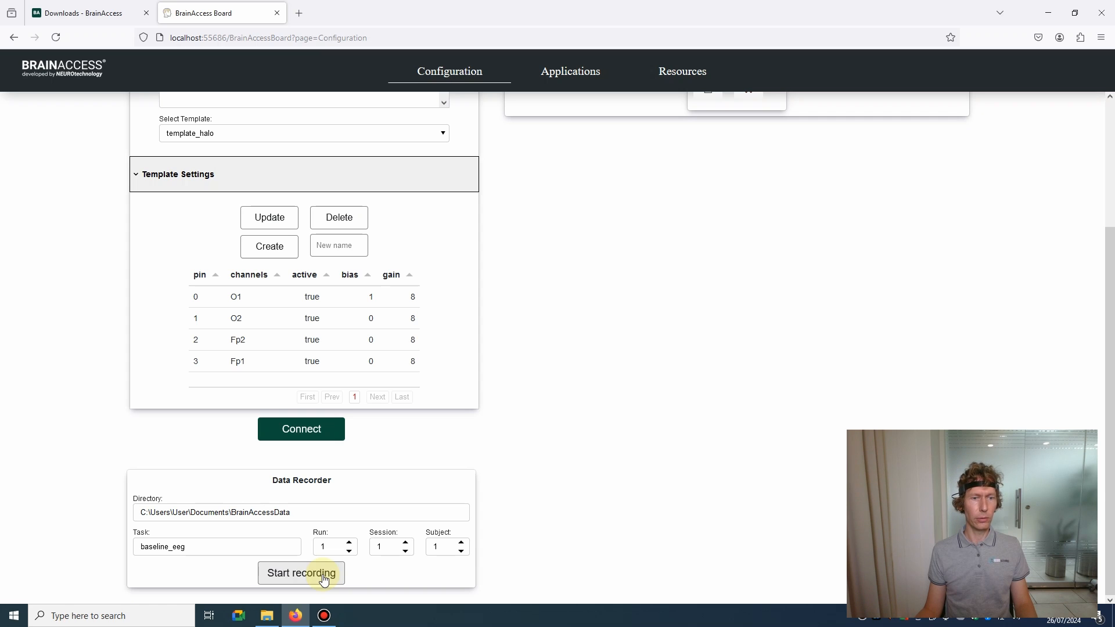
Select BA MAXI 003 and connect it with the maxi template.
scroll(up, 3)
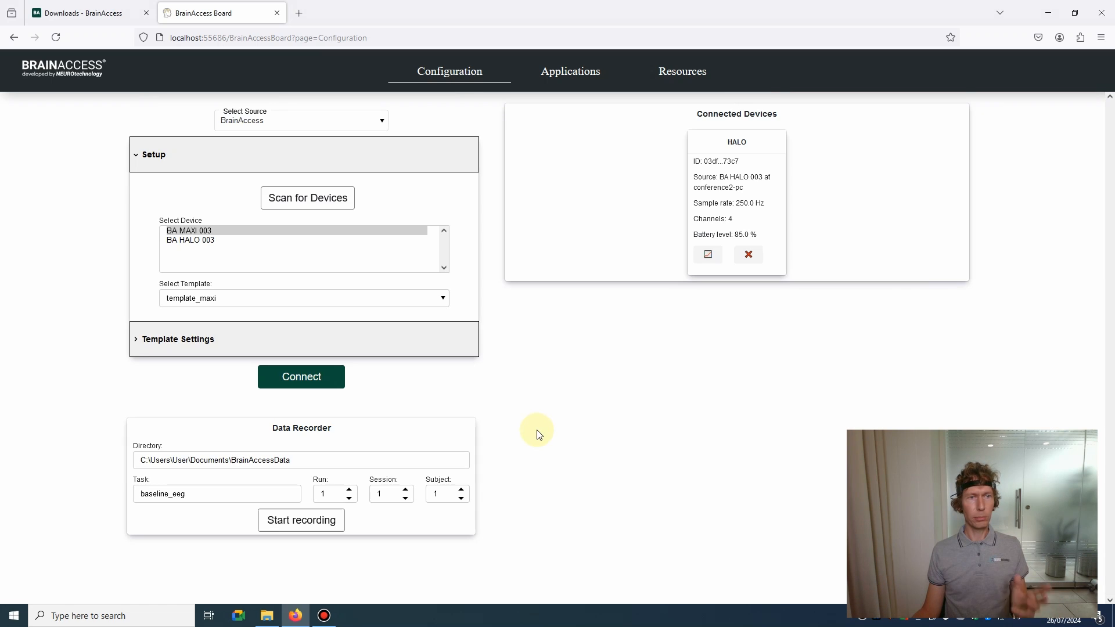
mouse_move(539, 420)
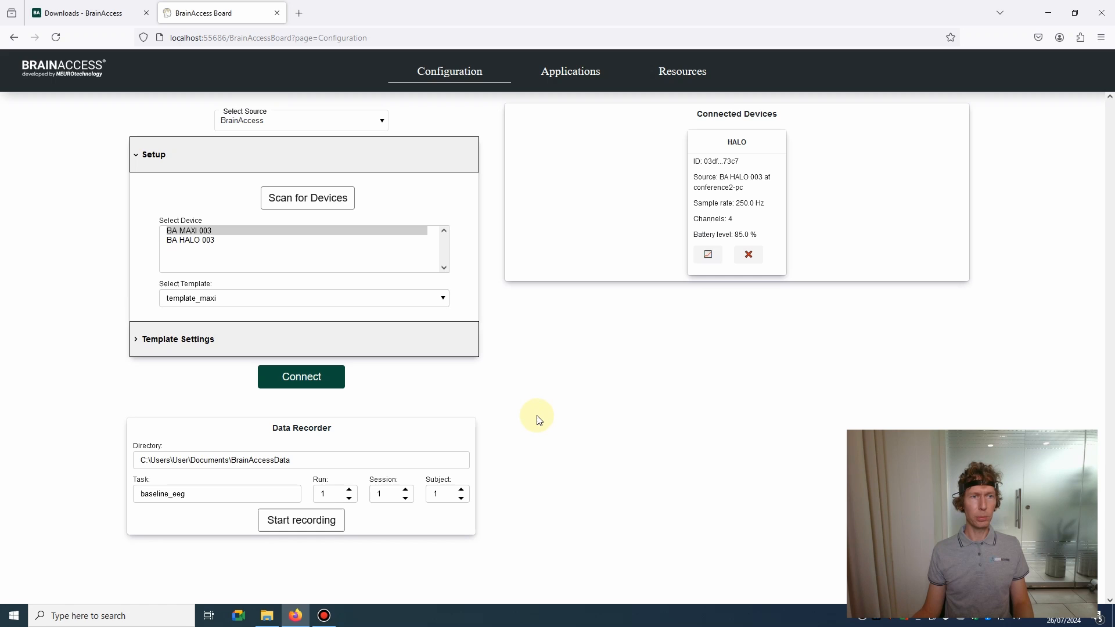
mouse_move(206, 245)
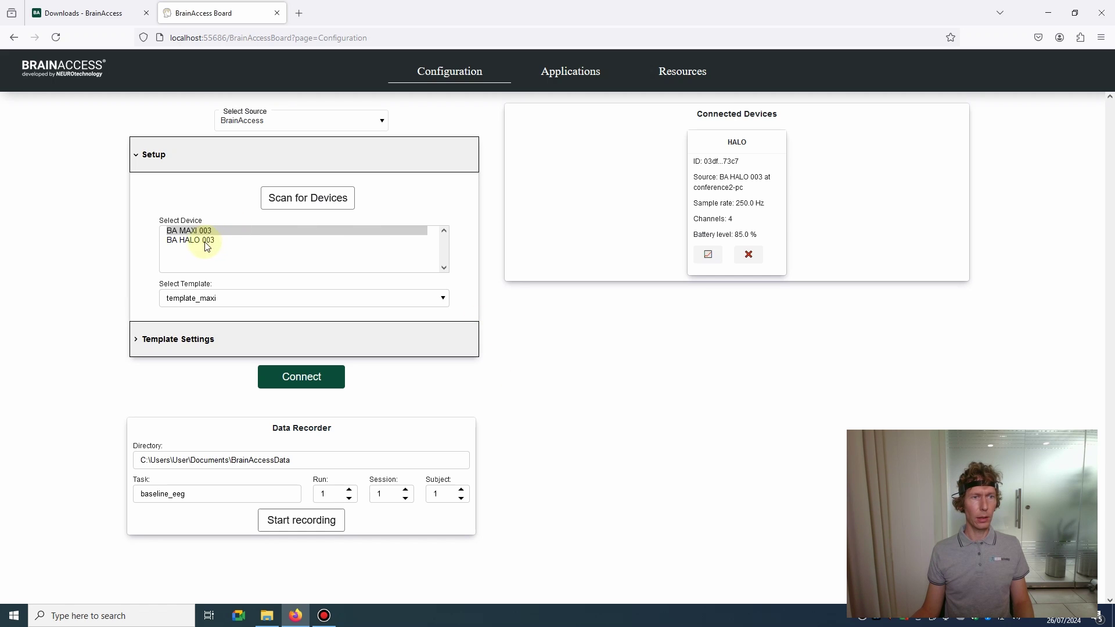
click(188, 230)
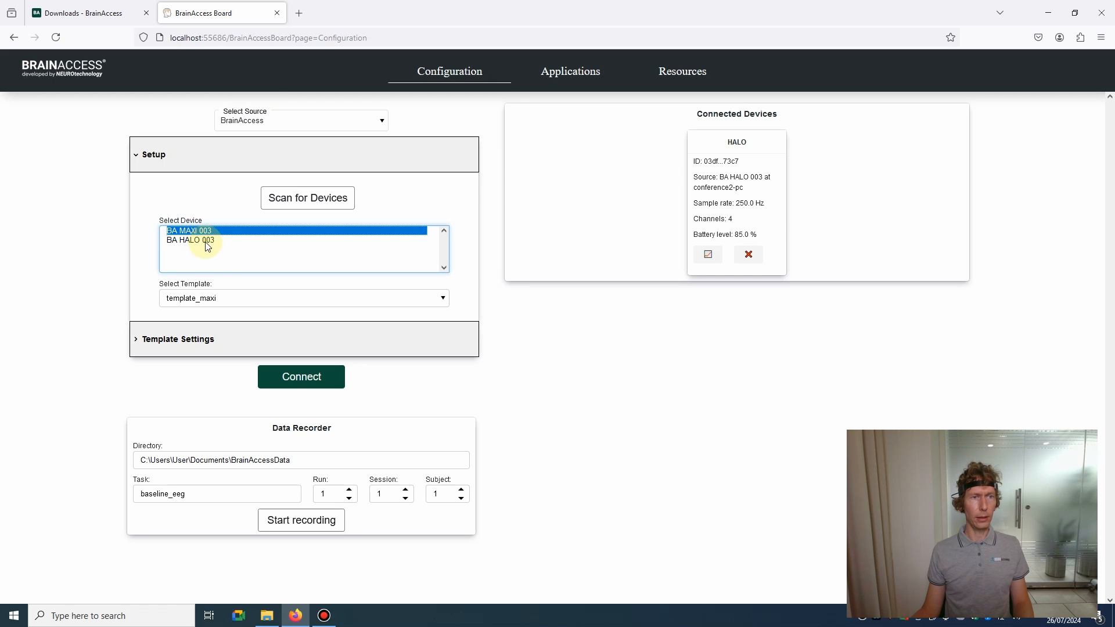
mouse_move(213, 266)
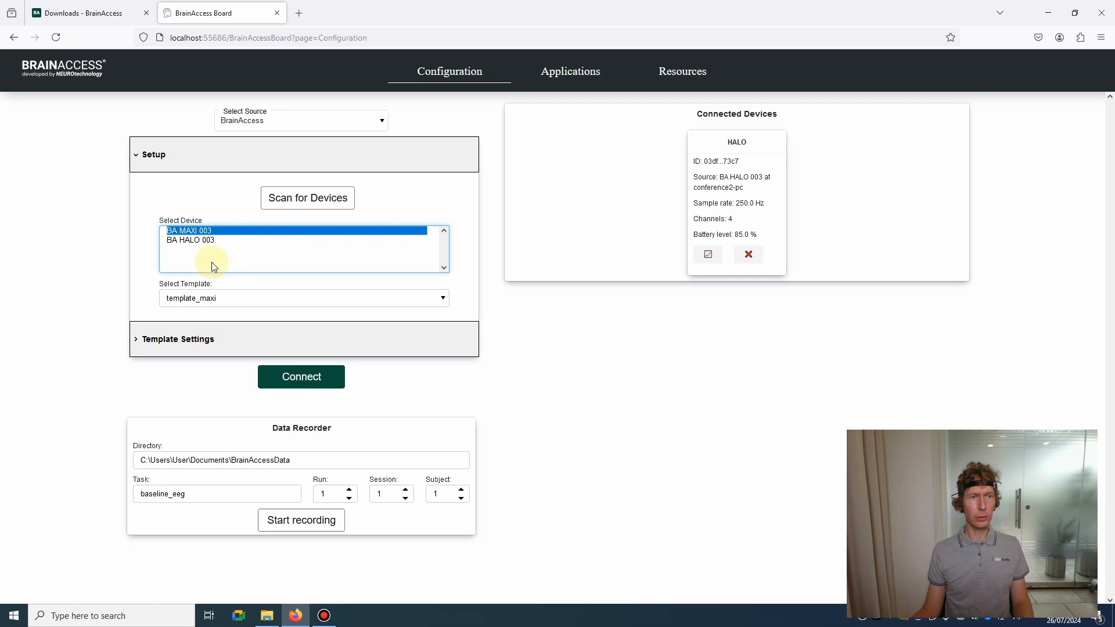
click(301, 377)
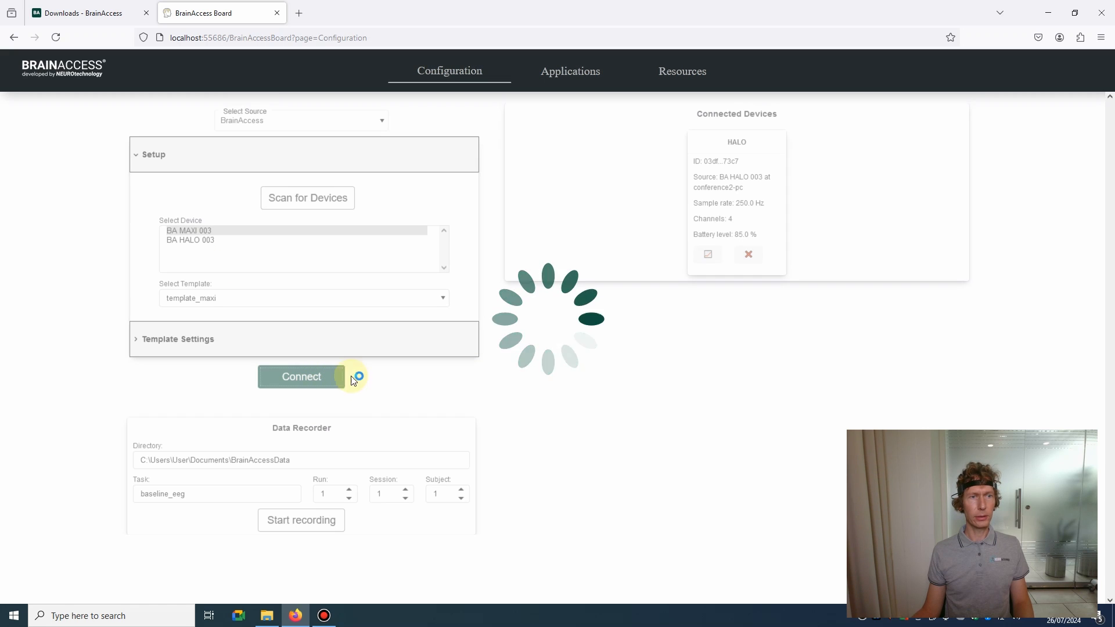
mouse_move(894, 156)
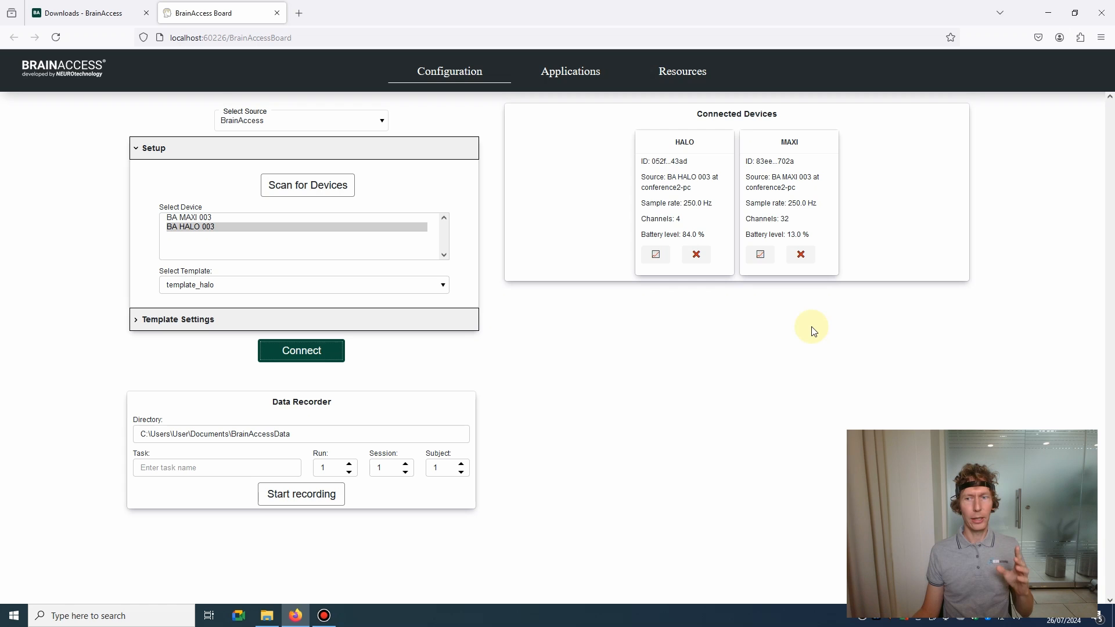
mouse_move(331, 120)
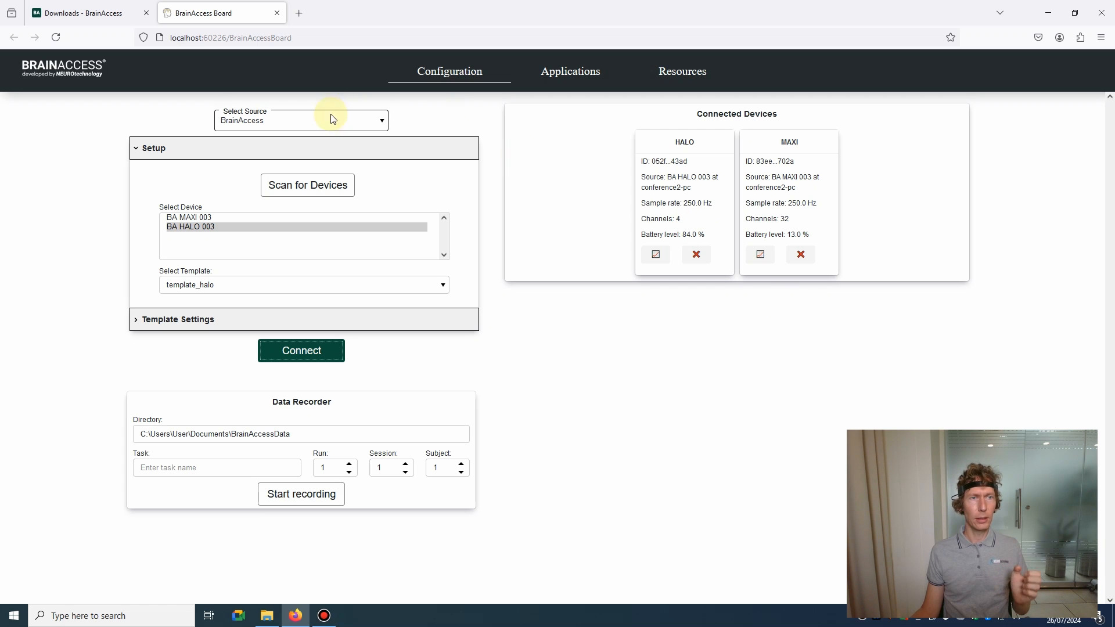
Choose Lab Streaming Layer as the source and load the HALO and MAXI EEG streams.
click(380, 119)
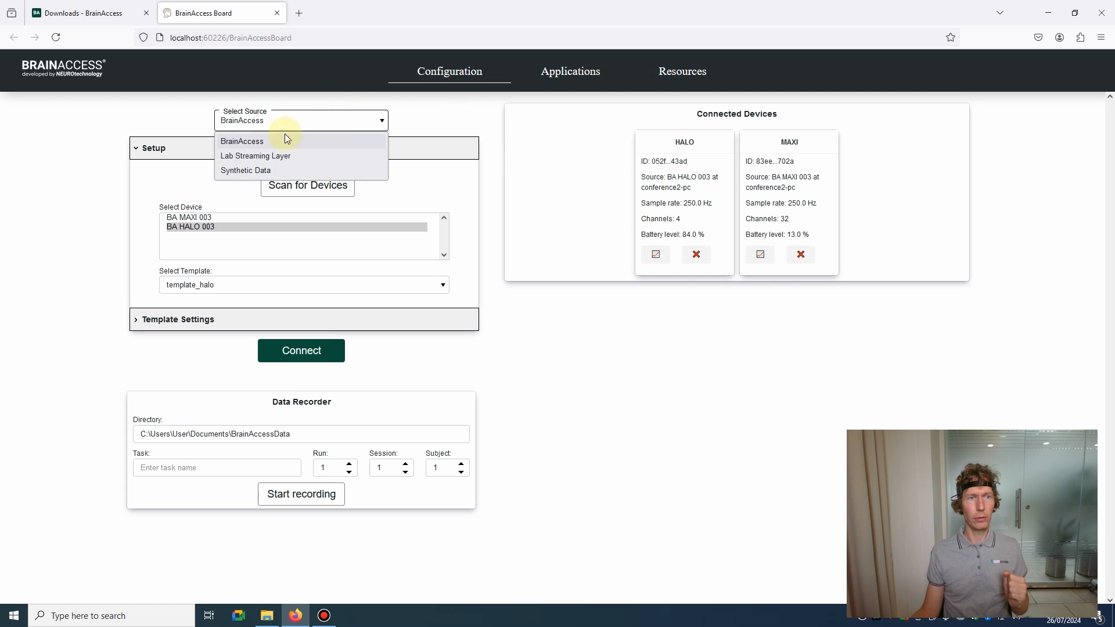
click(255, 155)
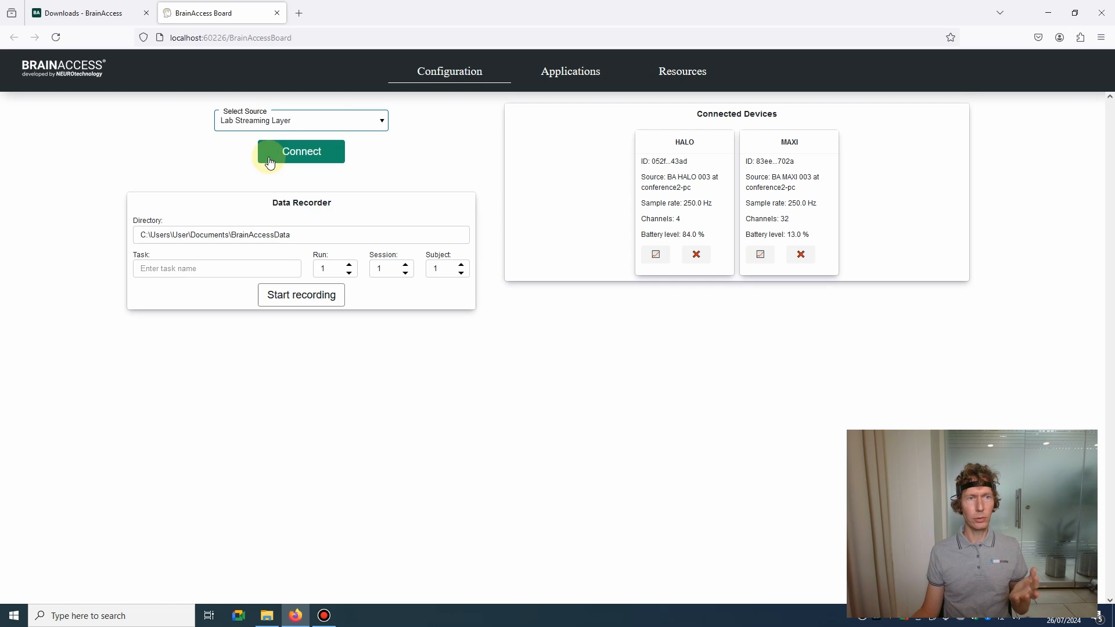
click(301, 151)
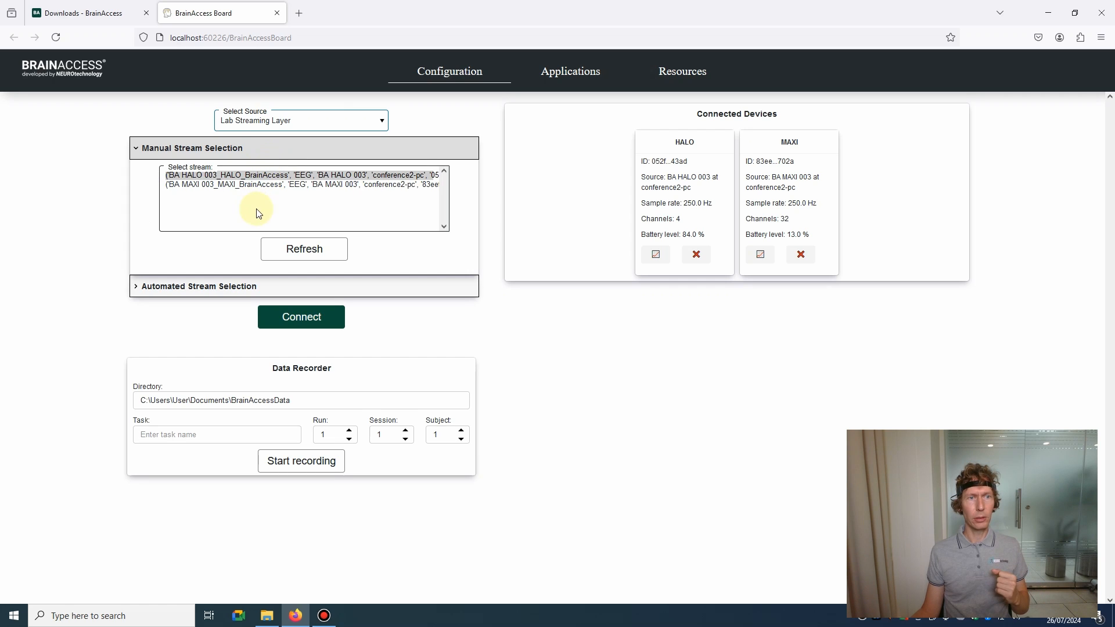
mouse_move(238, 207)
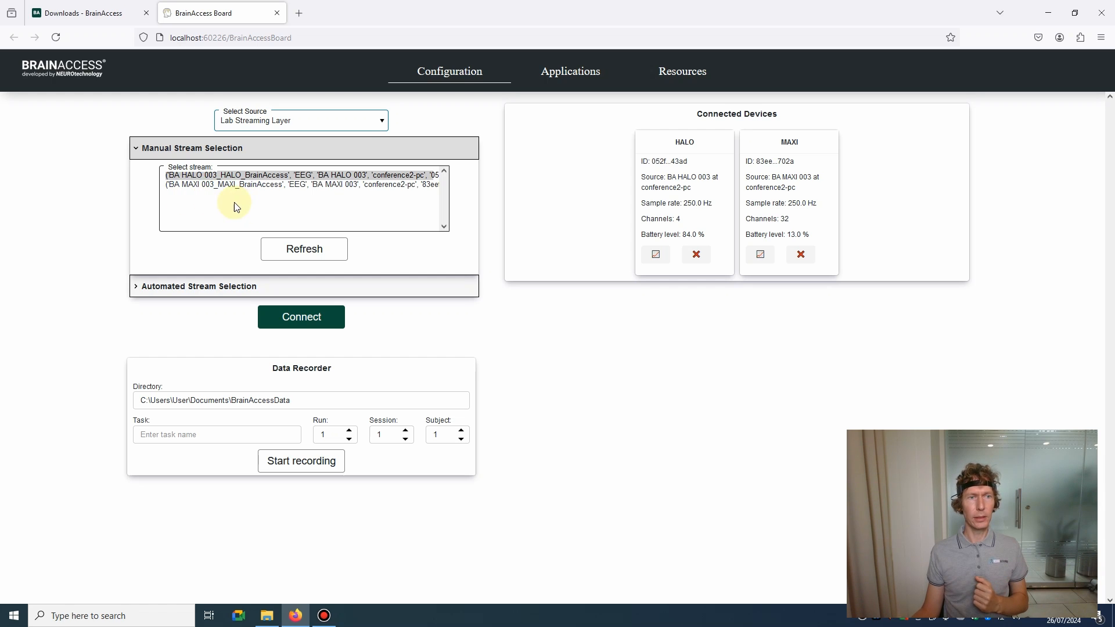
mouse_move(235, 199)
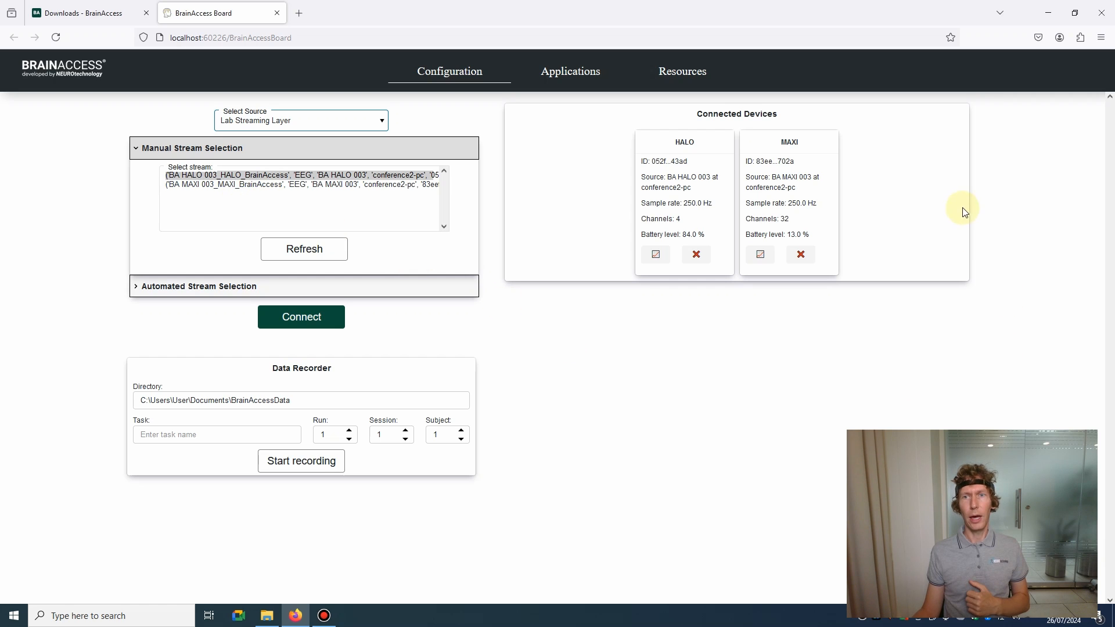
mouse_move(903, 197)
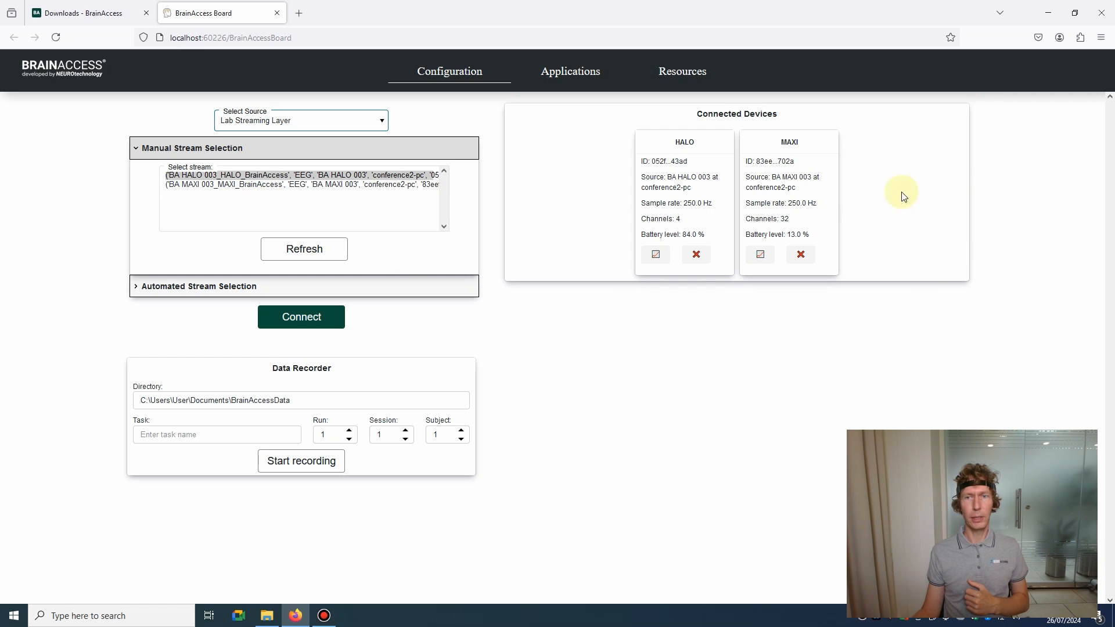
mouse_move(698, 502)
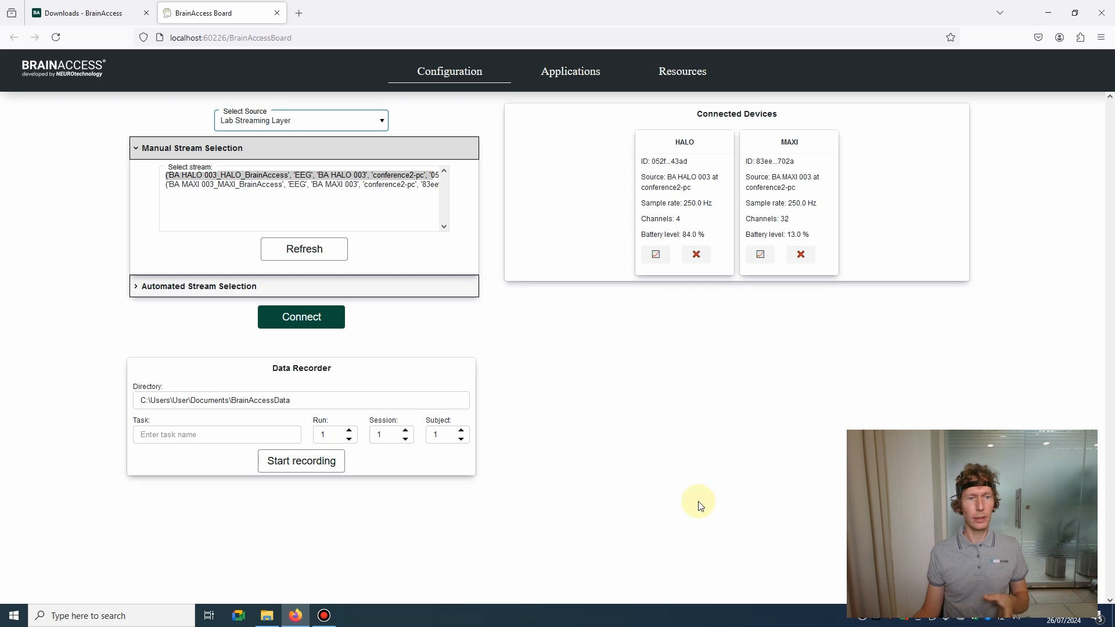
mouse_move(368, 526)
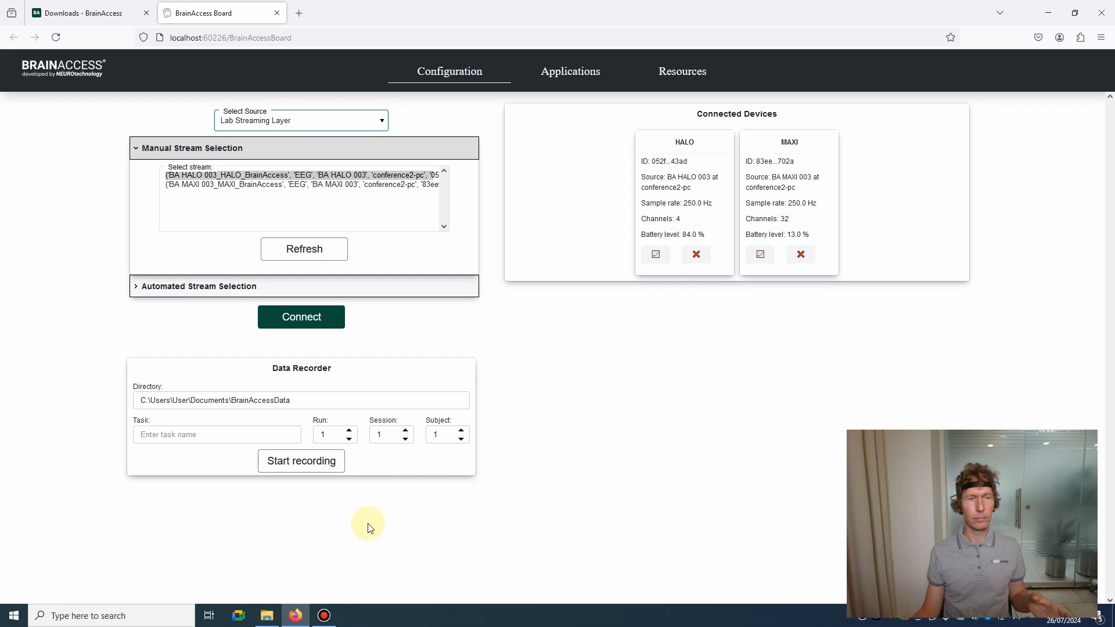
mouse_move(599, 432)
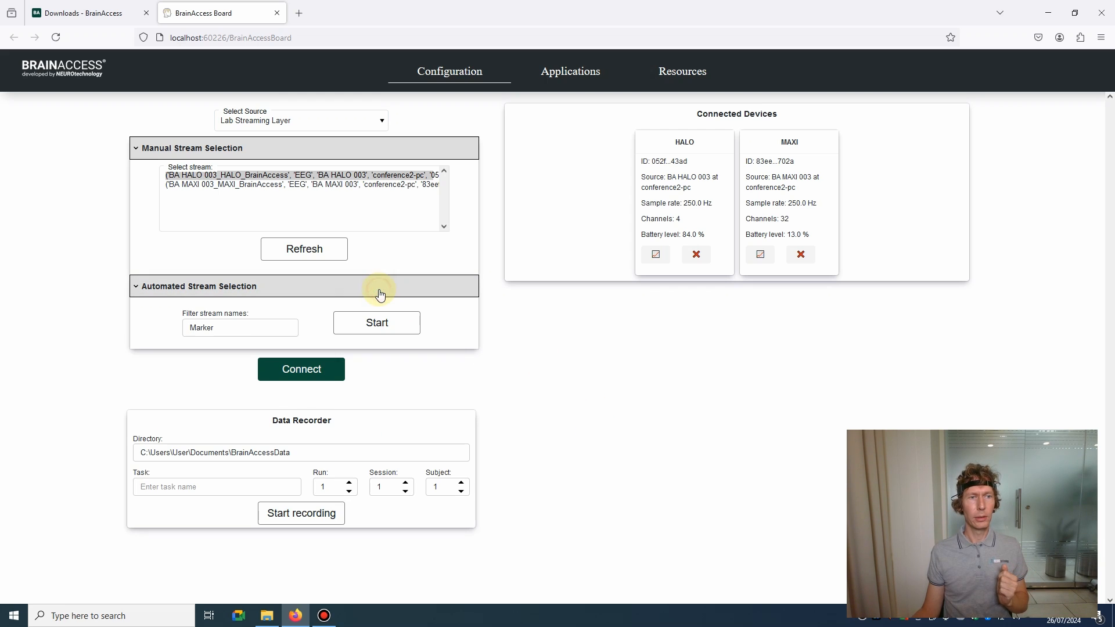
mouse_move(235, 335)
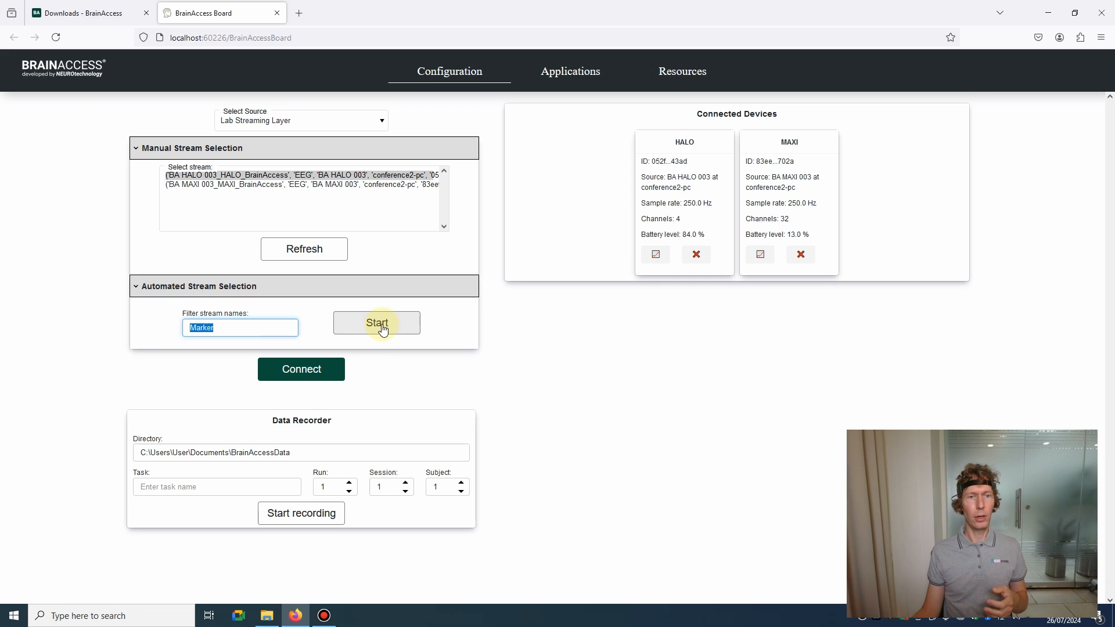
mouse_move(423, 332)
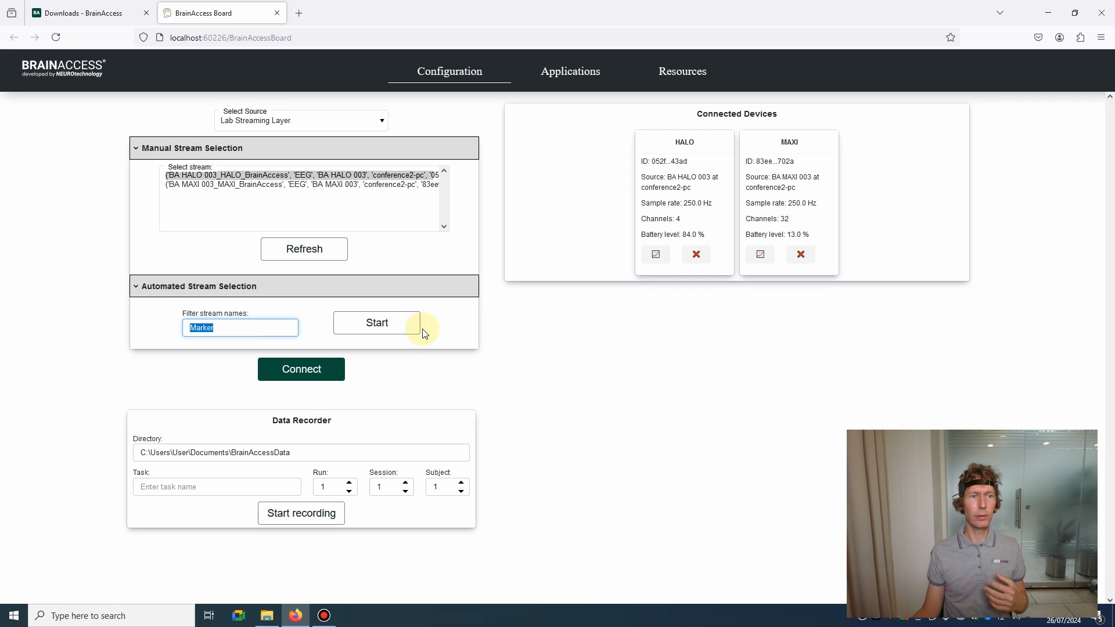
mouse_move(980, 206)
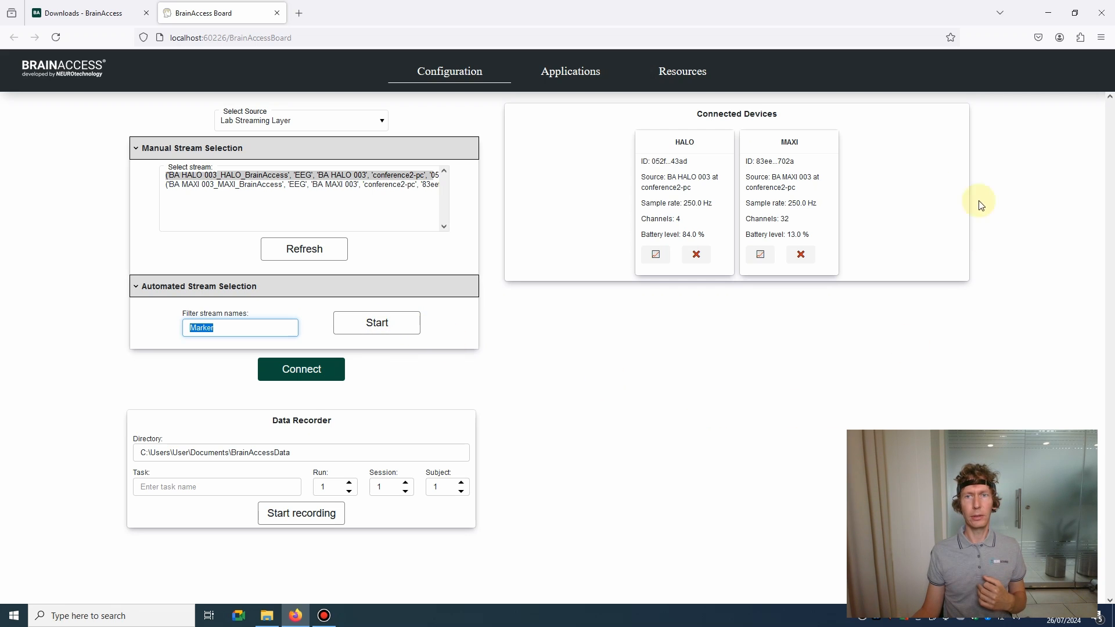
mouse_move(760, 440)
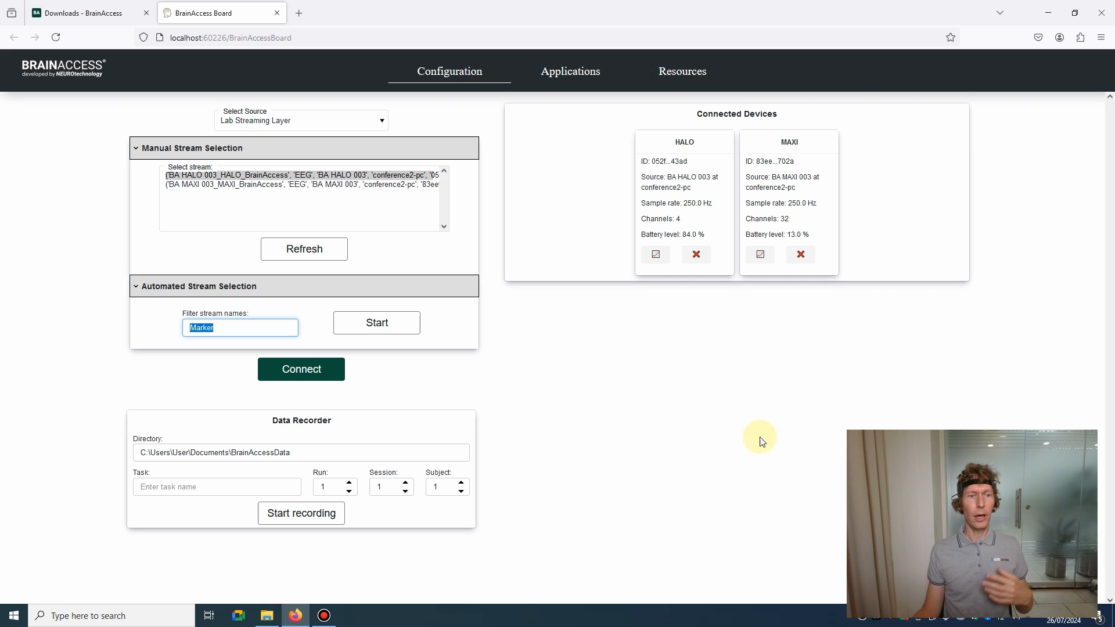
mouse_move(253, 533)
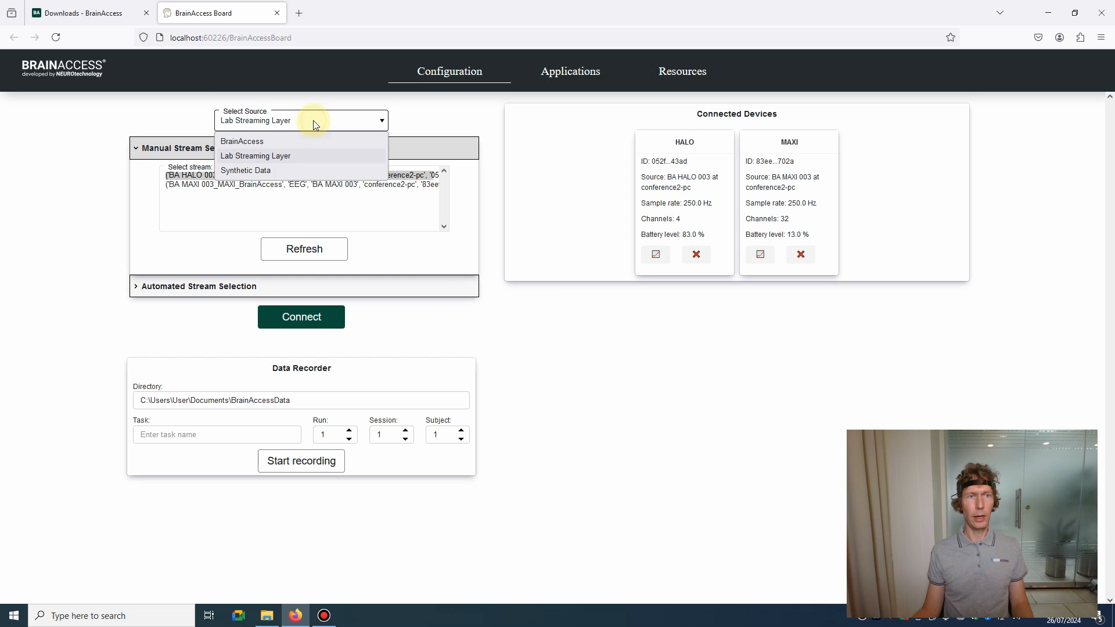
Select Synthetic Data with template_random_8chan and connect it.
click(245, 170)
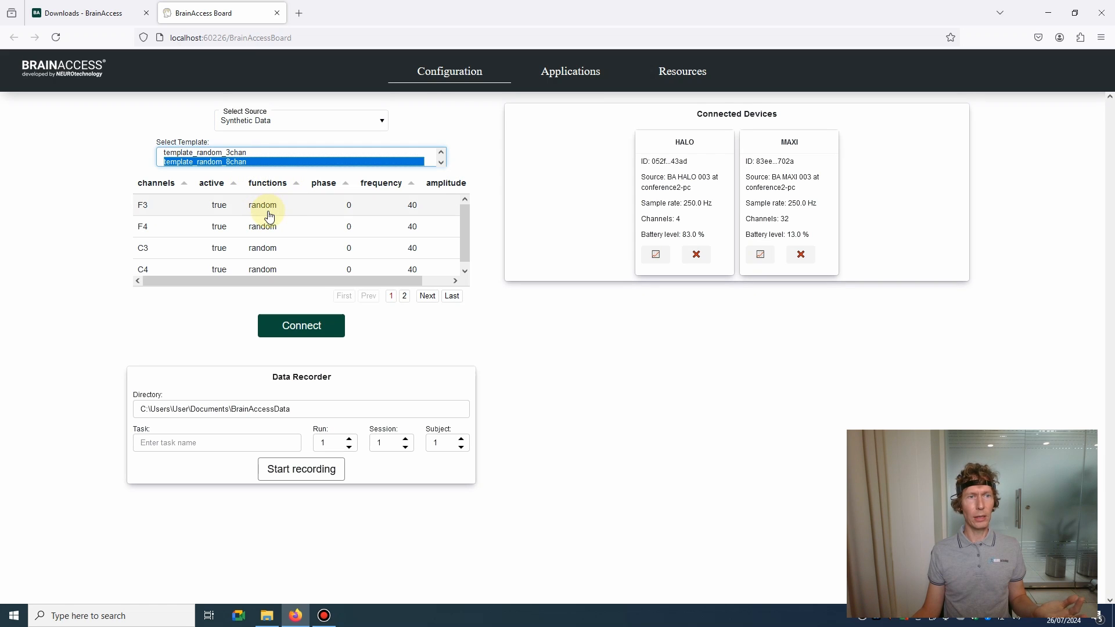
mouse_move(297, 215)
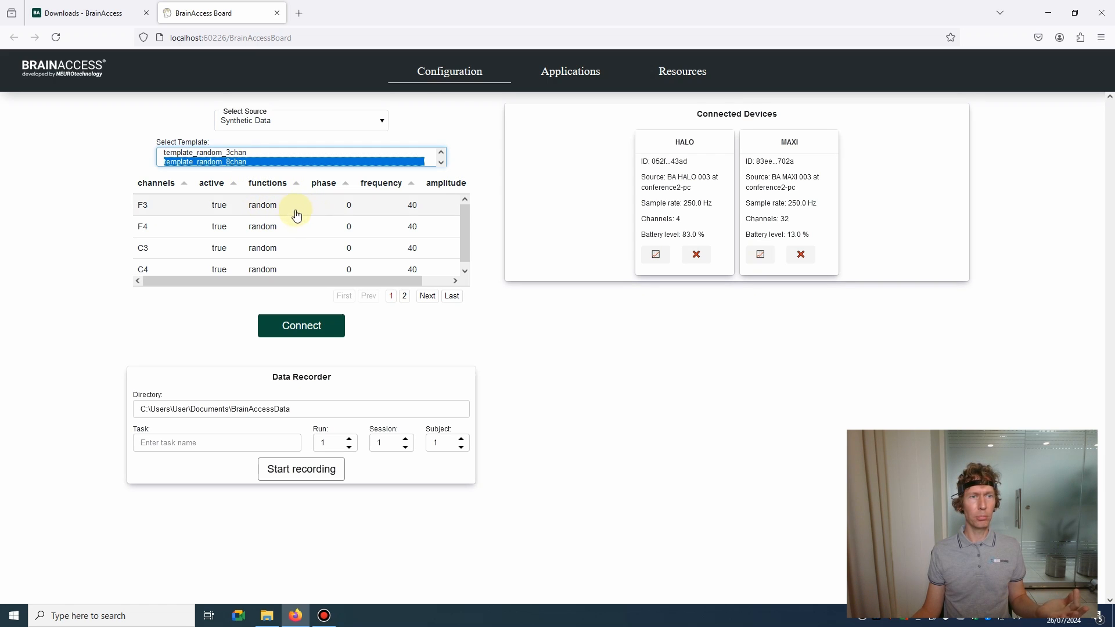
mouse_move(319, 319)
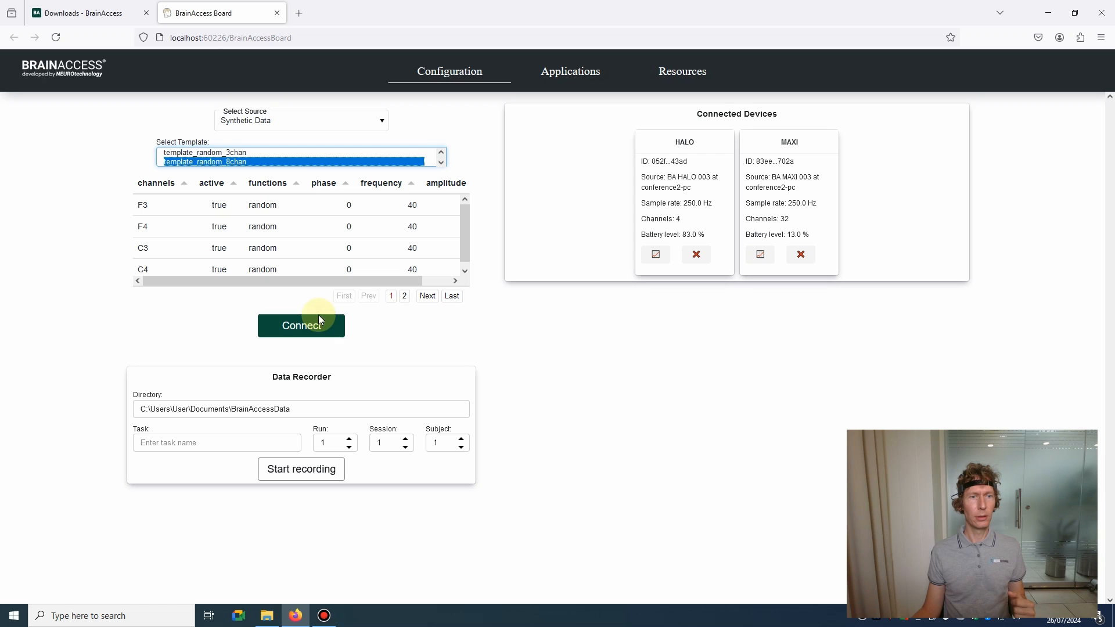
click(301, 325)
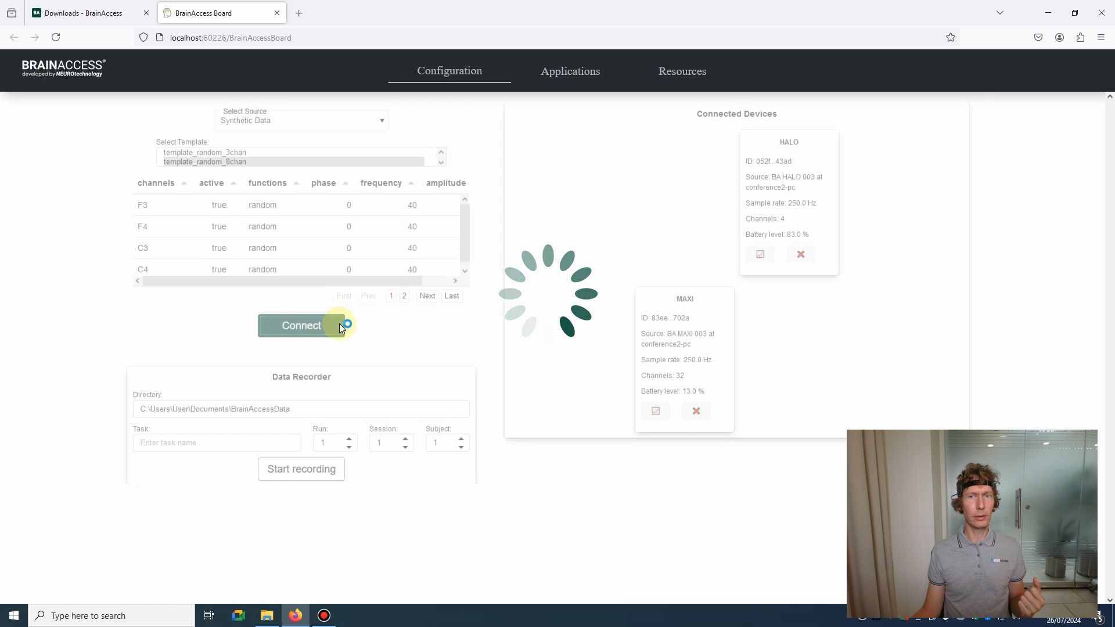